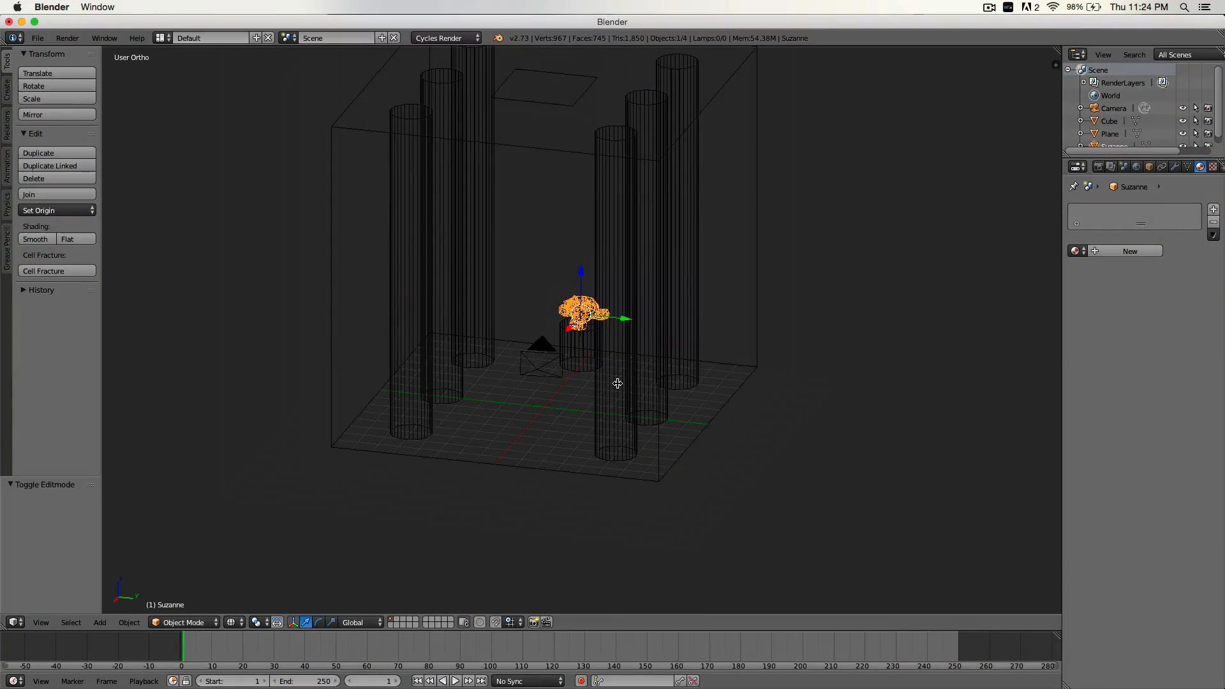
Briefly put the Cube into Edit Mode, then switch it back to Object Mode
drag(617, 383, 522, 381)
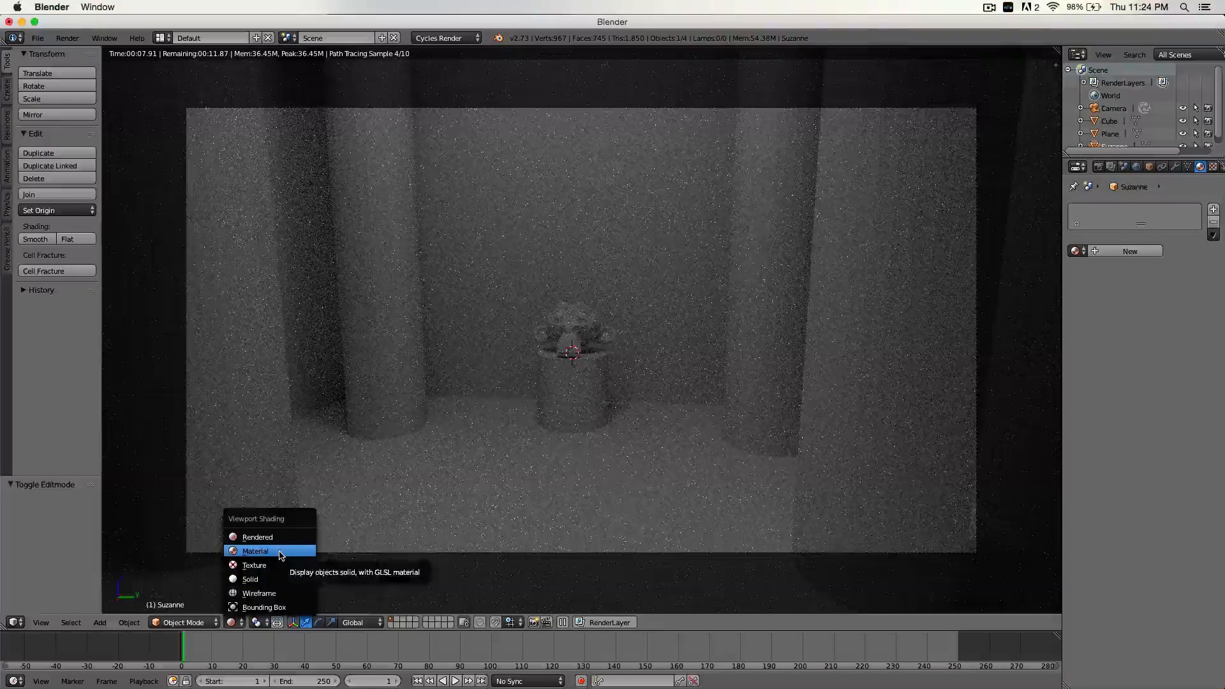
click(250, 578)
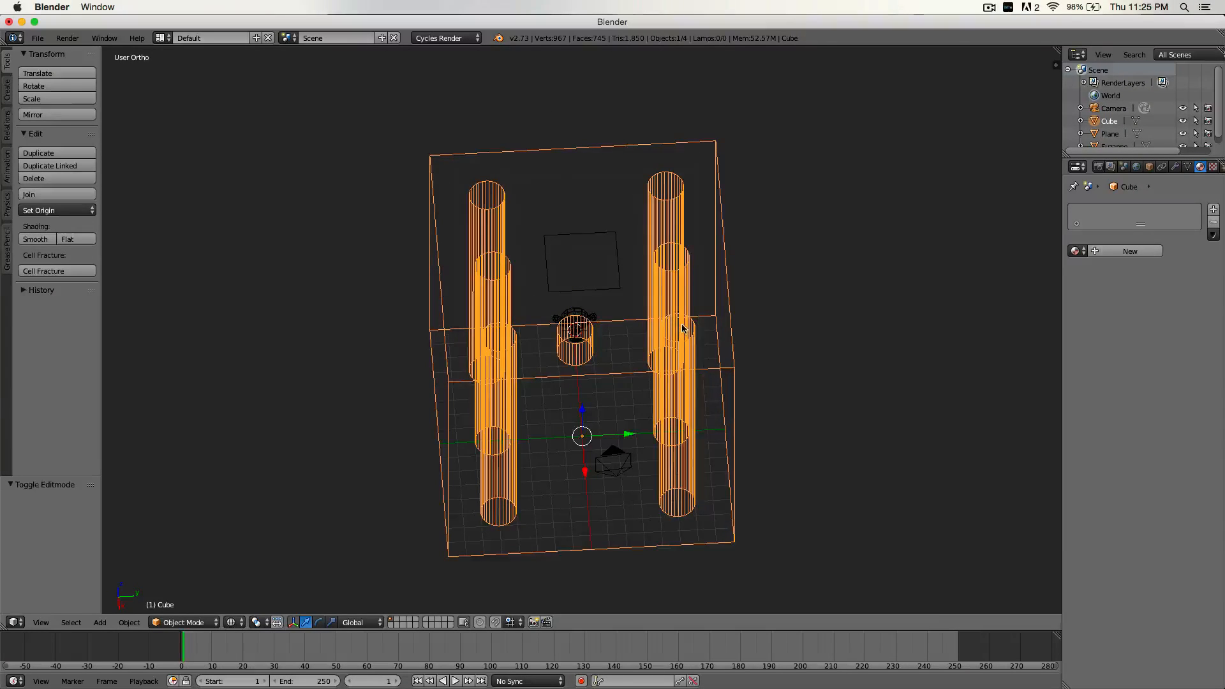
key(Tab)
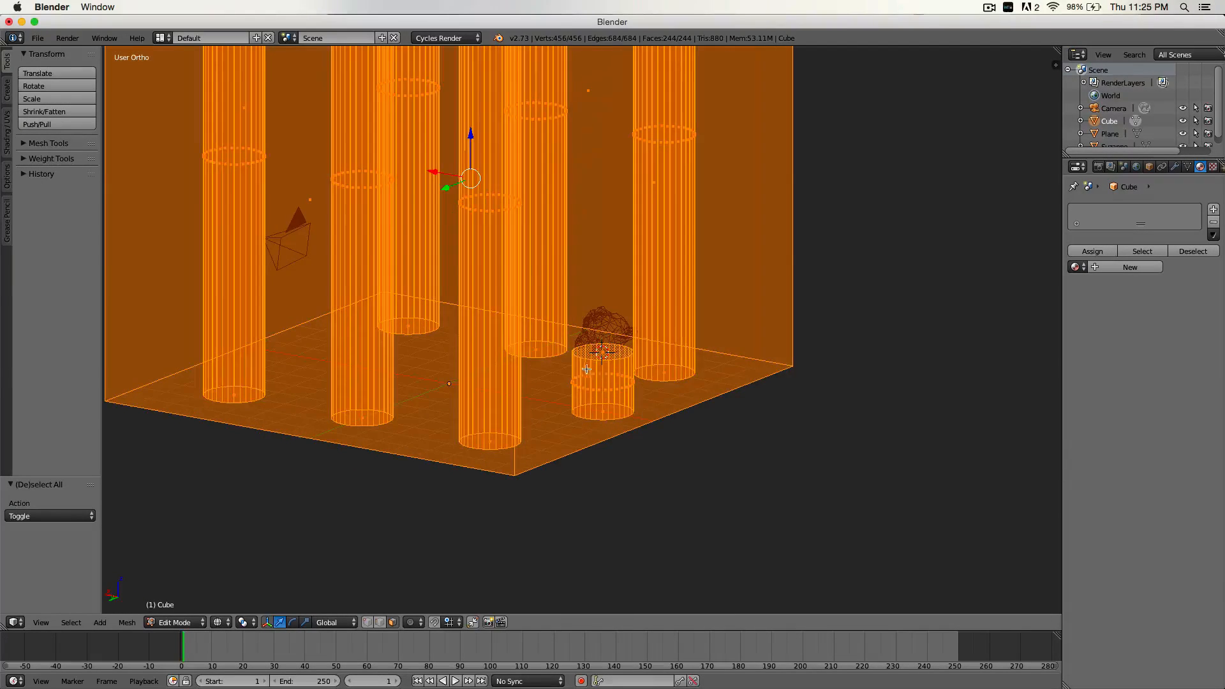
click(173, 622)
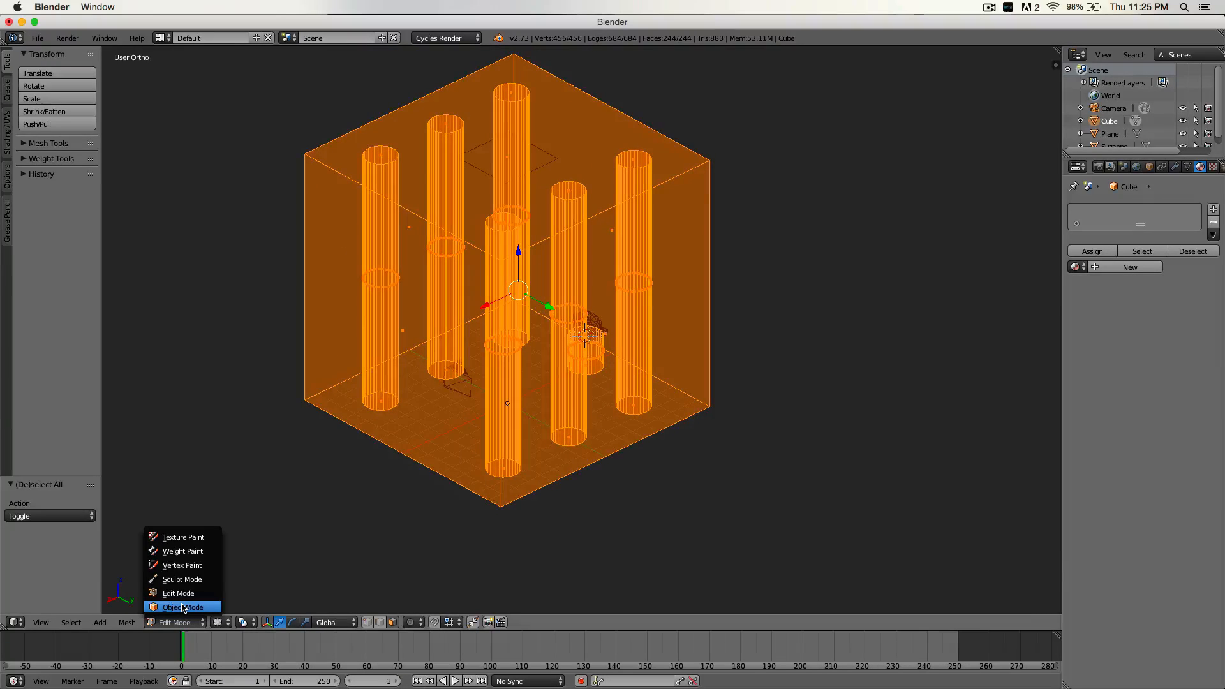
click(185, 606)
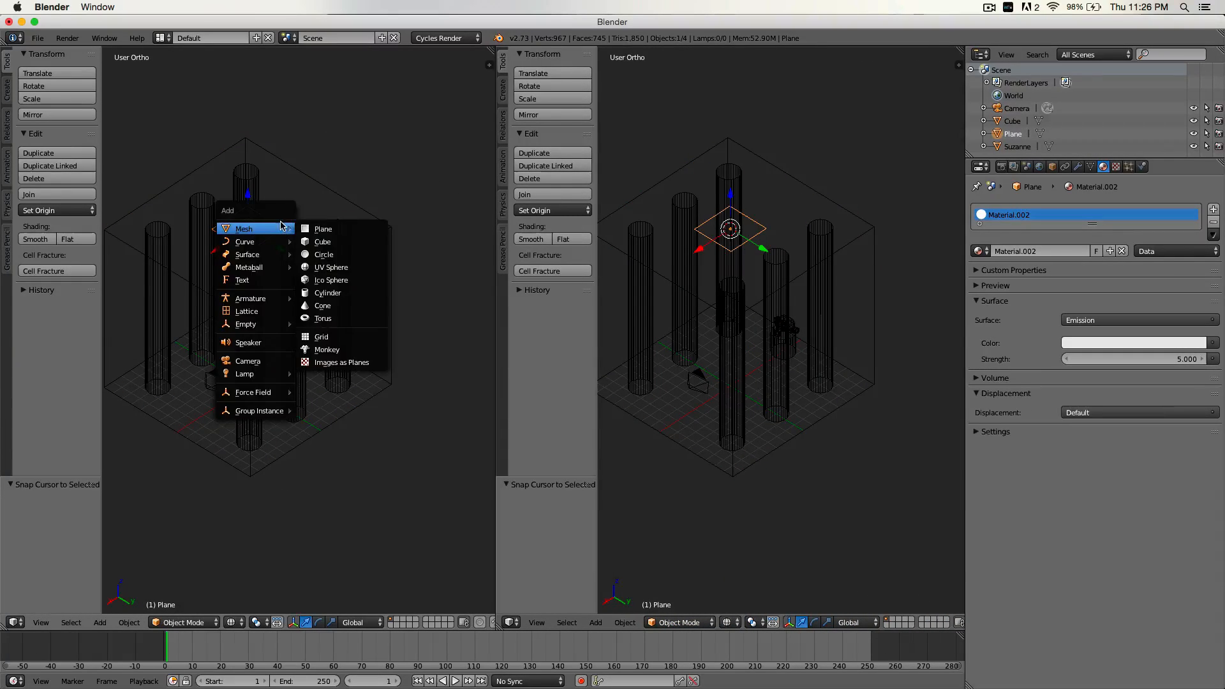
Add Cube.001 offset 12 along Y and enter Edit Mode on it
click(321, 241)
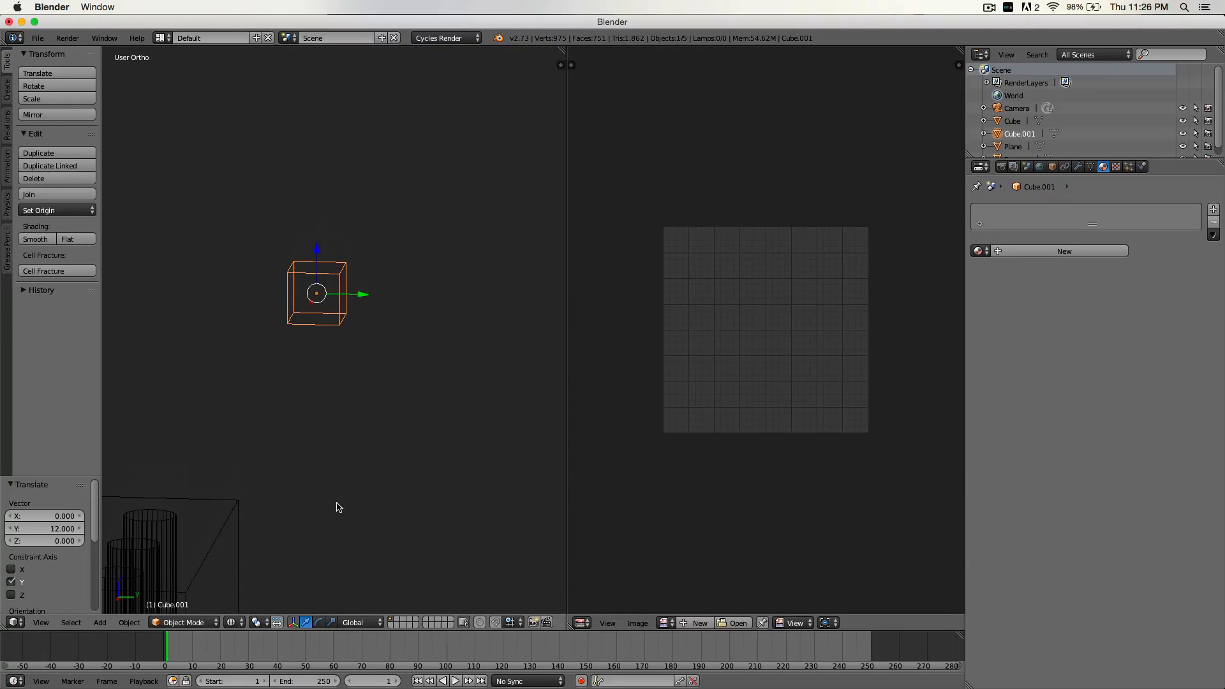
drag(317, 293, 269, 348)
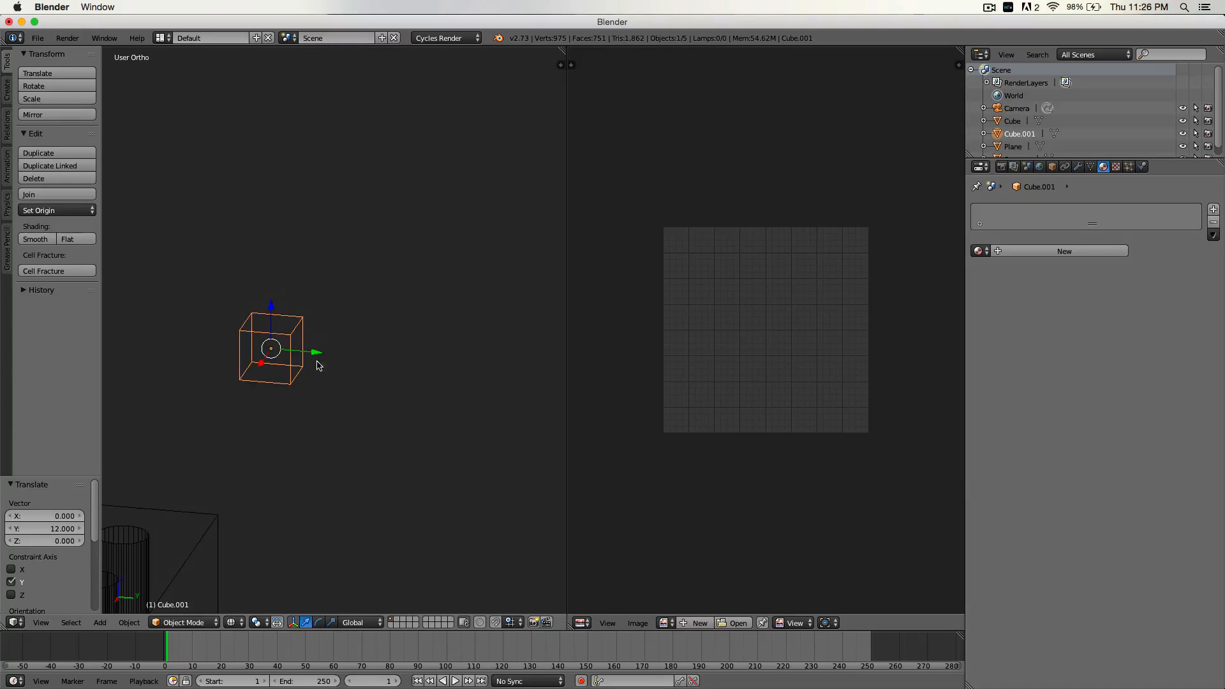
key(Tab)
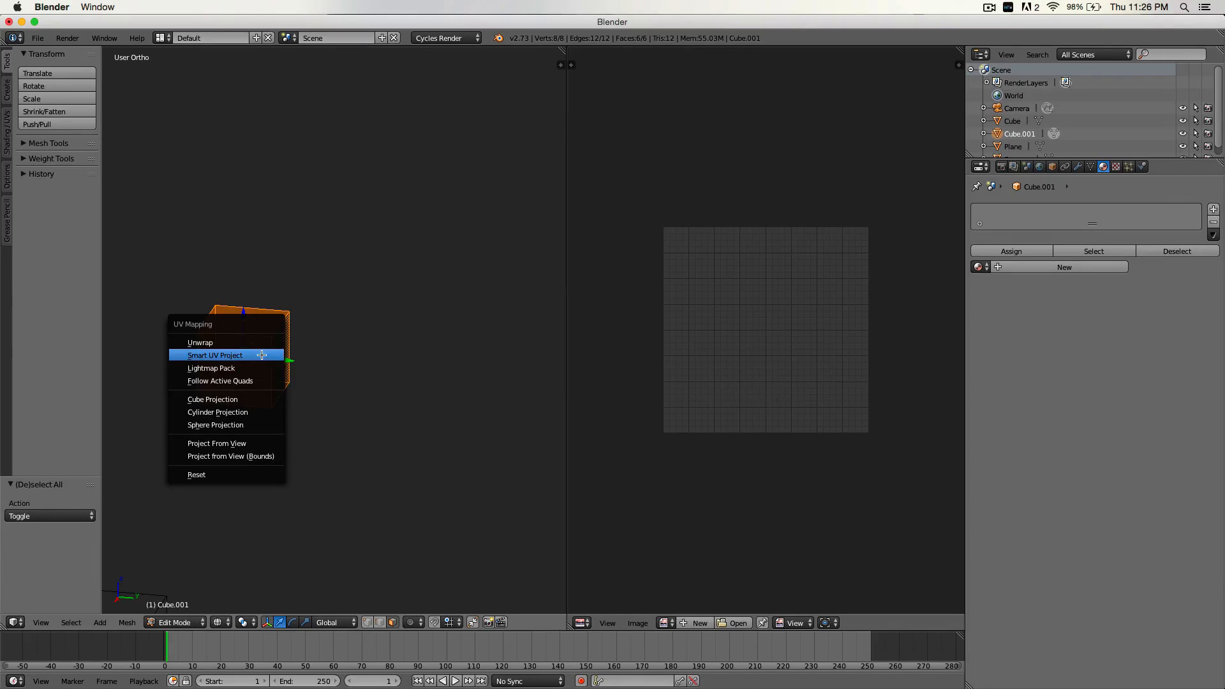
mouse_move(226, 342)
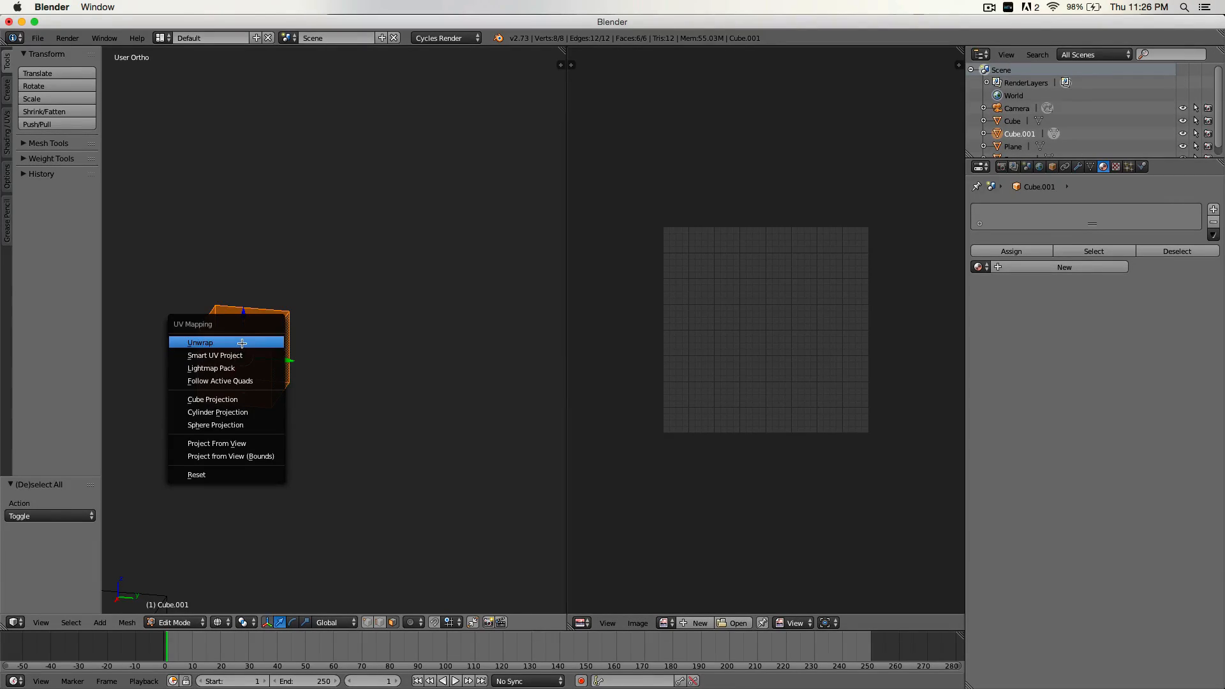
mouse_move(215, 355)
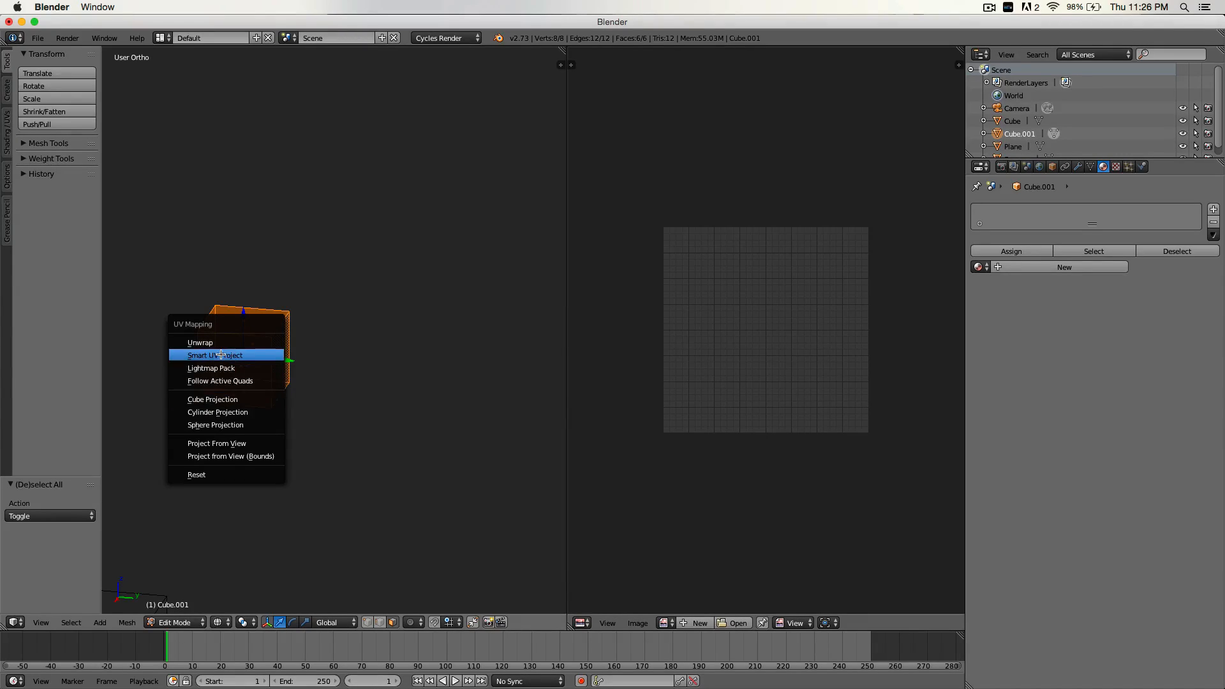
mouse_move(245, 347)
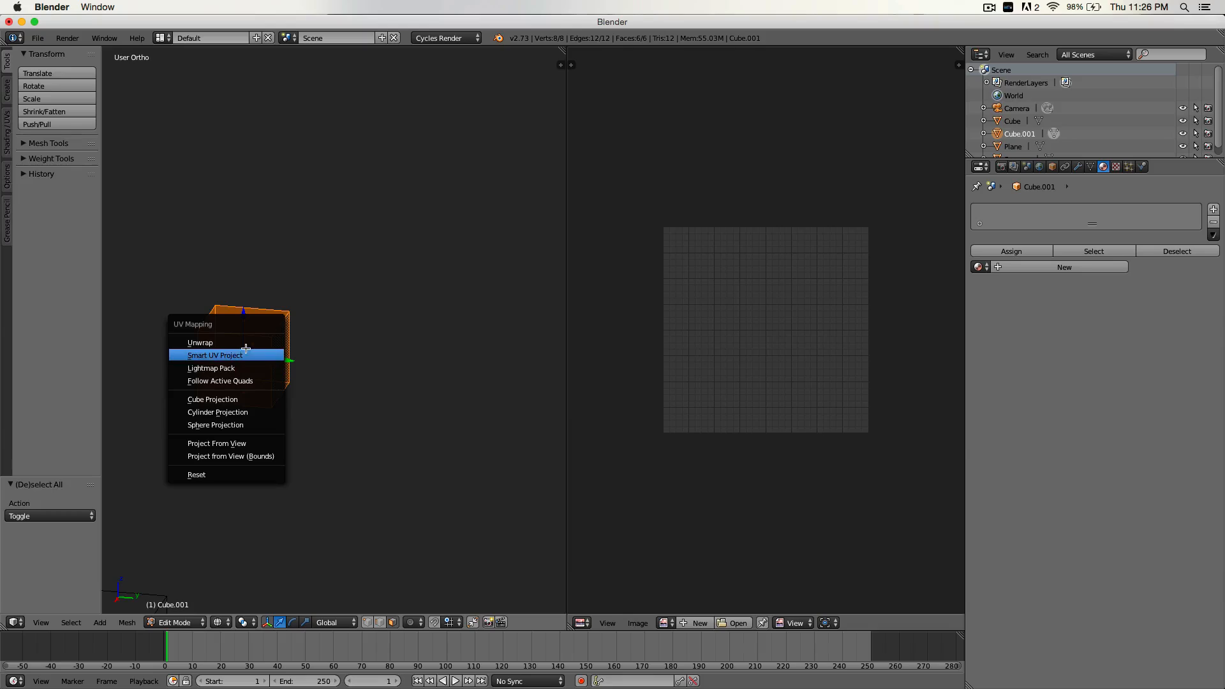
mouse_move(226, 355)
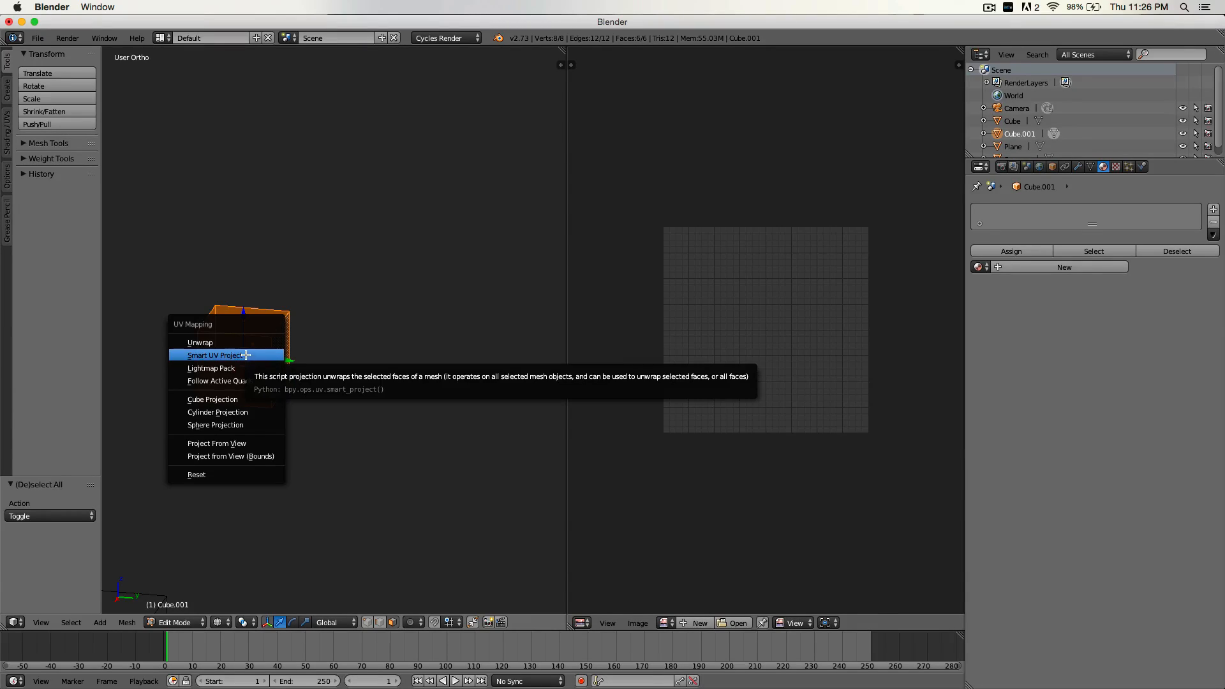
mouse_move(200, 341)
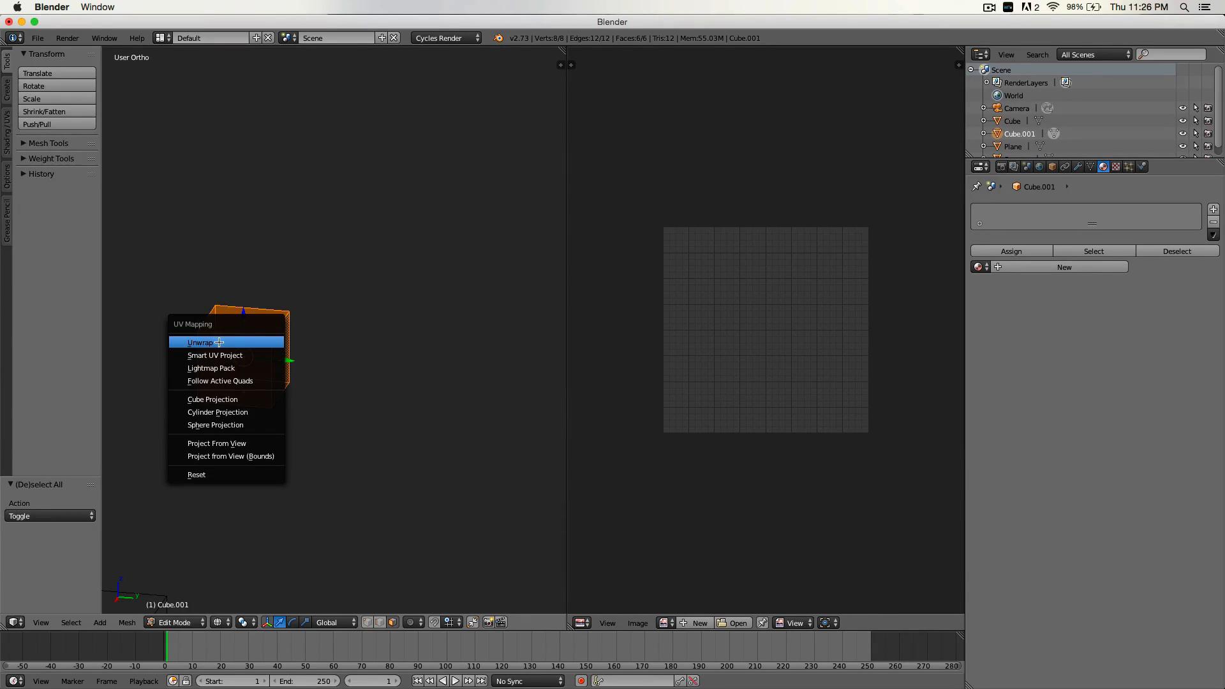
mouse_move(215, 355)
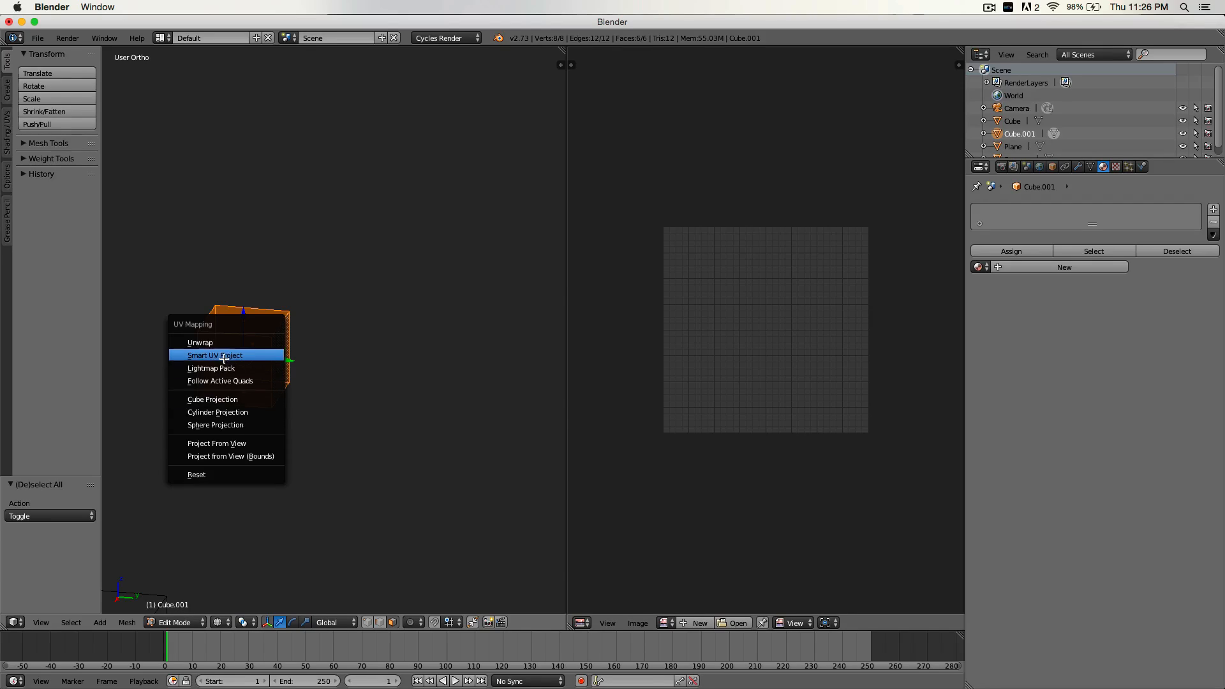
mouse_move(238, 354)
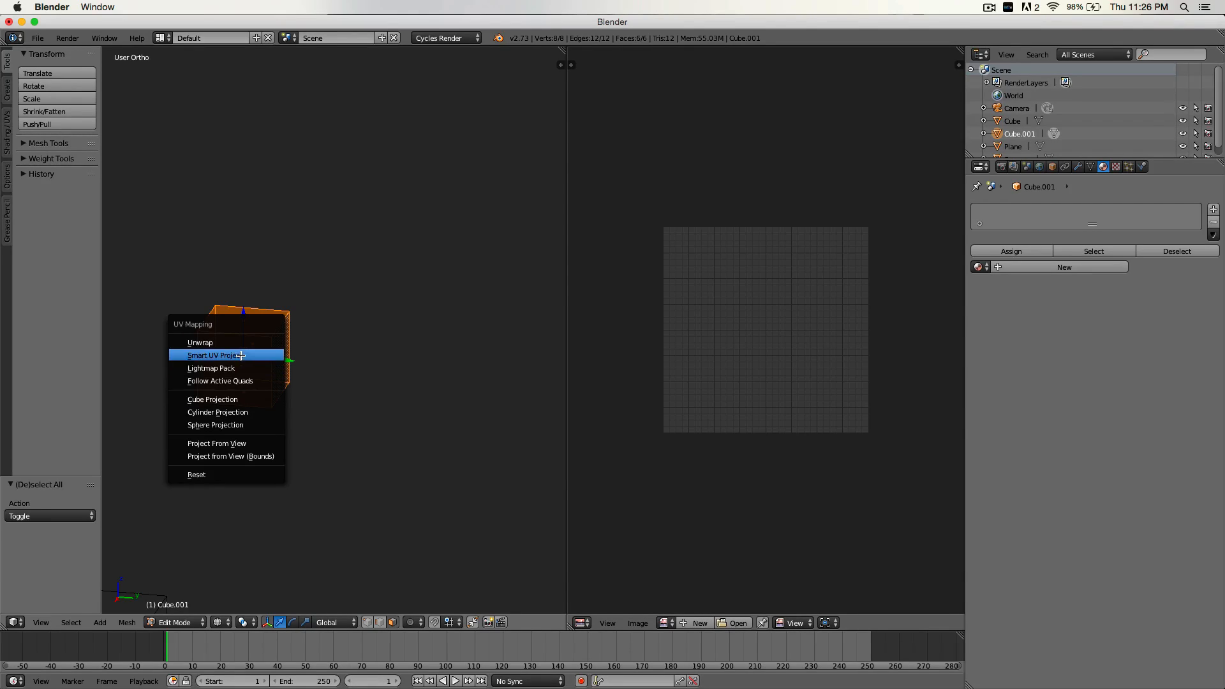
Smart UV Project Cube.001 with a 0.03 island margin, then rerun it to adjust the margin
click(217, 354)
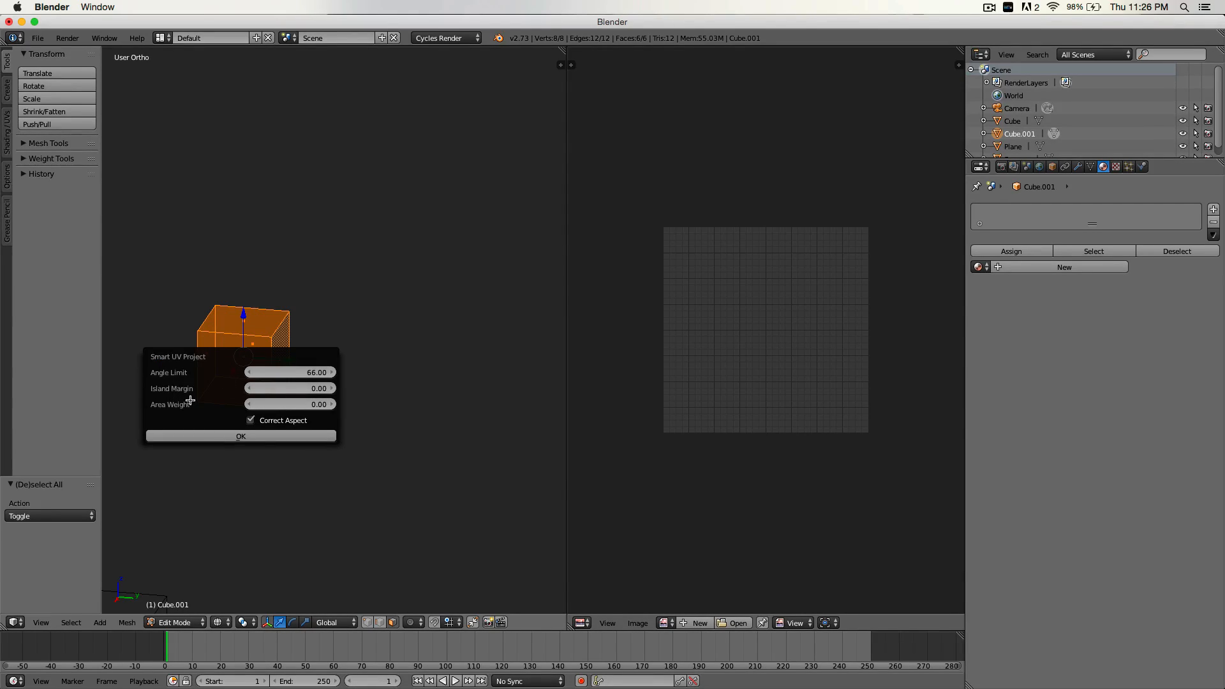
mouse_move(215, 392)
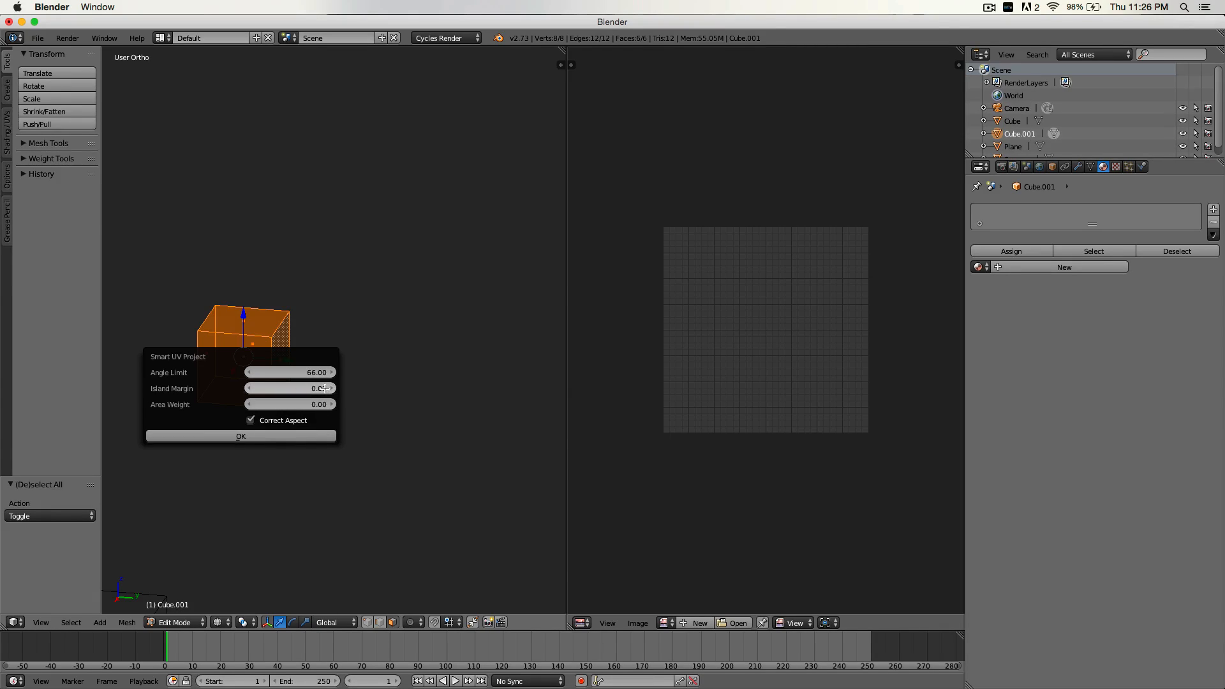
drag(248, 389, 289, 388)
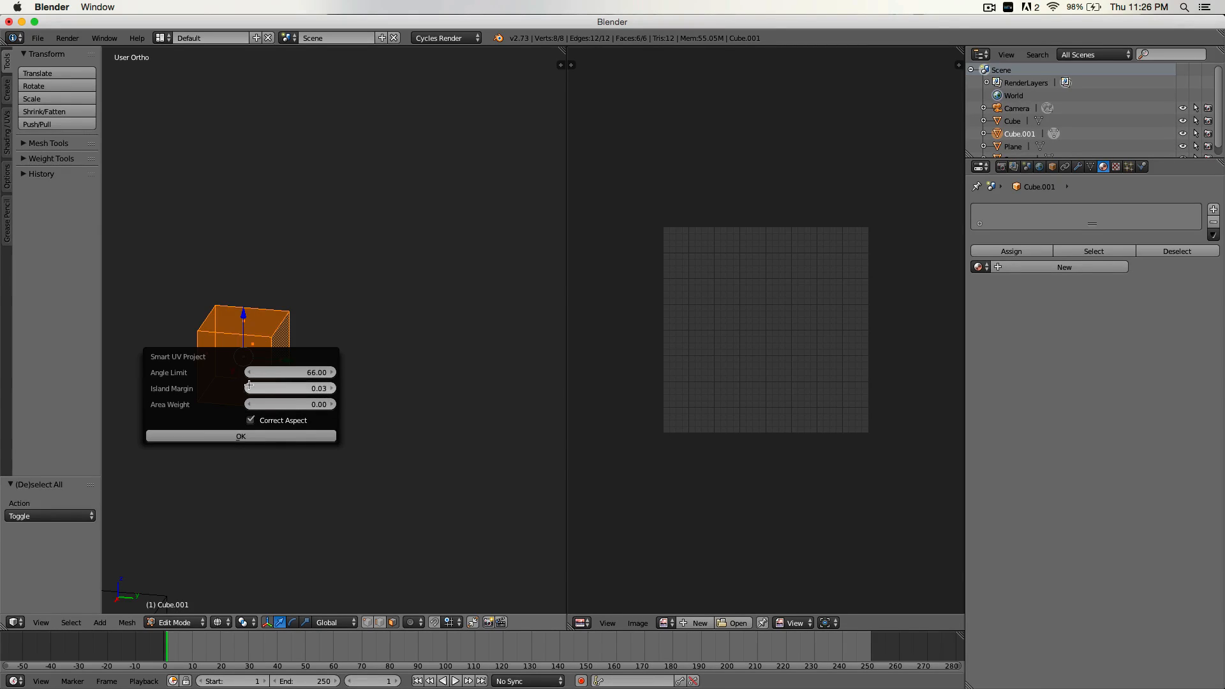
mouse_move(289, 388)
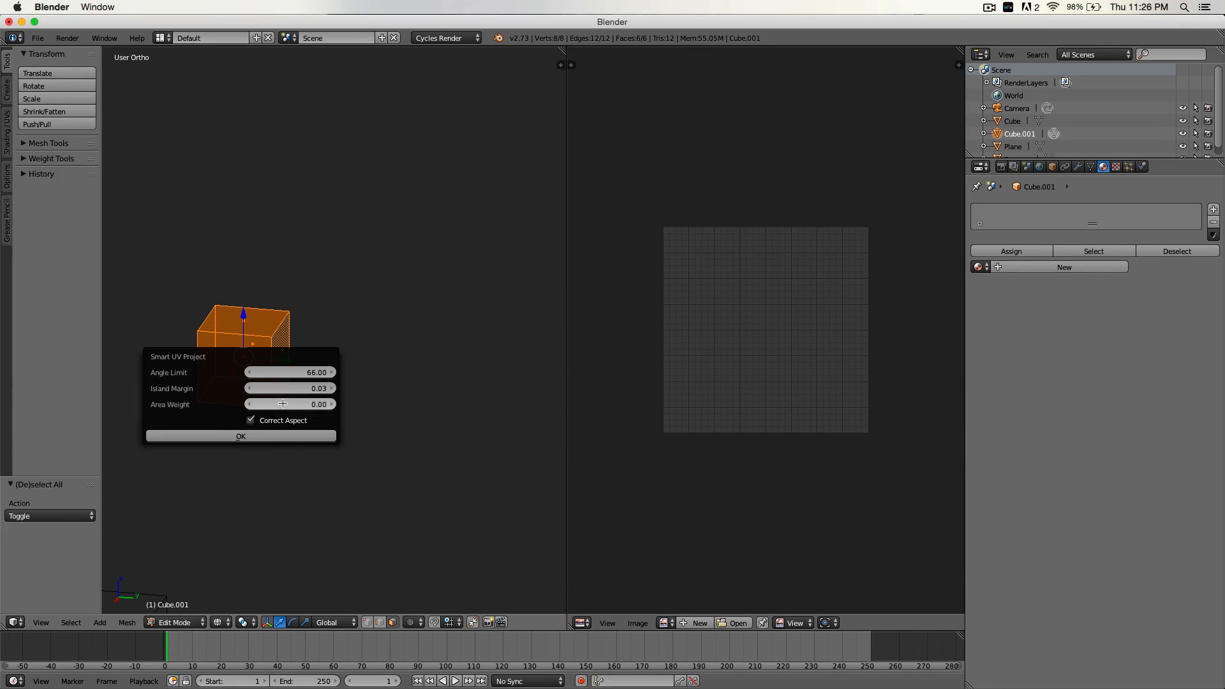
click(240, 436)
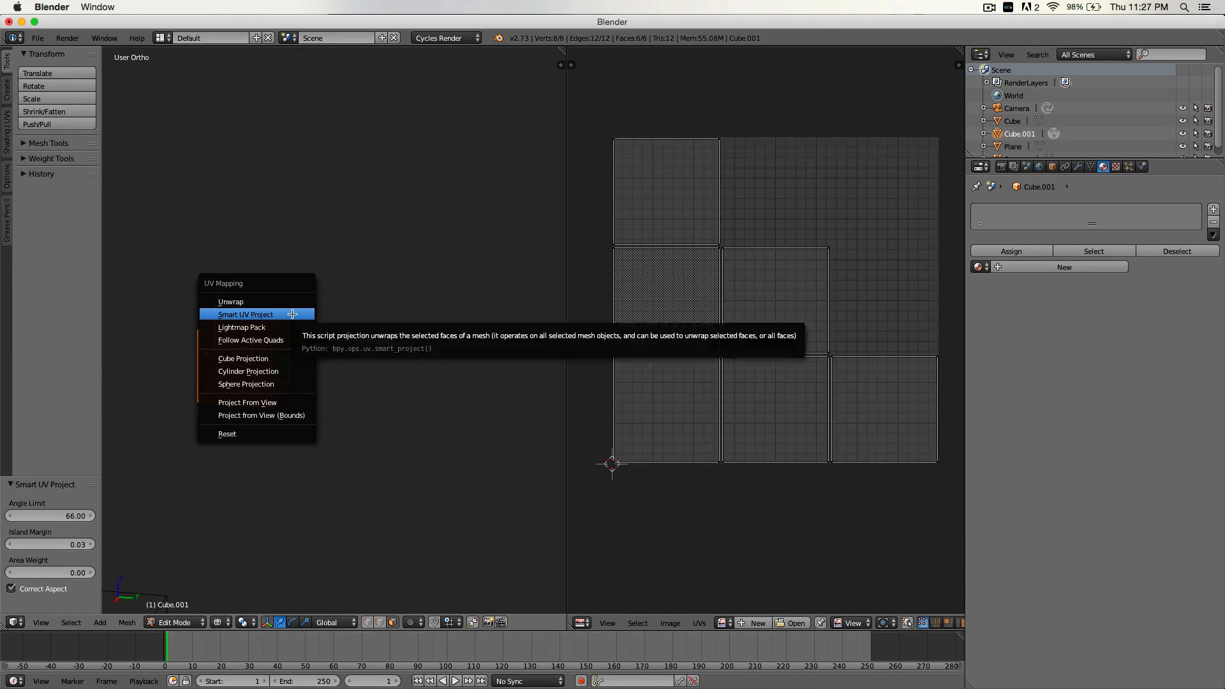
click(244, 314)
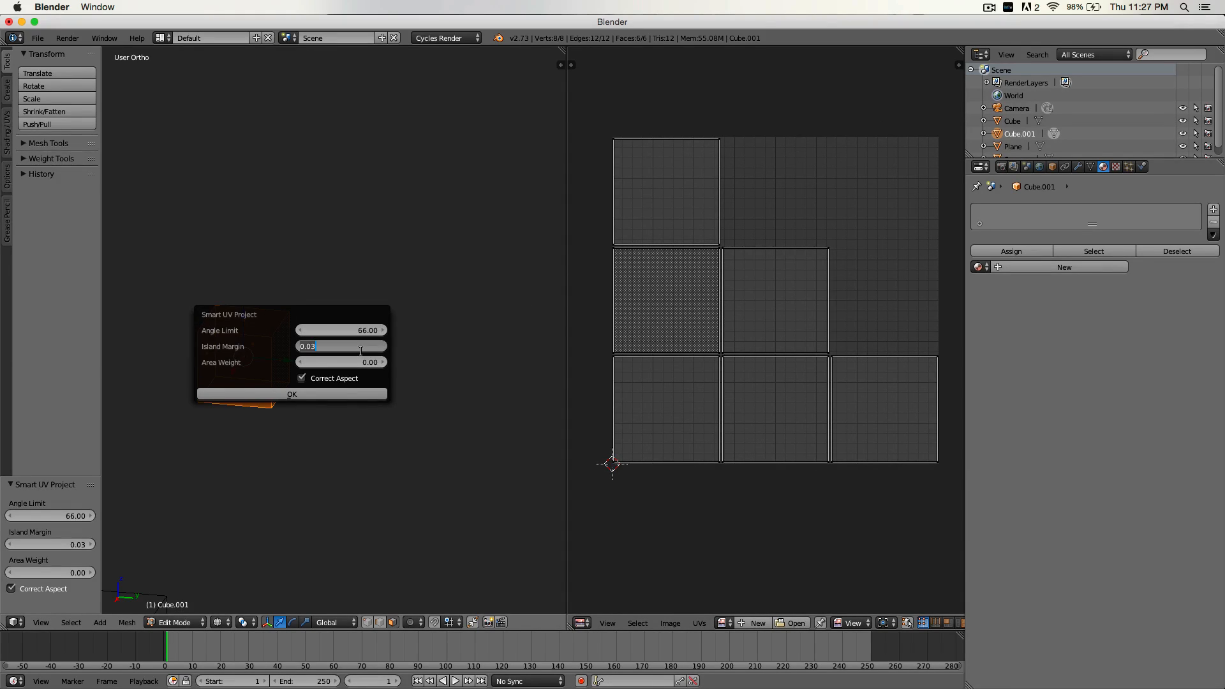
click(292, 393)
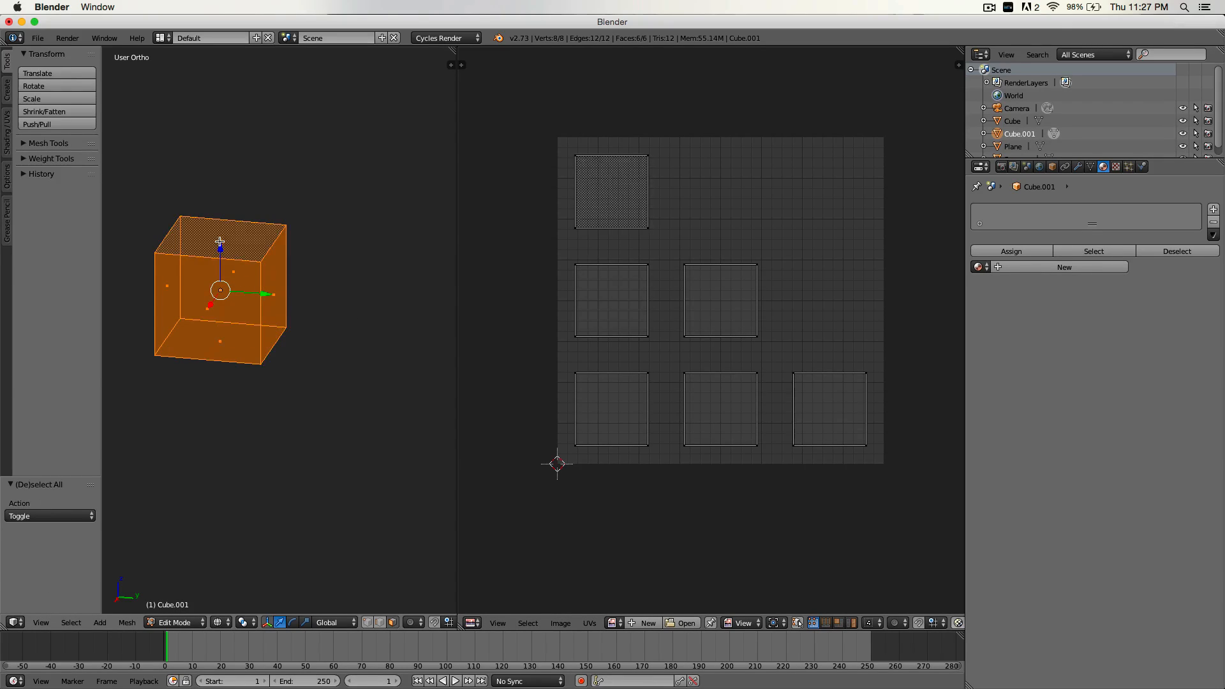
mouse_move(234, 274)
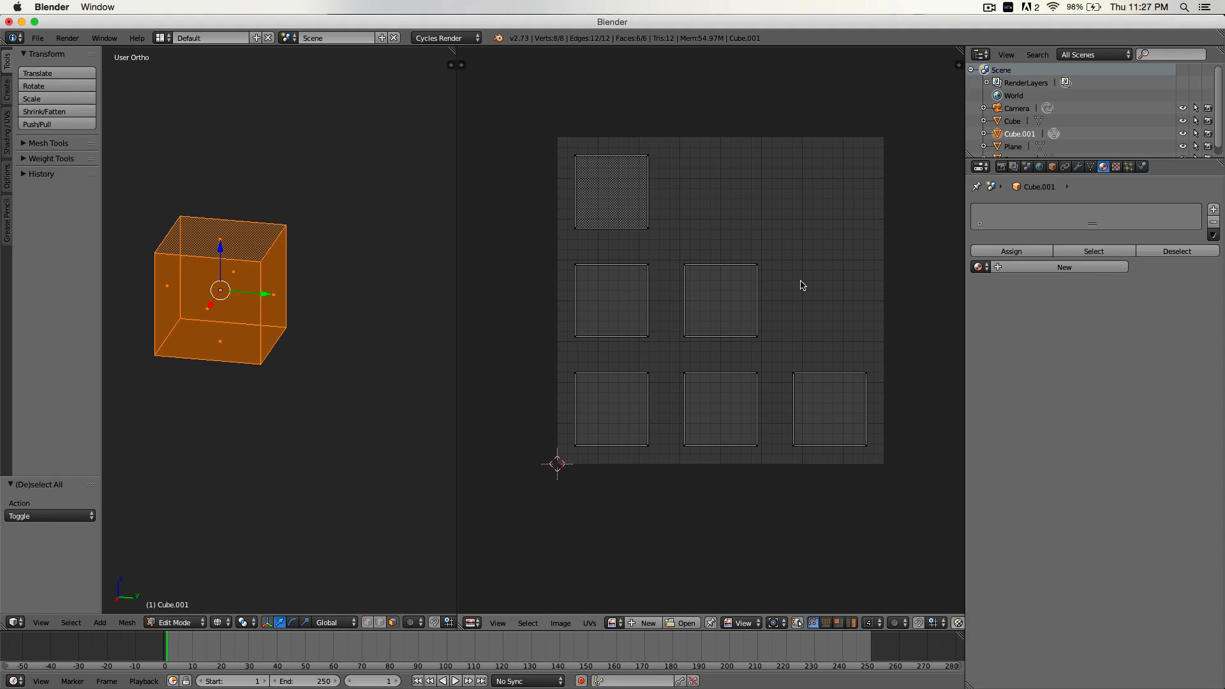
mouse_move(589, 248)
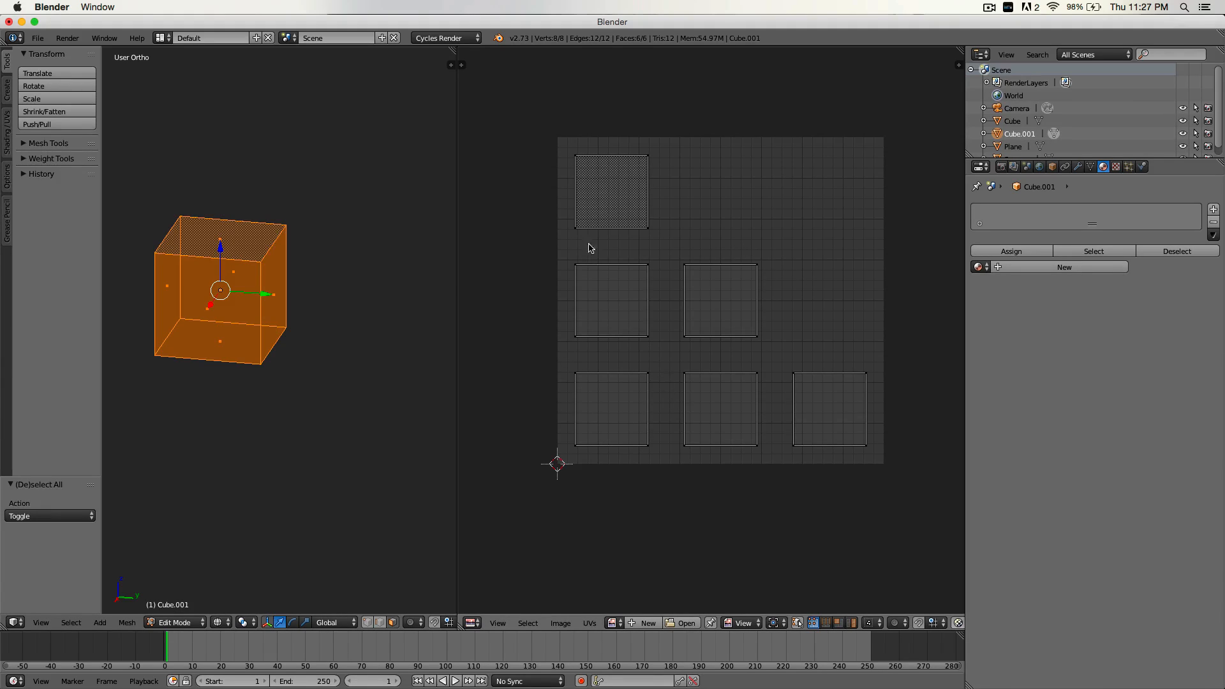
mouse_move(588, 125)
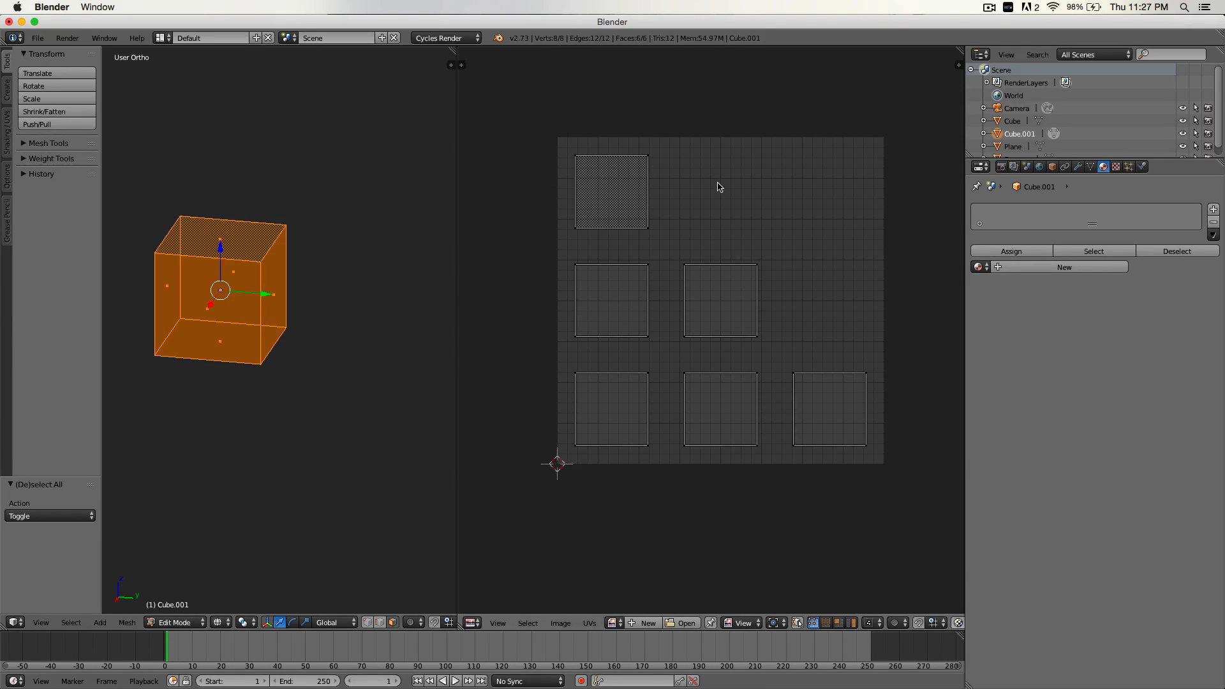
mouse_move(827, 454)
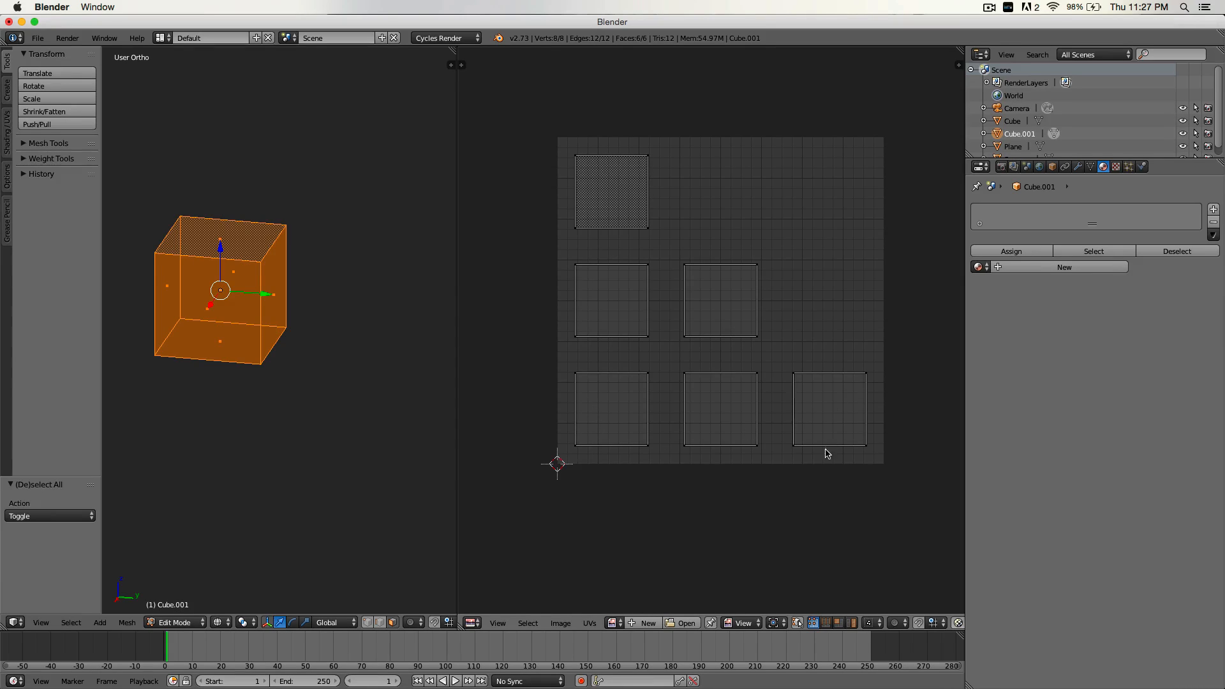
mouse_move(437, 274)
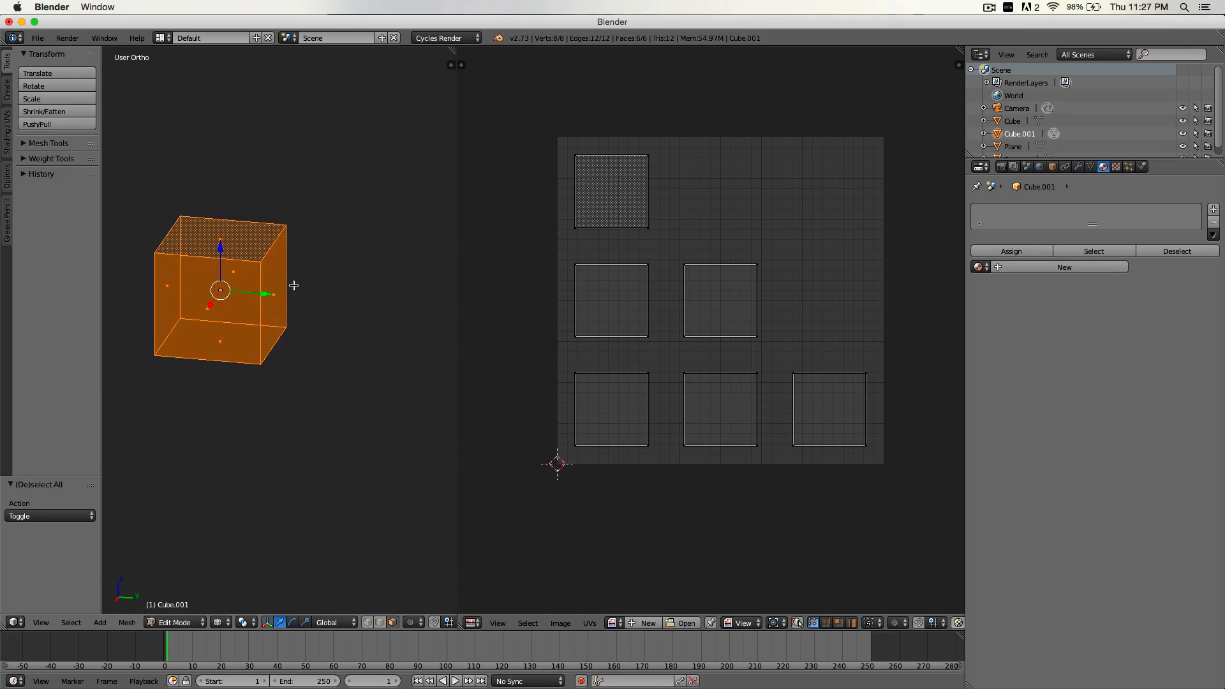
In Edit Mode, delete the selected circular cap faces of the room's pillars
click(174, 622)
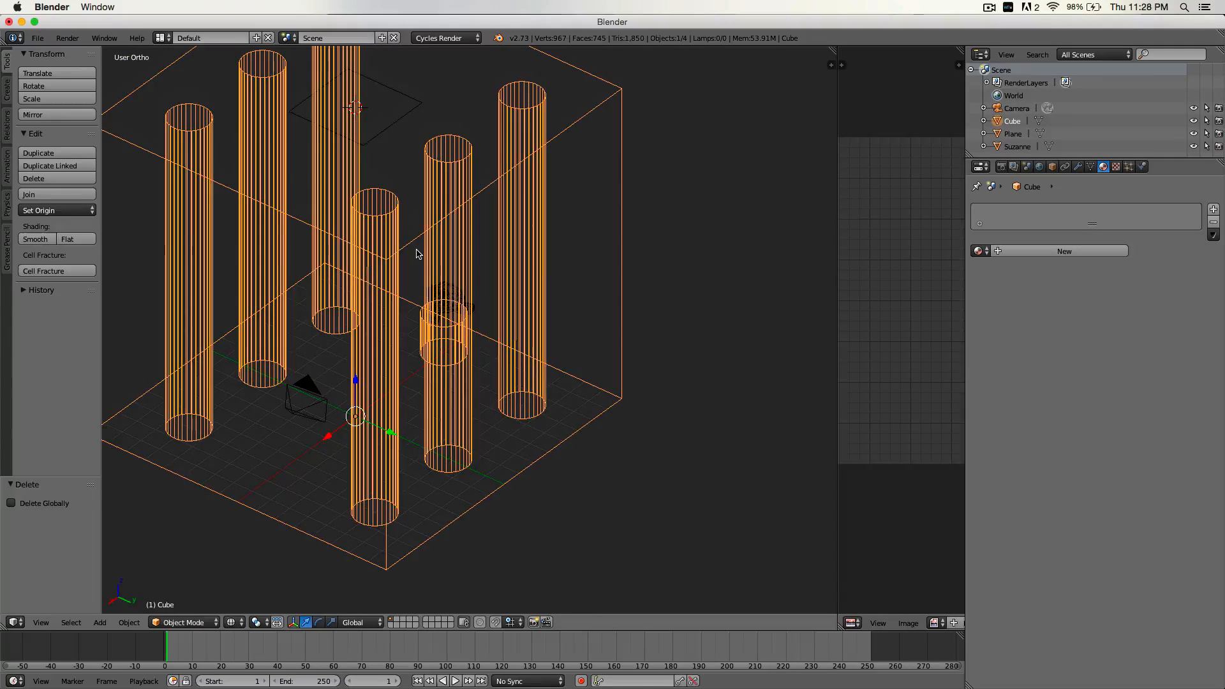
key(Tab)
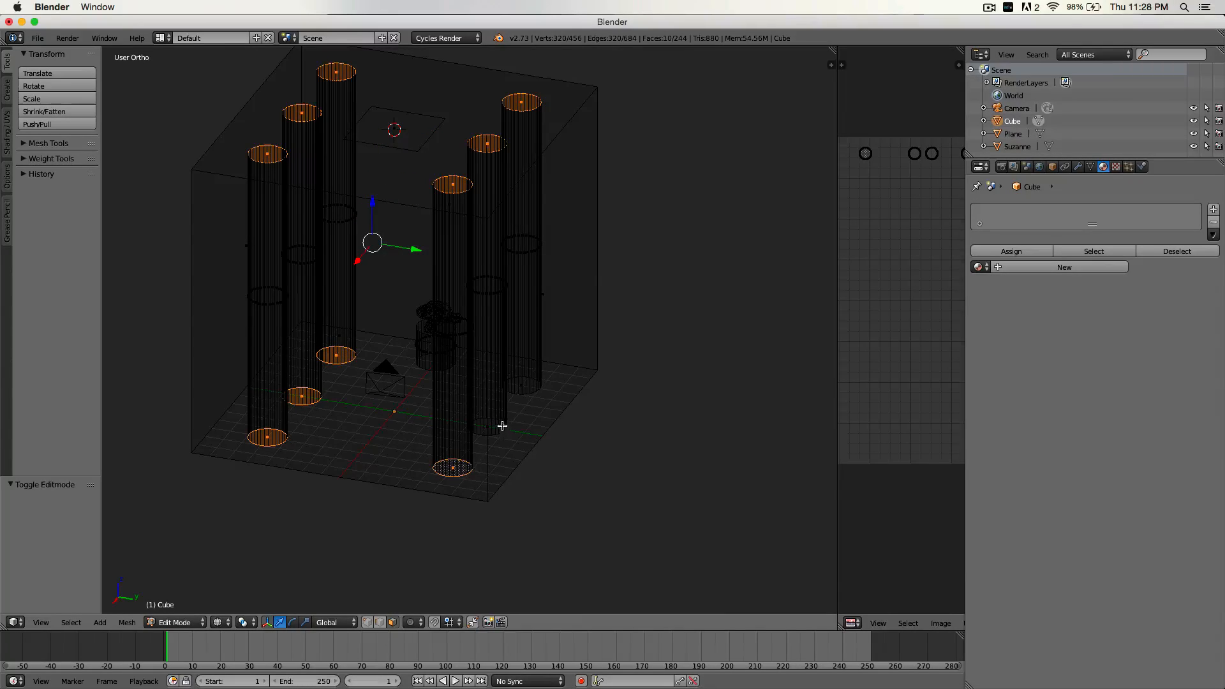
key(x)
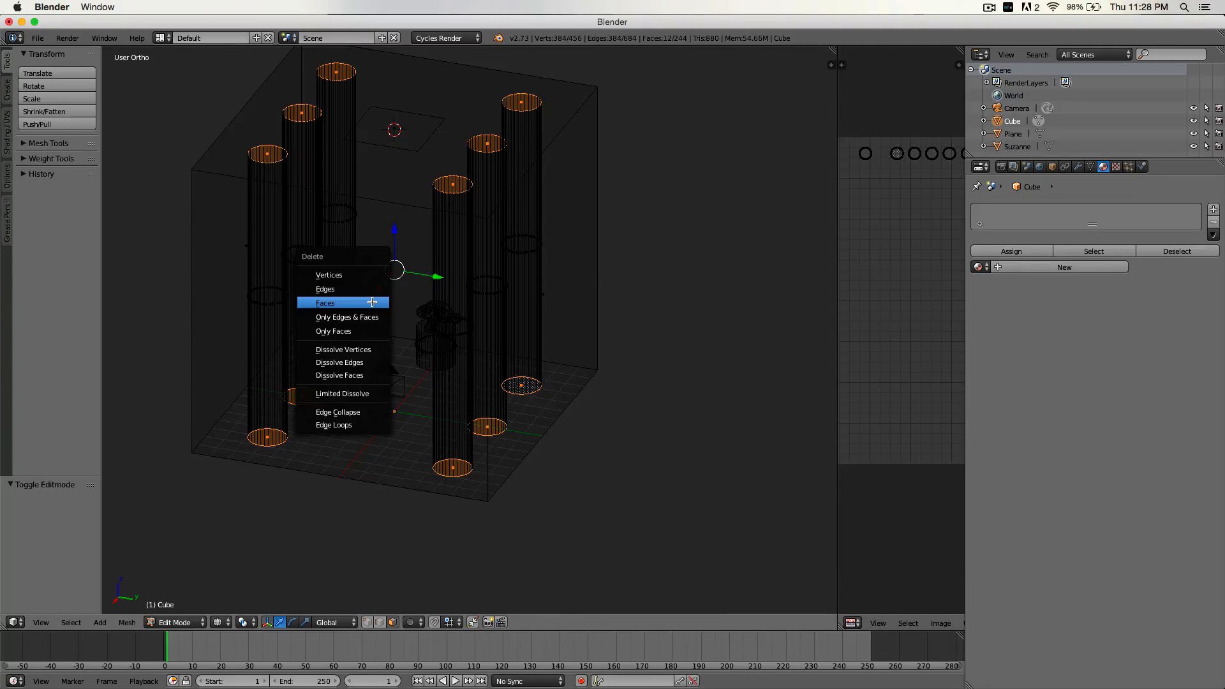
click(324, 303)
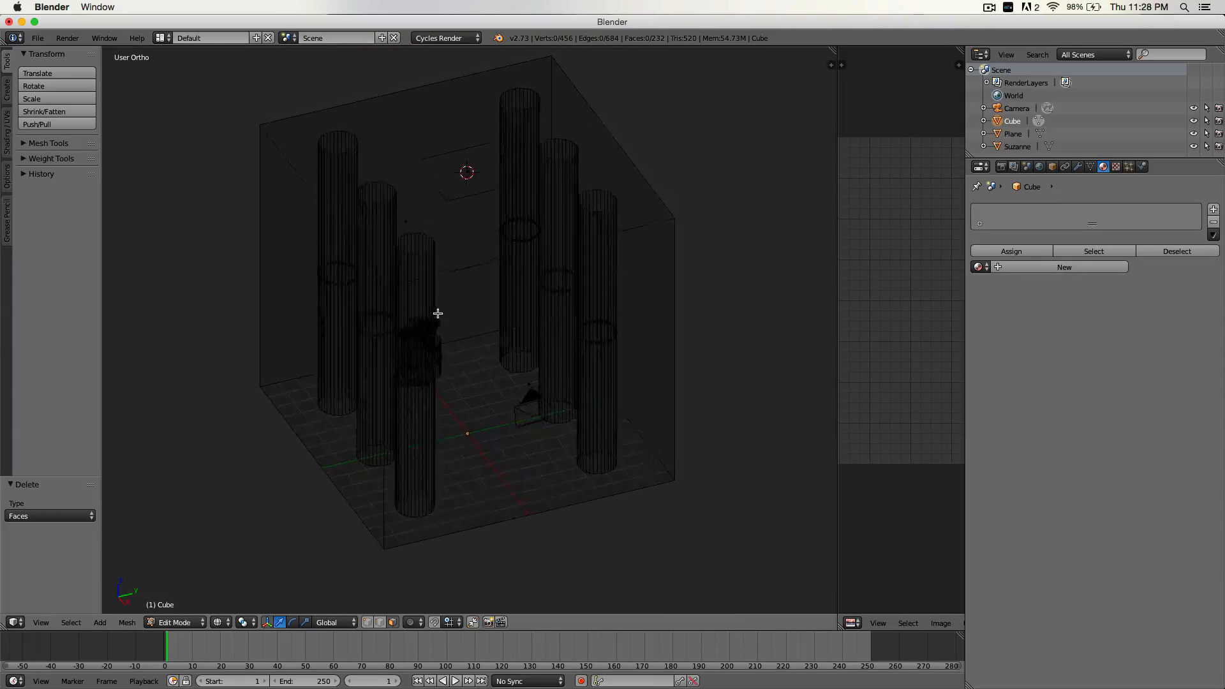
Orbit to check the room from the front, then return the Cube to Object Mode
drag(468, 312, 438, 367)
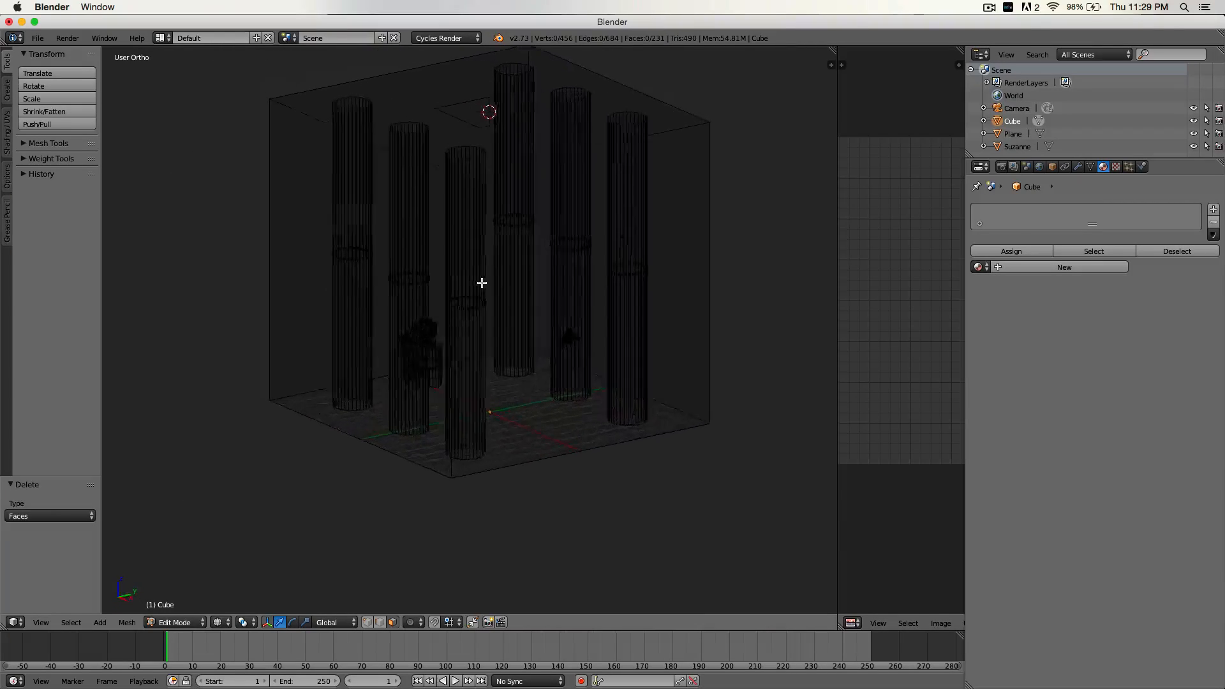
drag(468, 281, 383, 300)
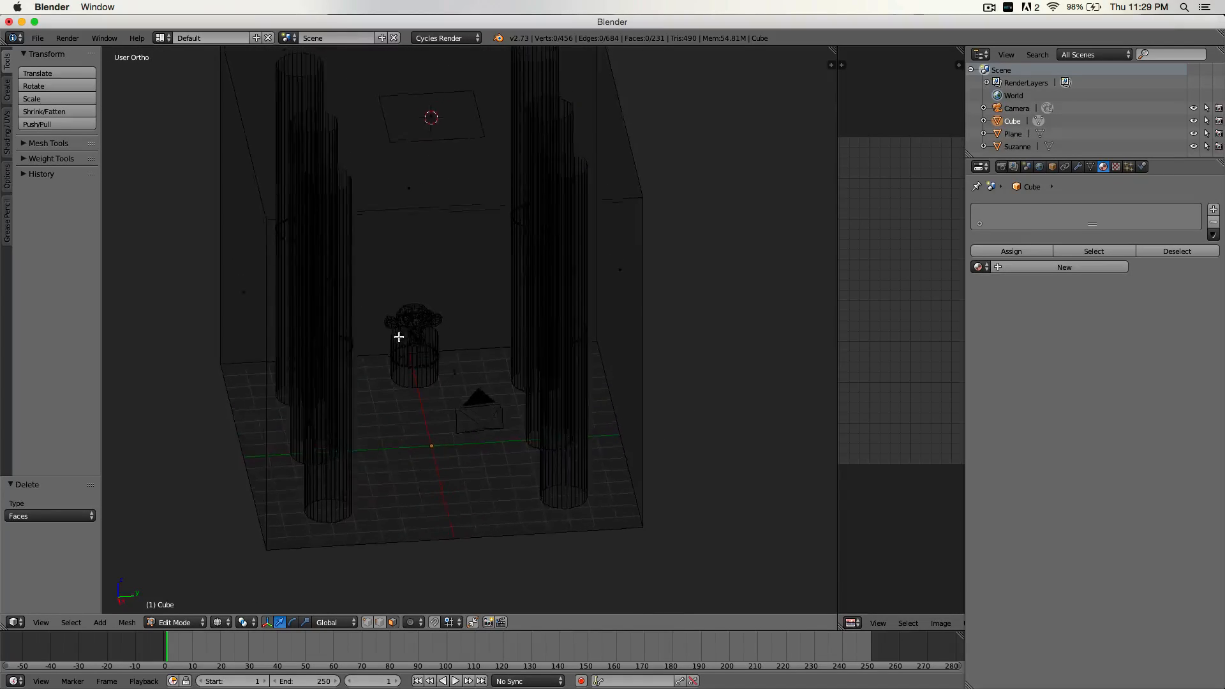
click(174, 622)
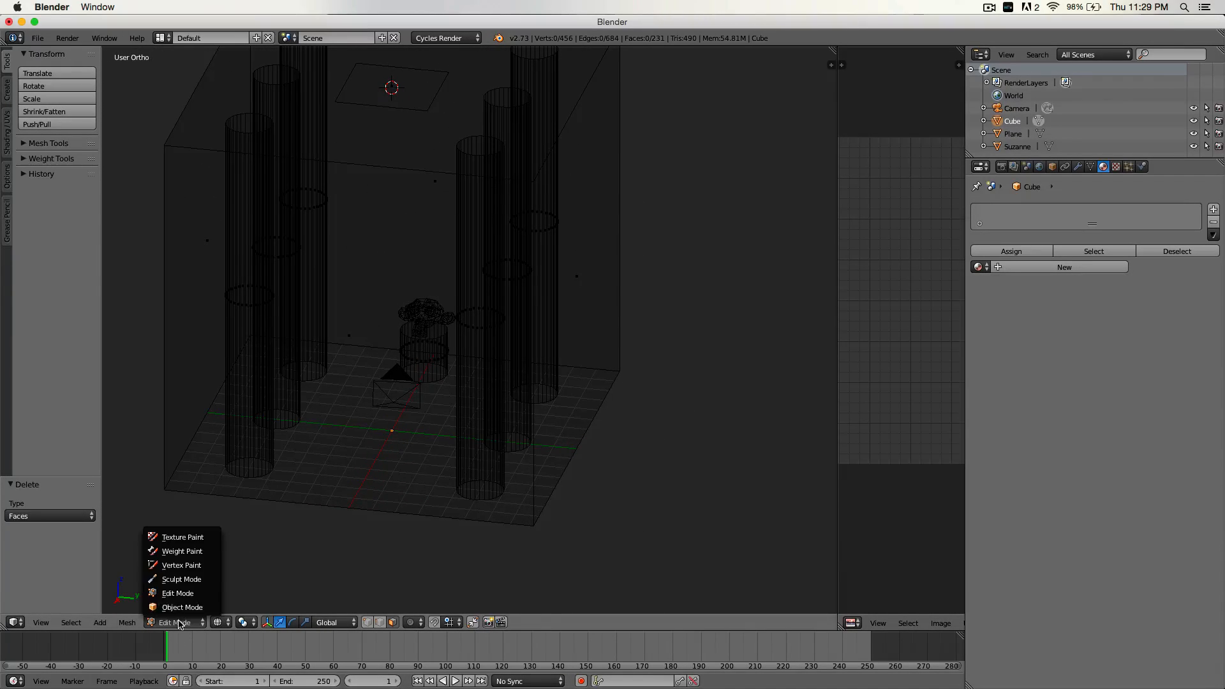
click(181, 607)
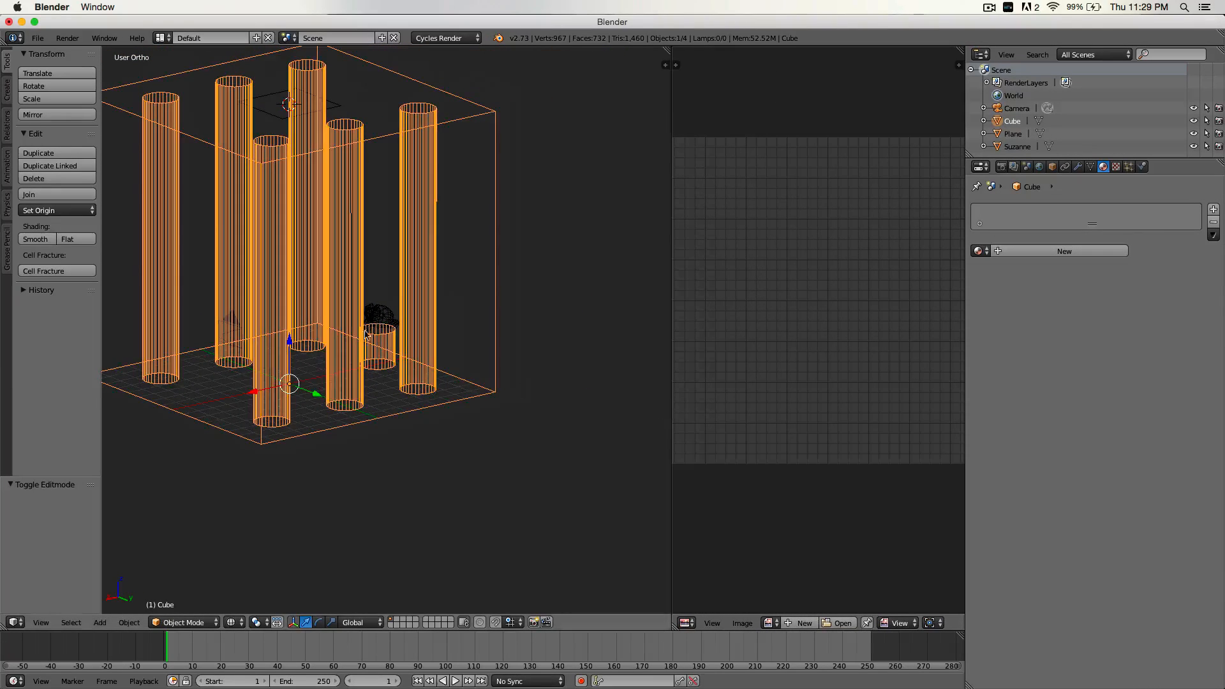
Select all room faces and Smart UV Project them with a 0.06 island margin
click(181, 622)
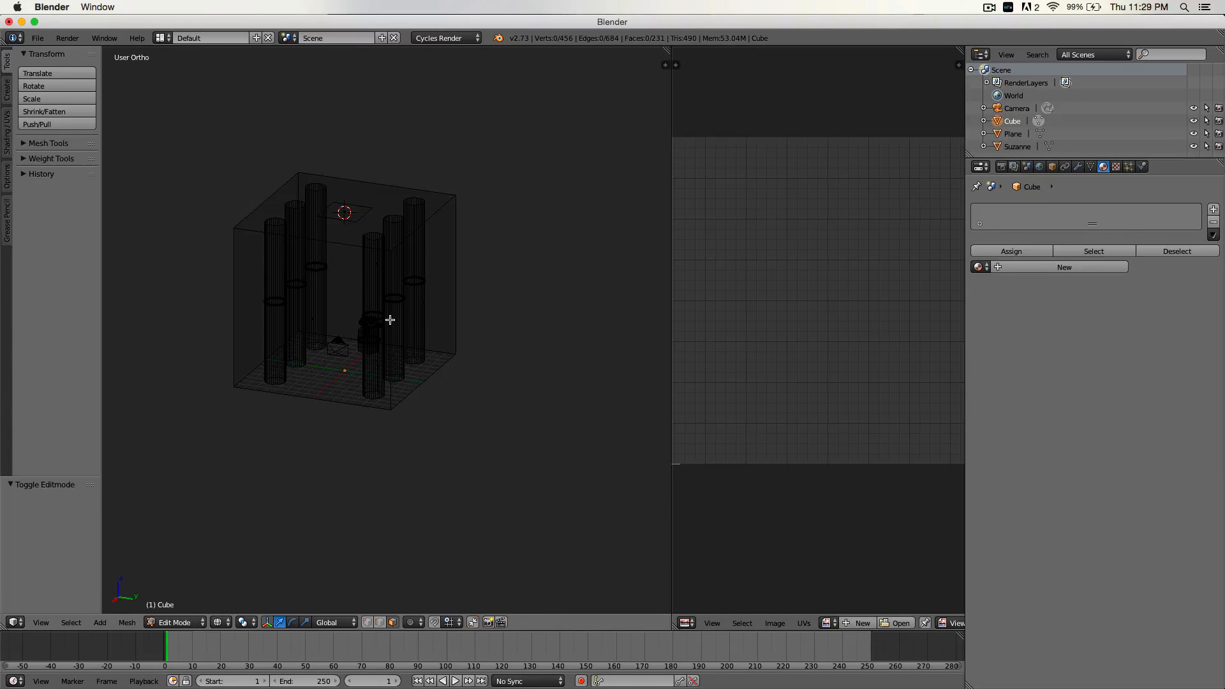
key(a)
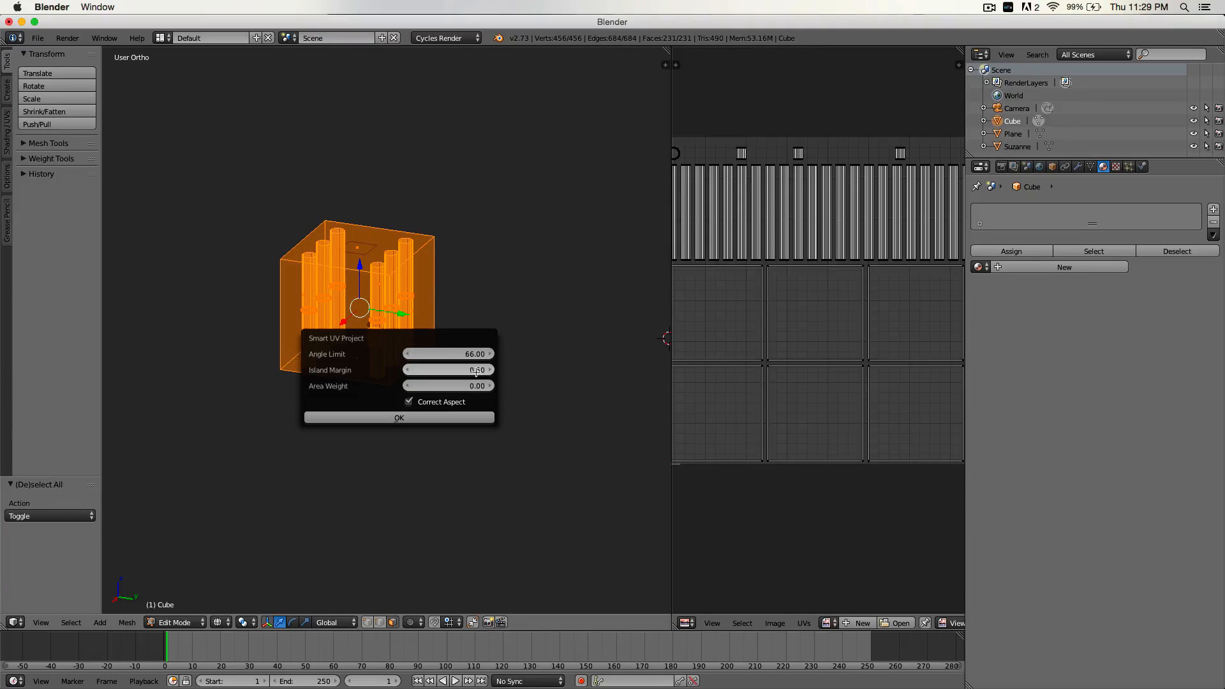
click(448, 370)
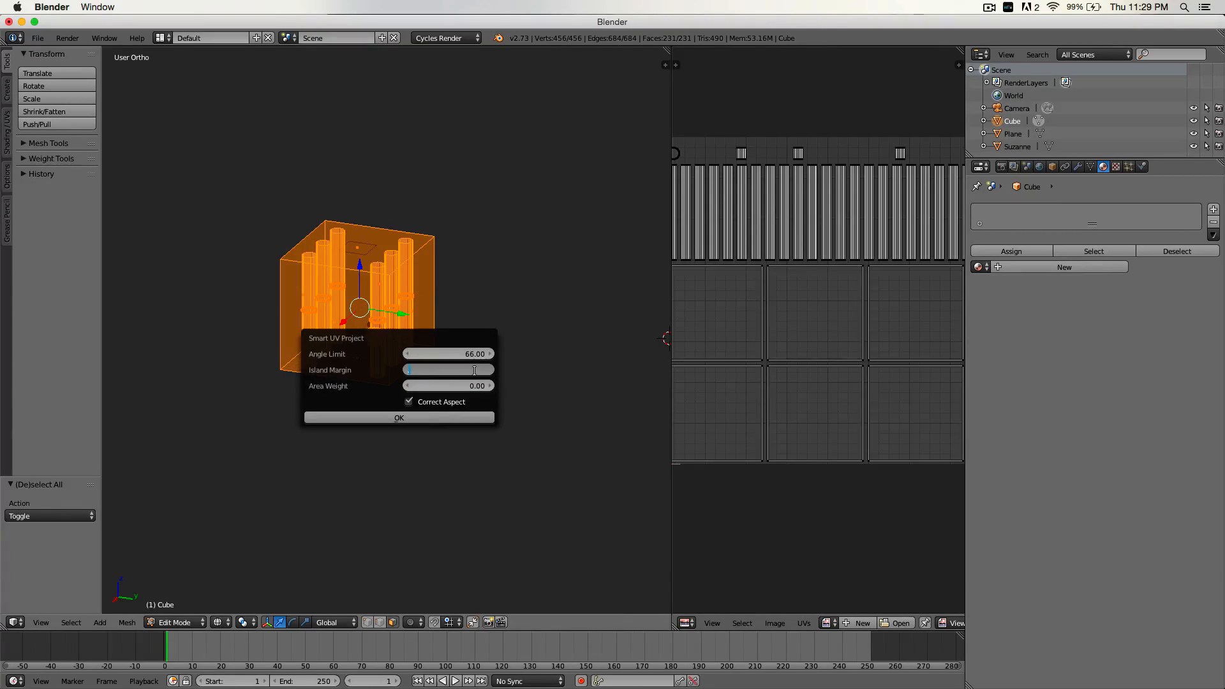
drag(409, 369, 476, 369)
text(0.2)
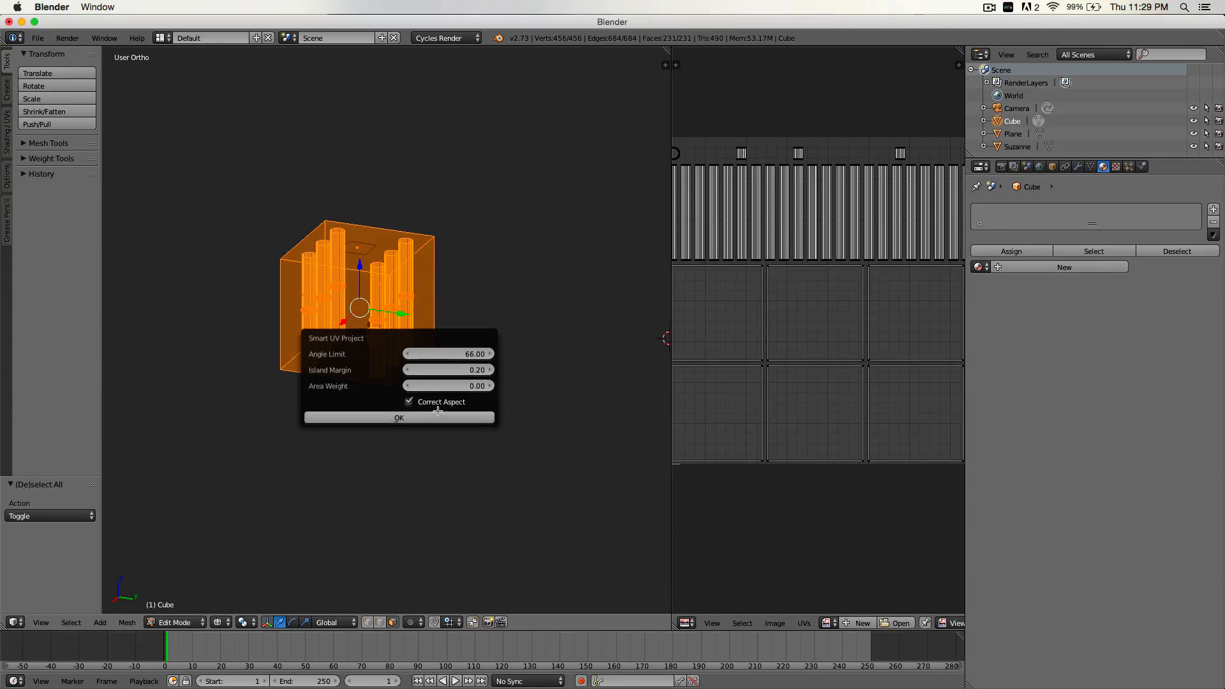
click(398, 418)
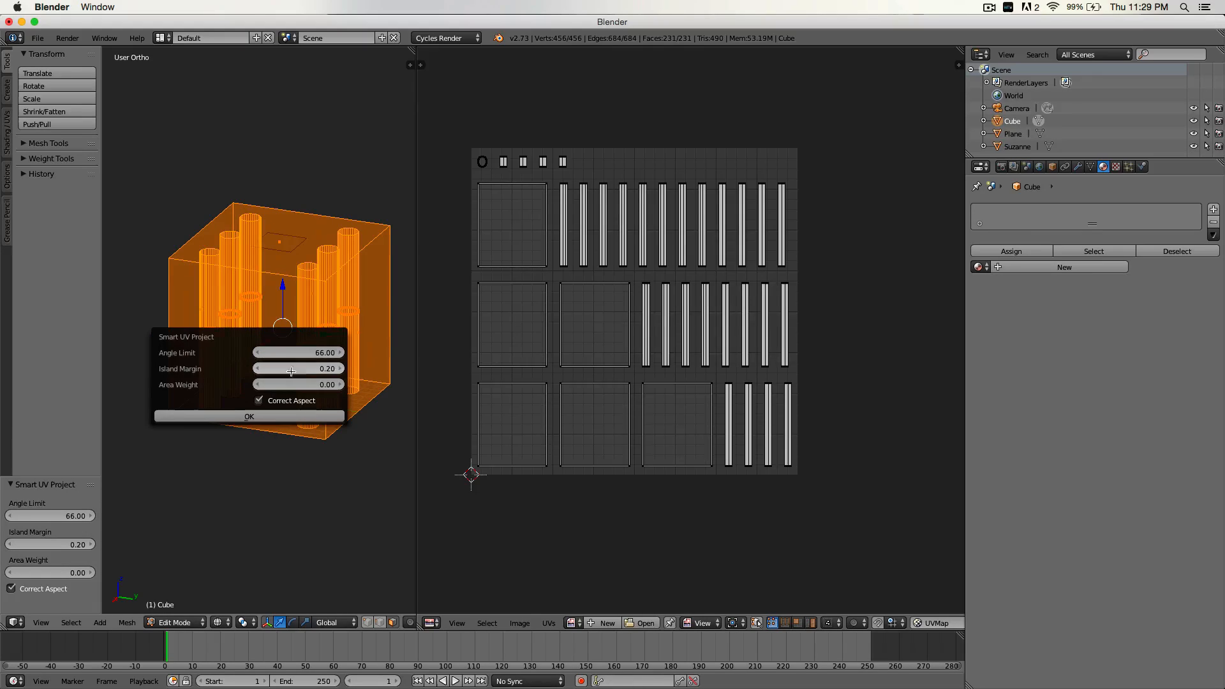
click(297, 368)
text(0.06)
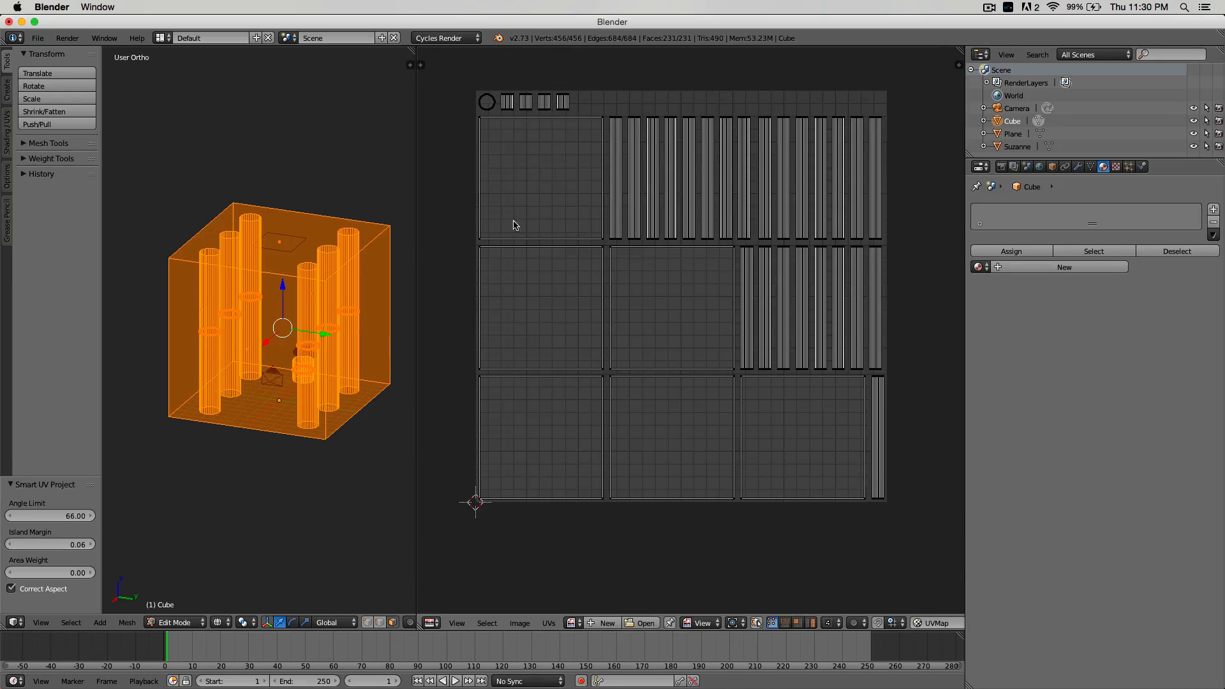
click(549, 623)
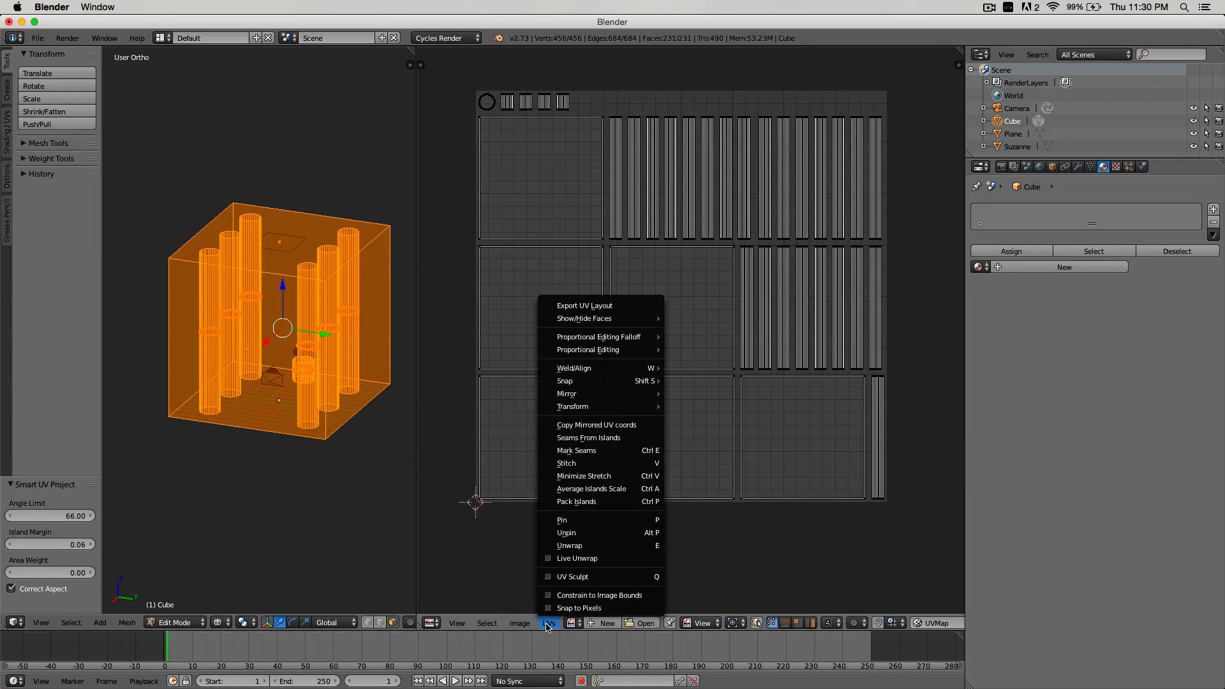
mouse_move(584, 304)
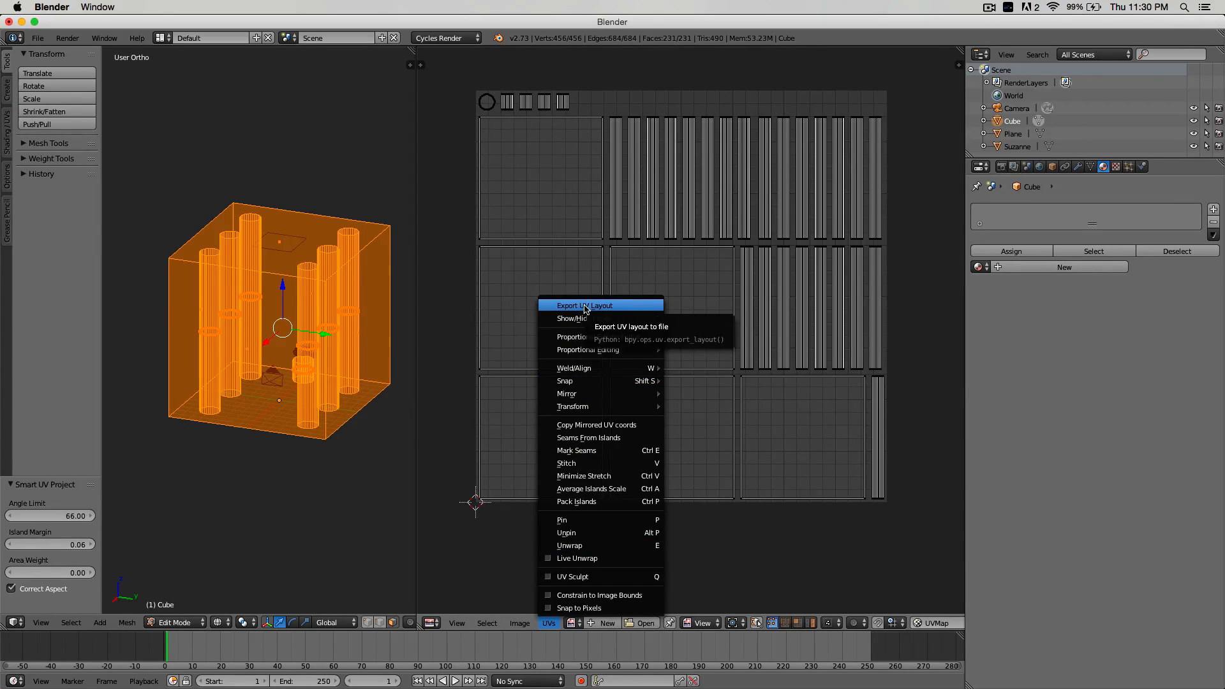
Export the room's UV layout as Uv layout.png in the Game Texturing folder
click(582, 305)
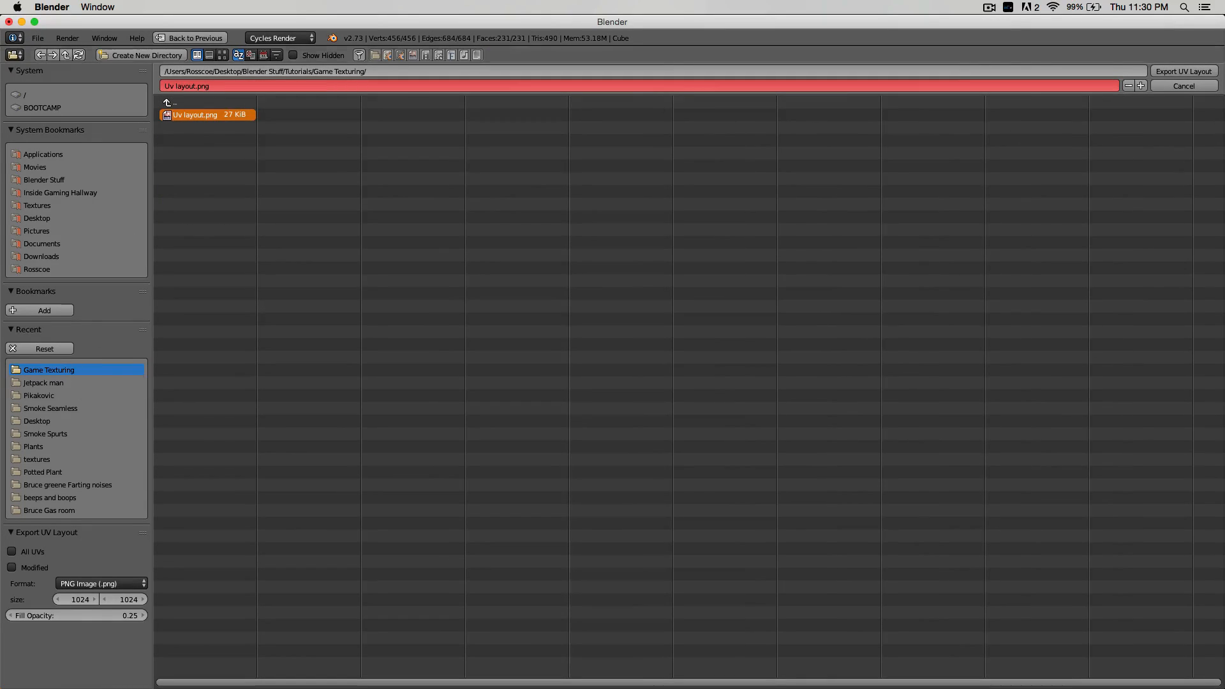
click(1182, 71)
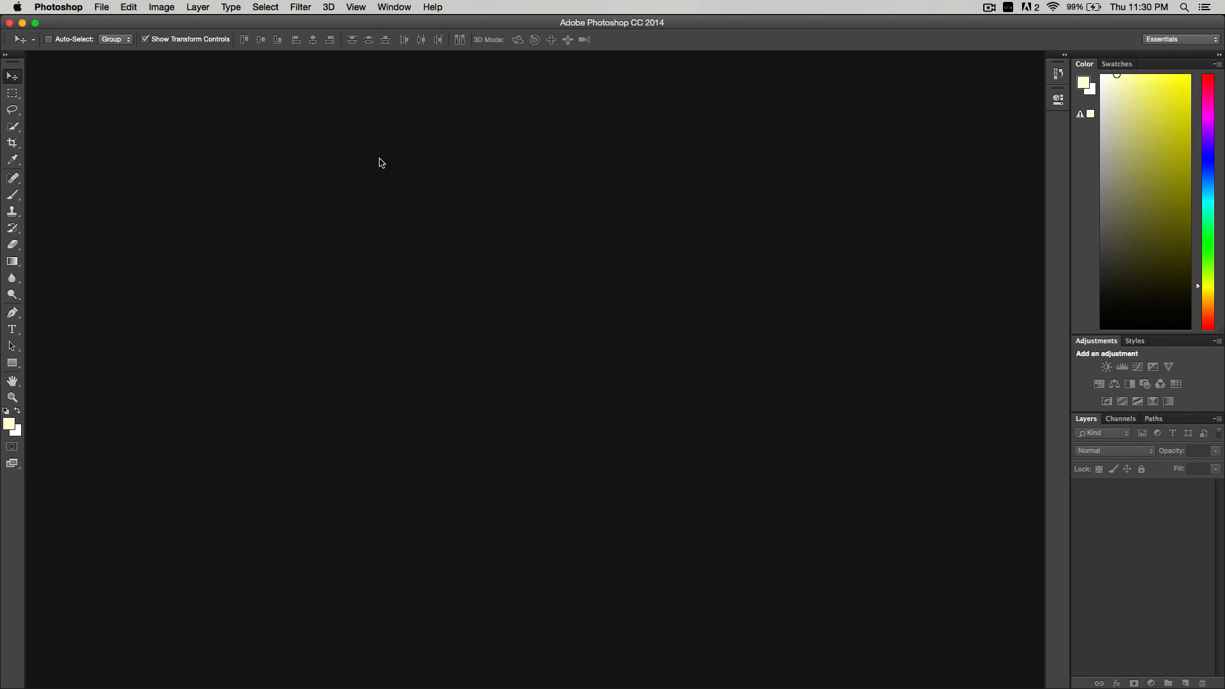
mouse_move(369, 164)
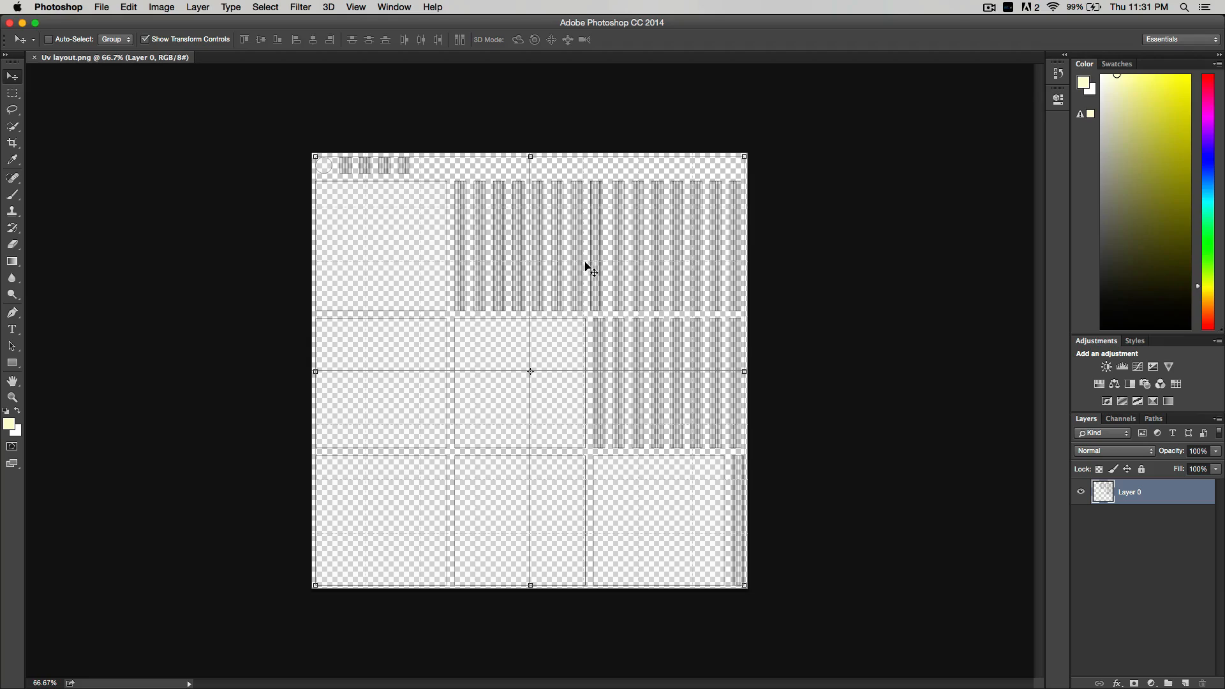
mouse_move(440, 198)
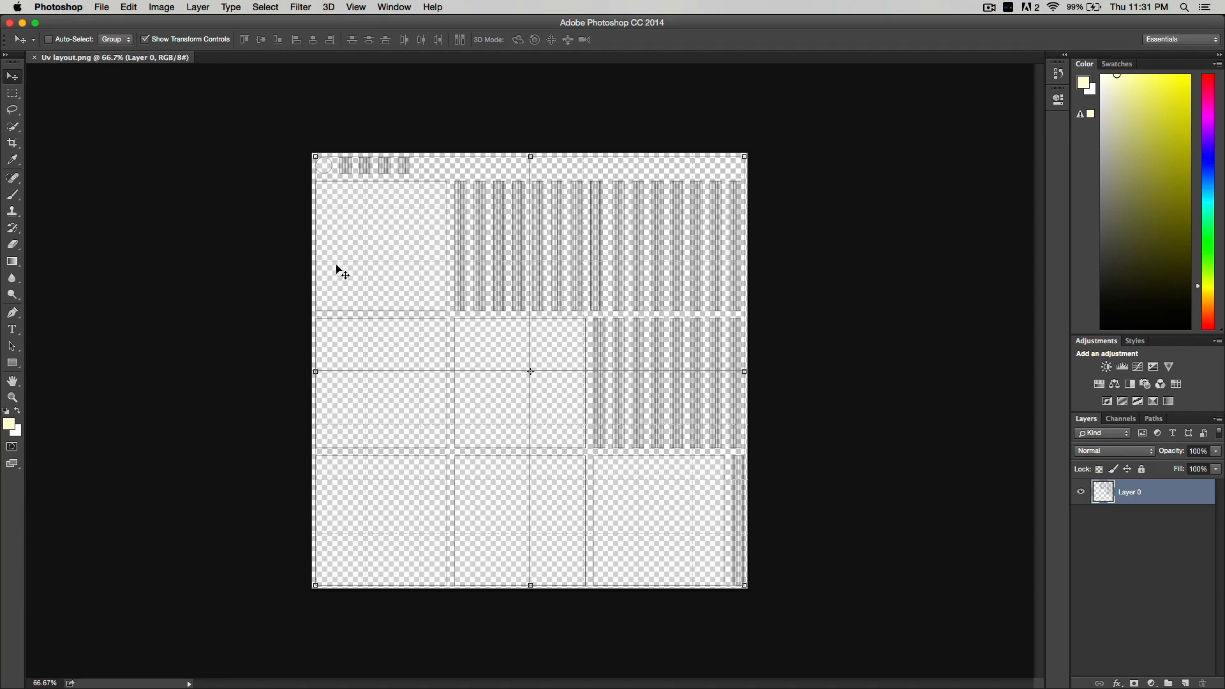
mouse_move(435, 310)
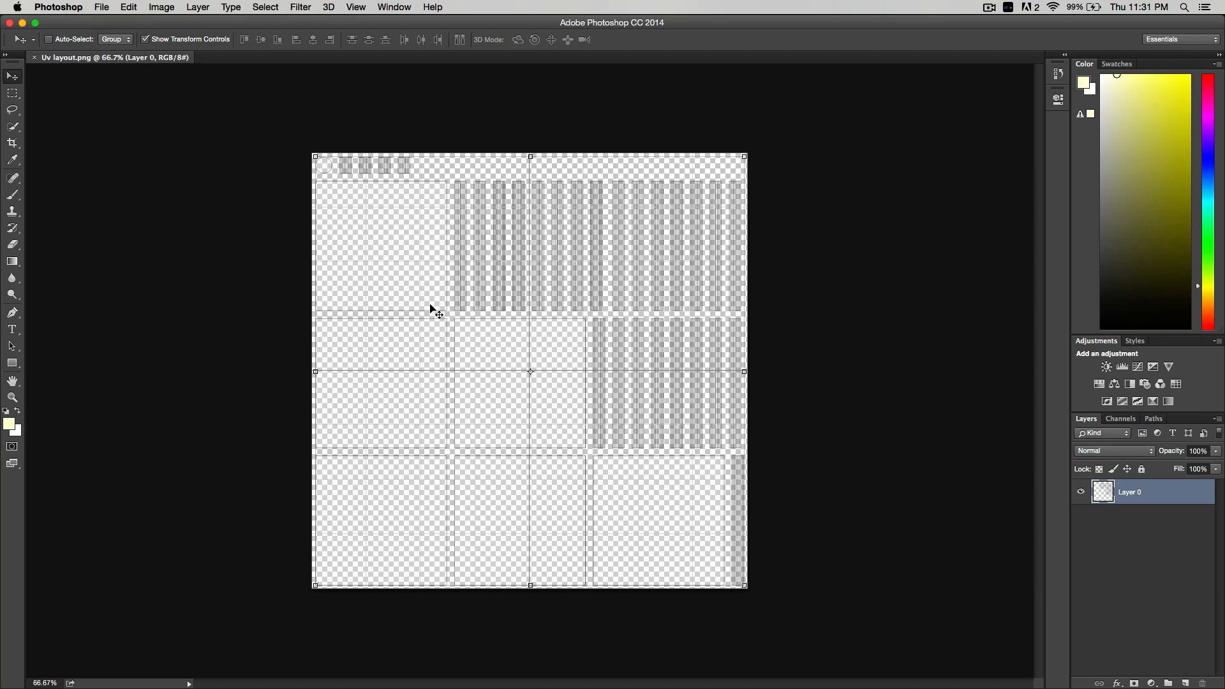
mouse_move(474, 283)
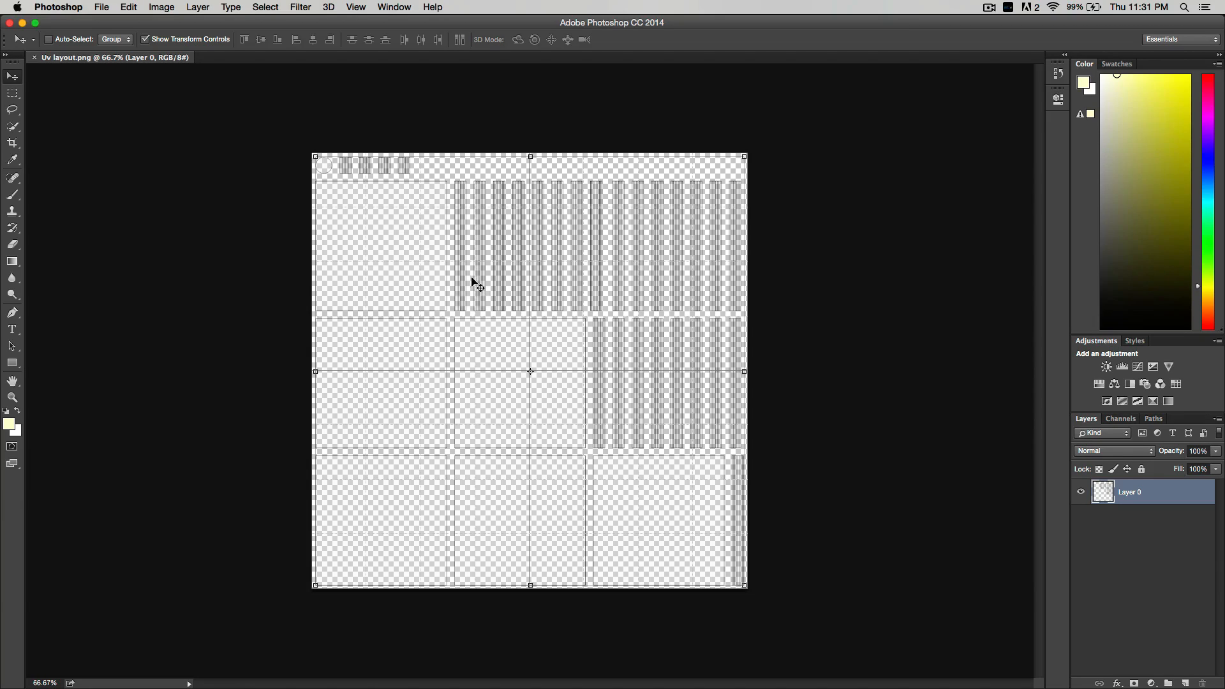
mouse_move(749, 303)
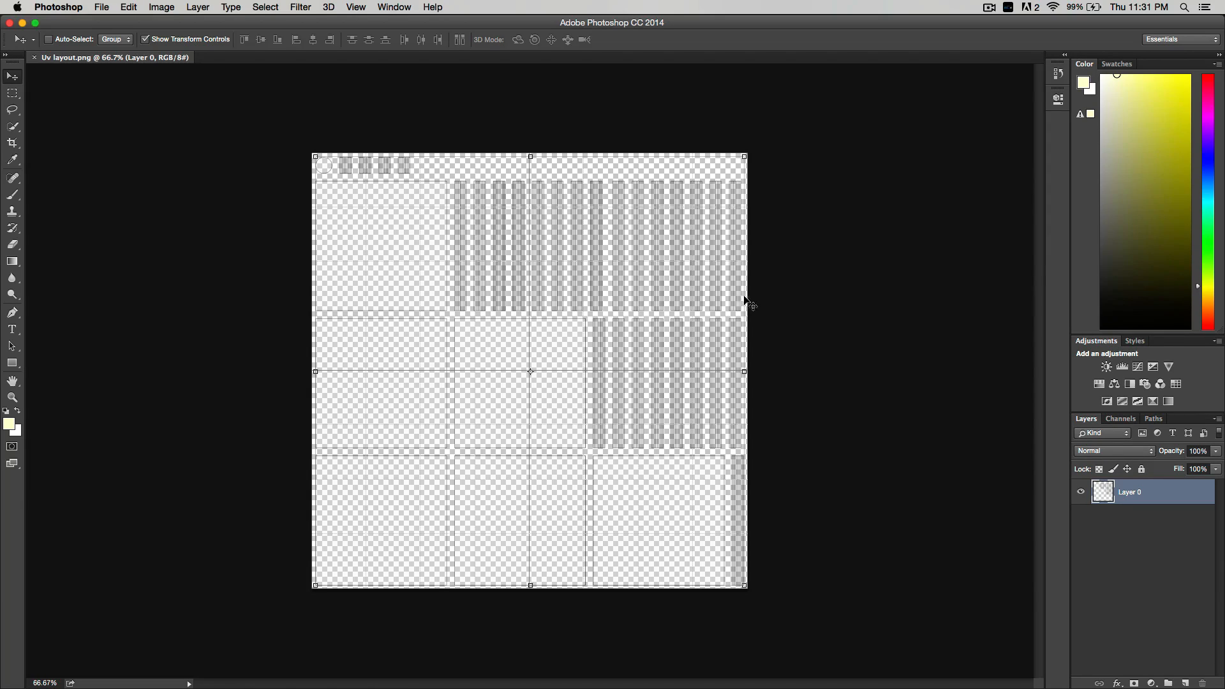
mouse_move(577, 264)
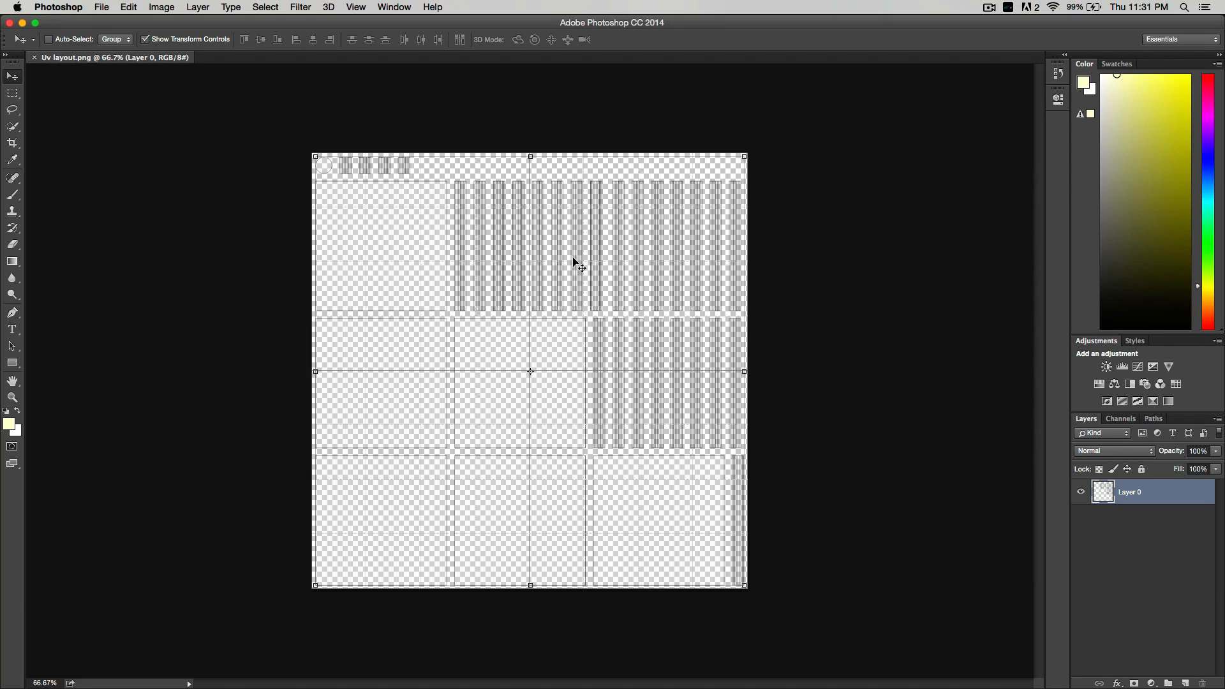
mouse_move(637, 231)
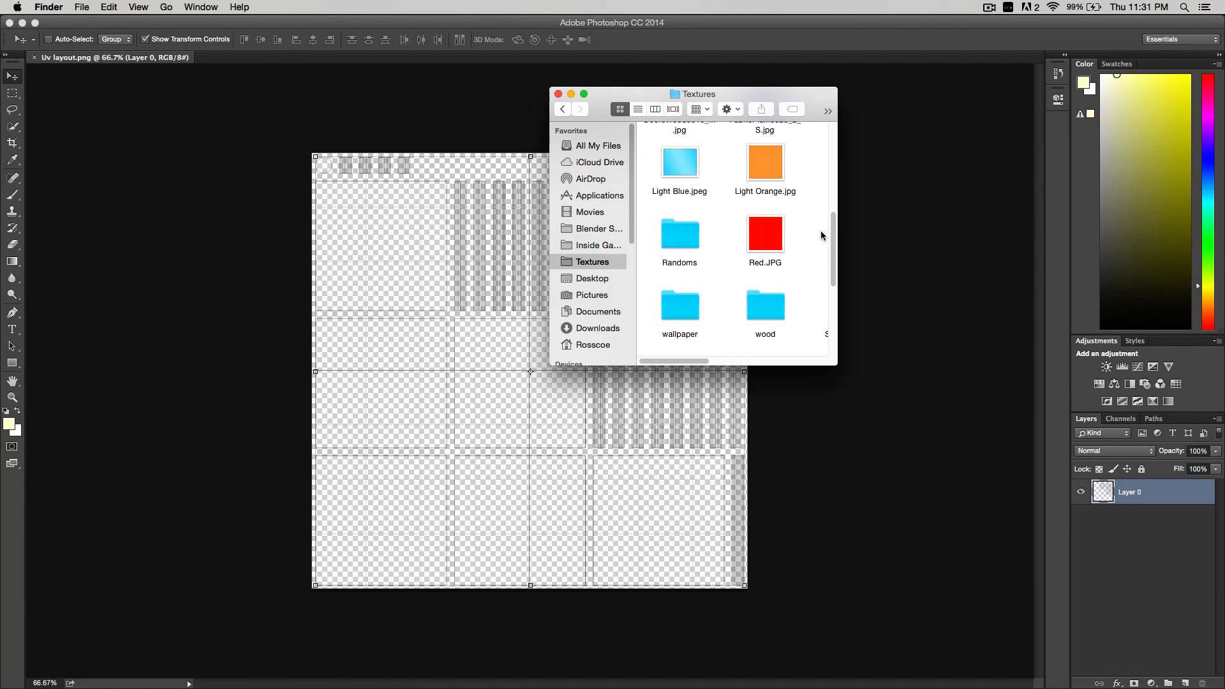
Show Textures as a list, open Concrete, and pick download.jpeg
click(637, 108)
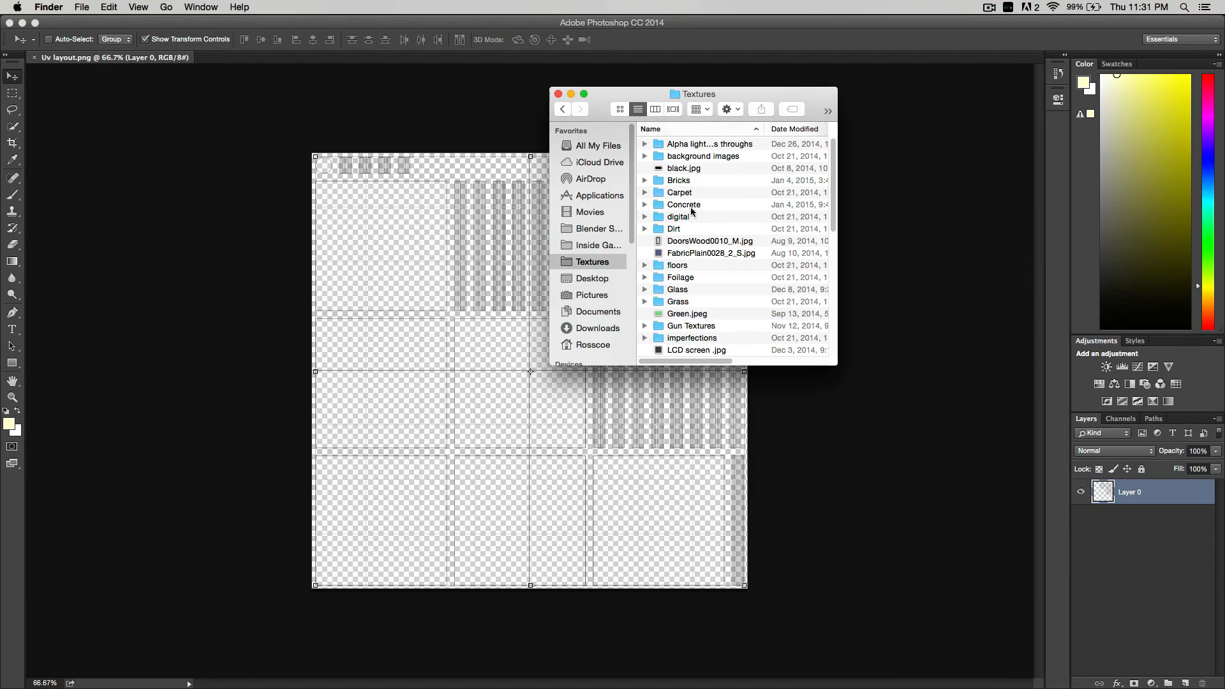
mouse_move(698, 264)
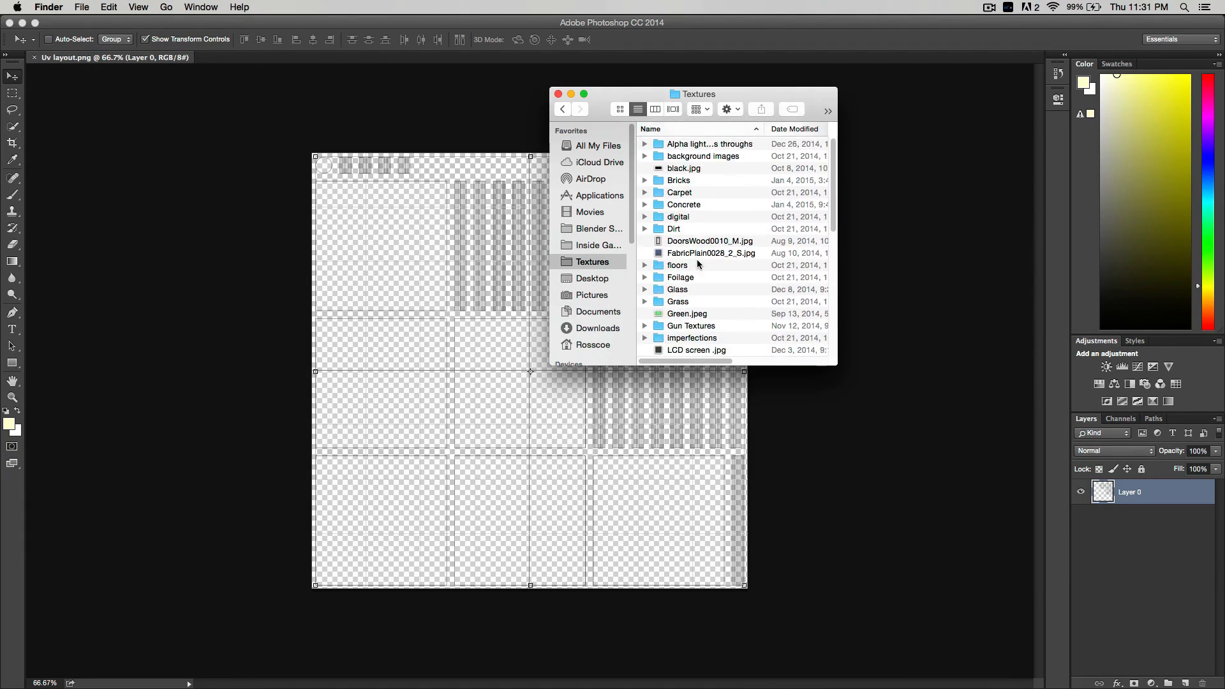
mouse_move(699, 205)
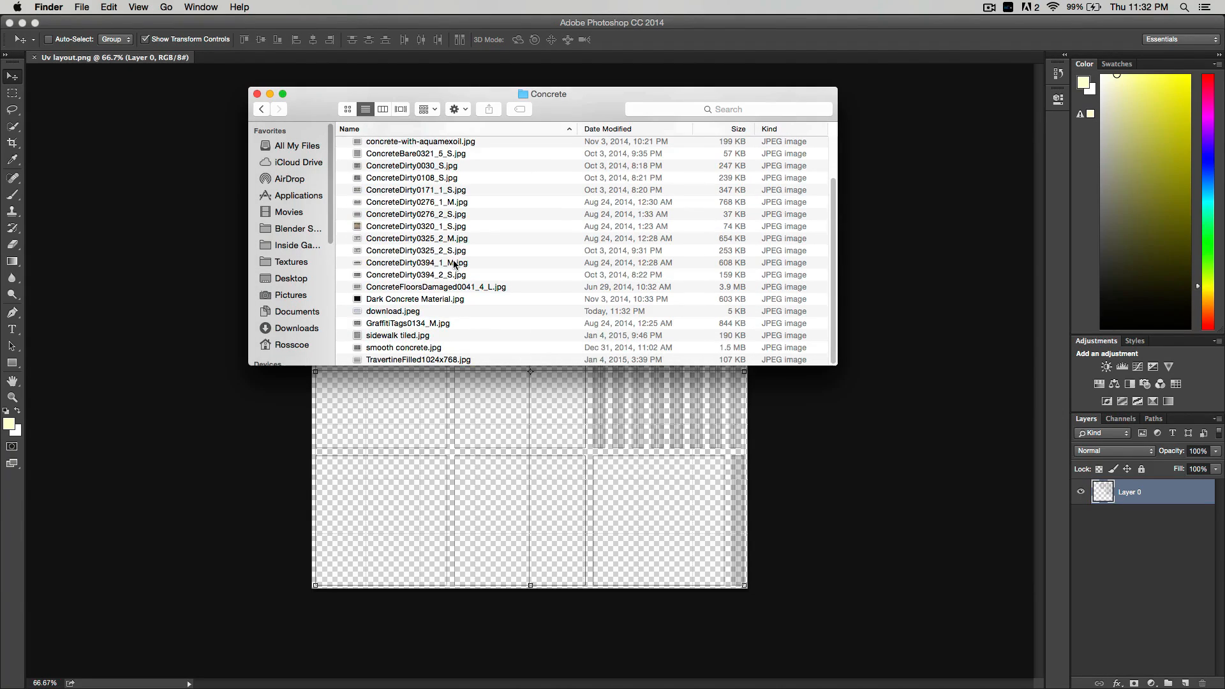
click(393, 310)
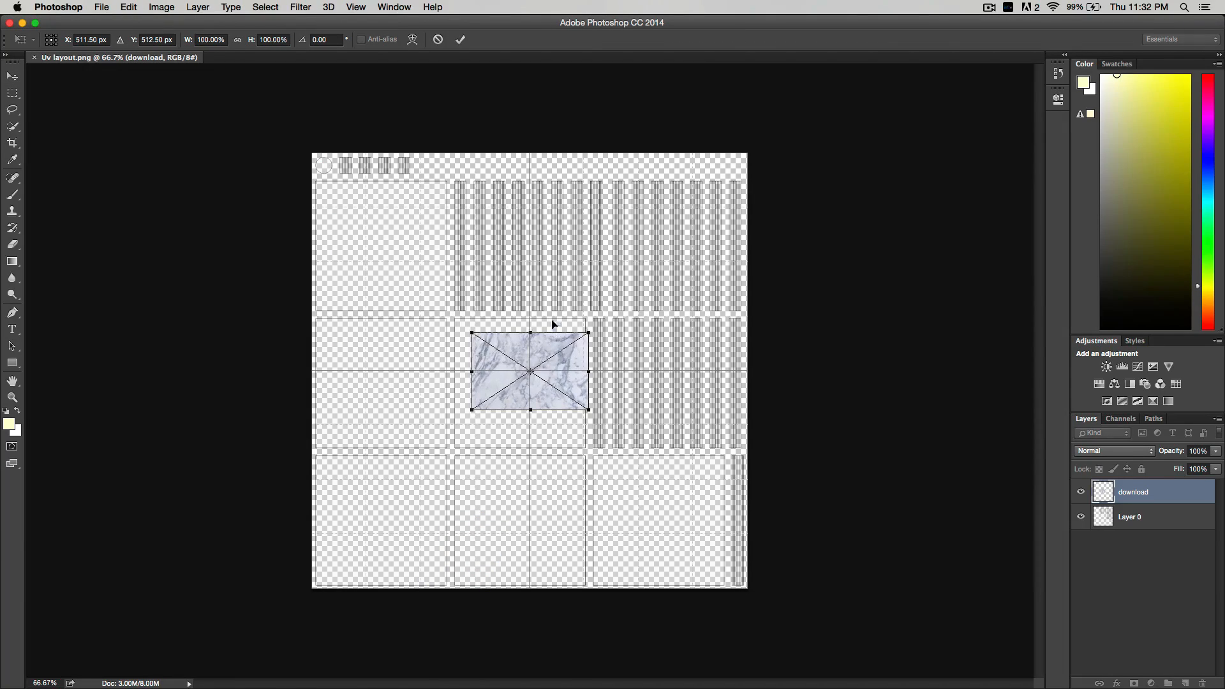
Place the marble download.jpeg below the UV layout and stretch it over the upper-right stripes
drag(530, 372, 508, 213)
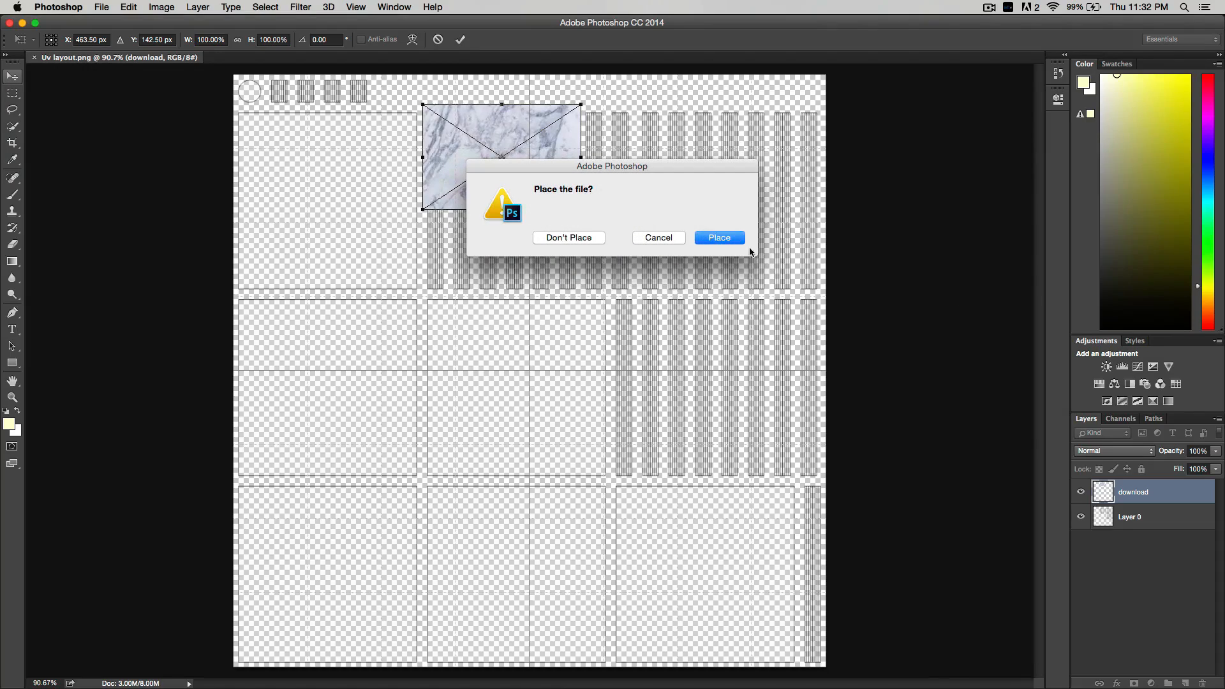
click(717, 237)
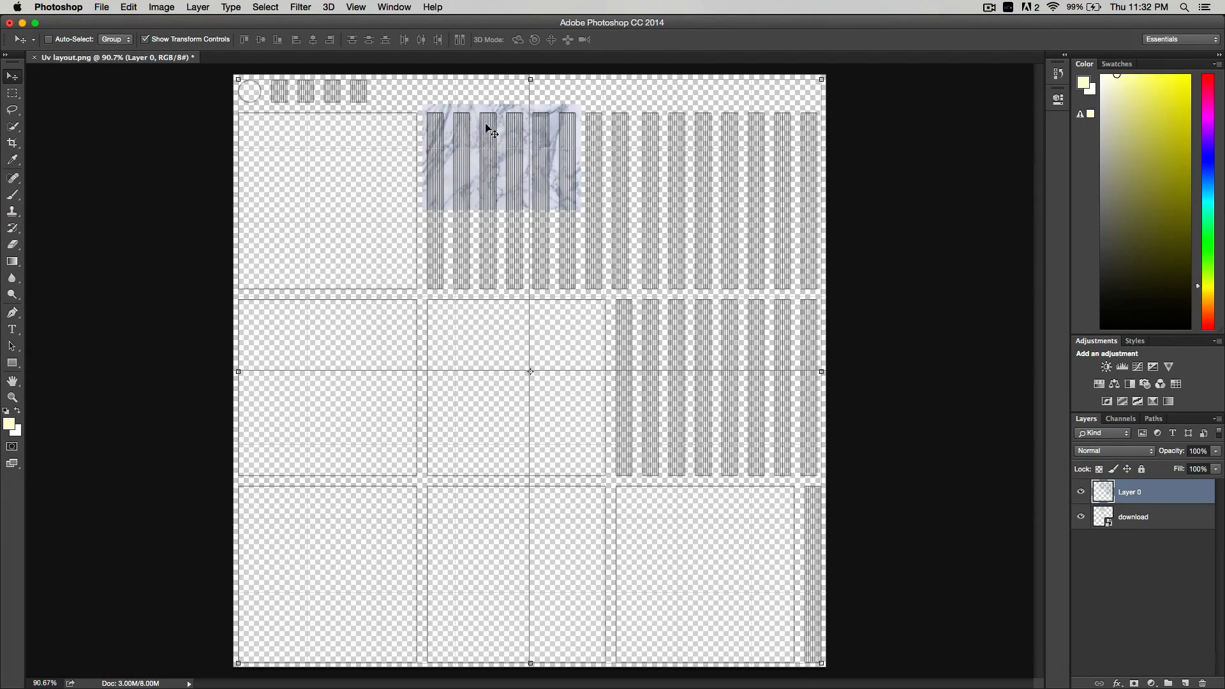
click(1133, 516)
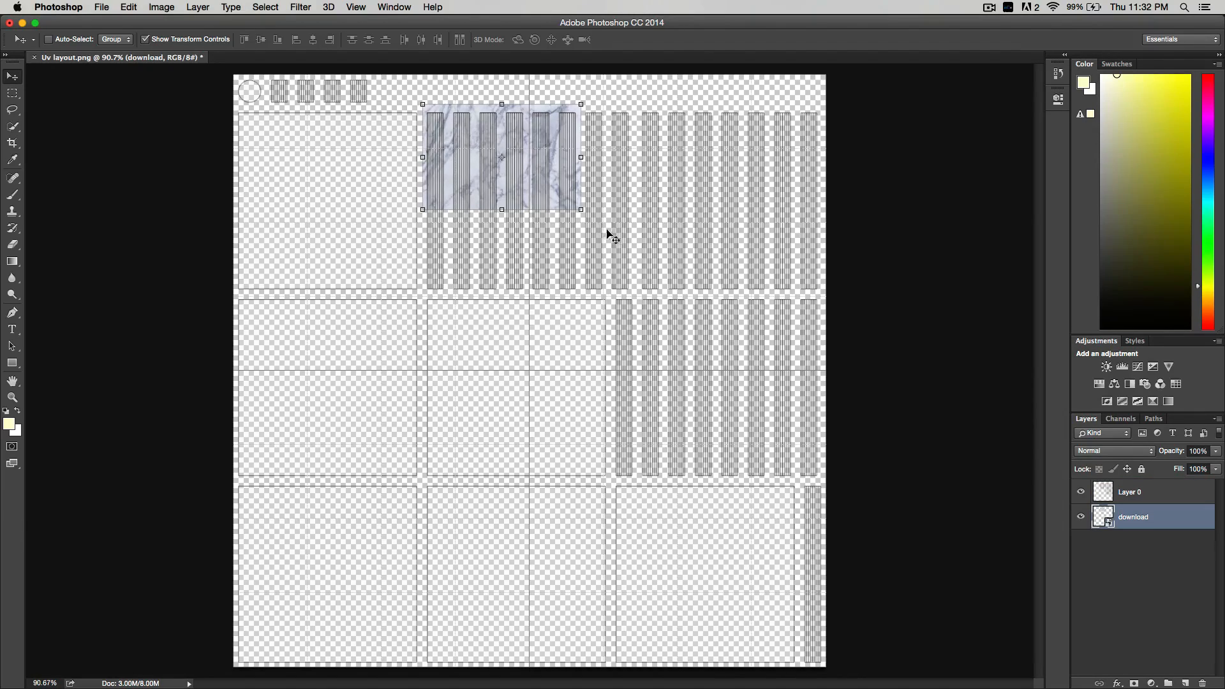
drag(580, 209, 822, 295)
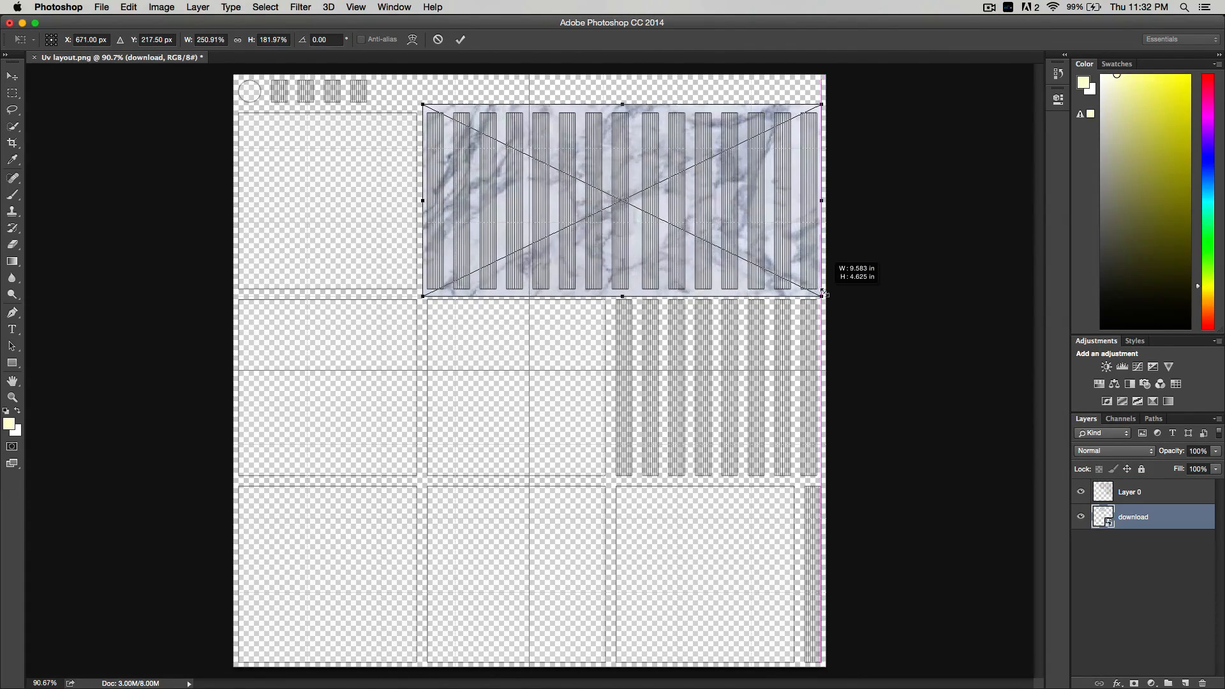
drag(822, 199, 827, 199)
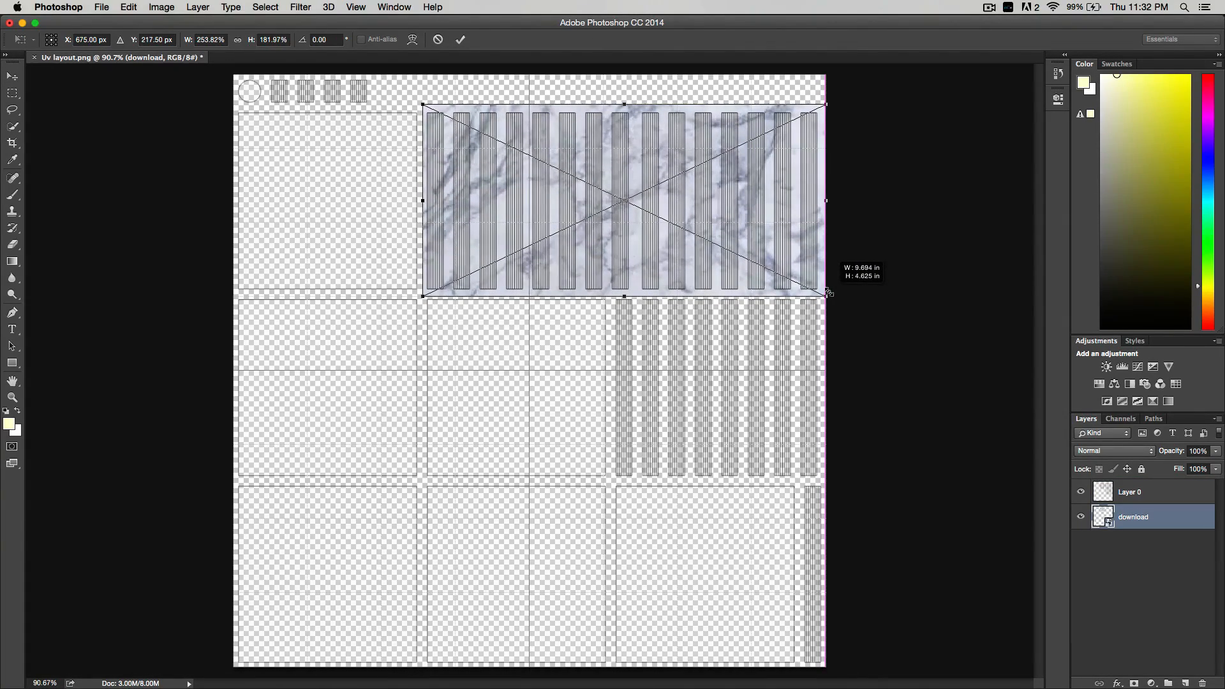
drag(828, 295, 824, 289)
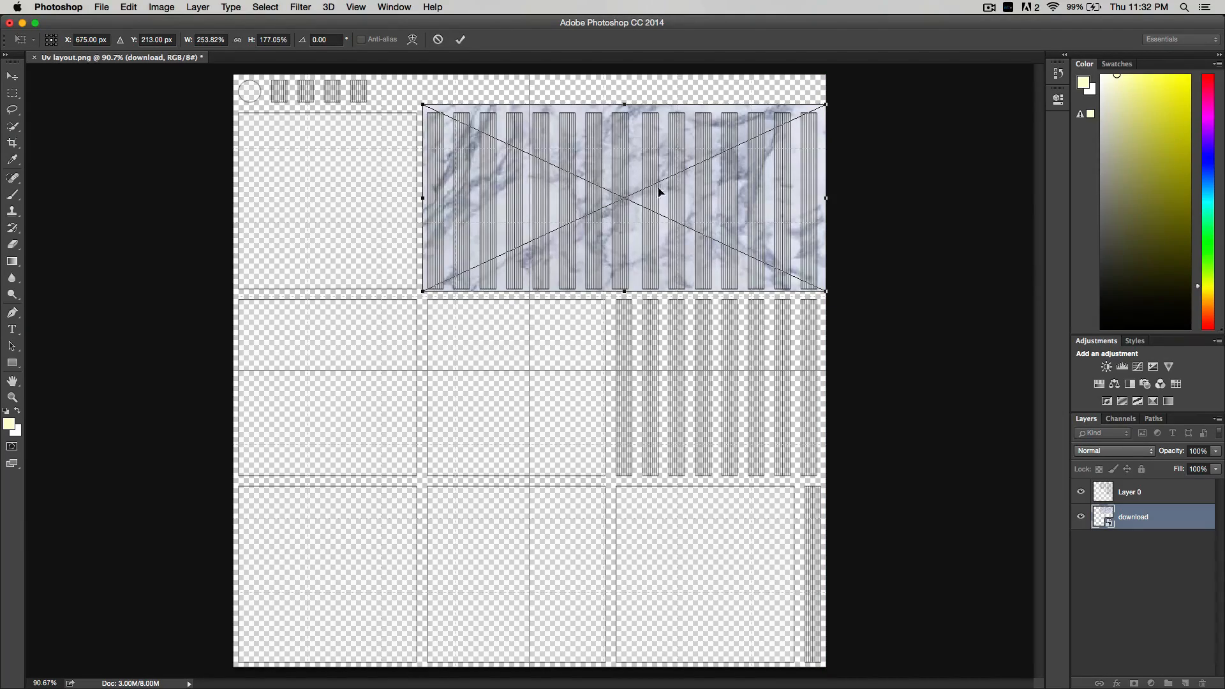
mouse_move(683, 164)
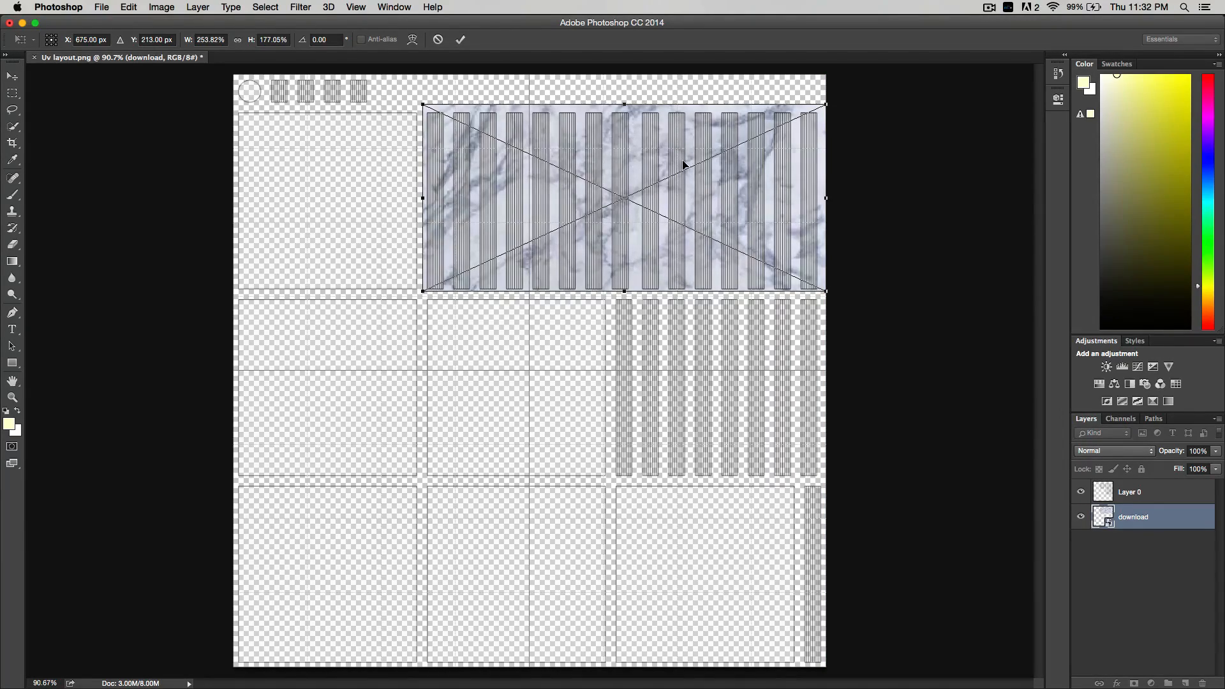
mouse_move(733, 171)
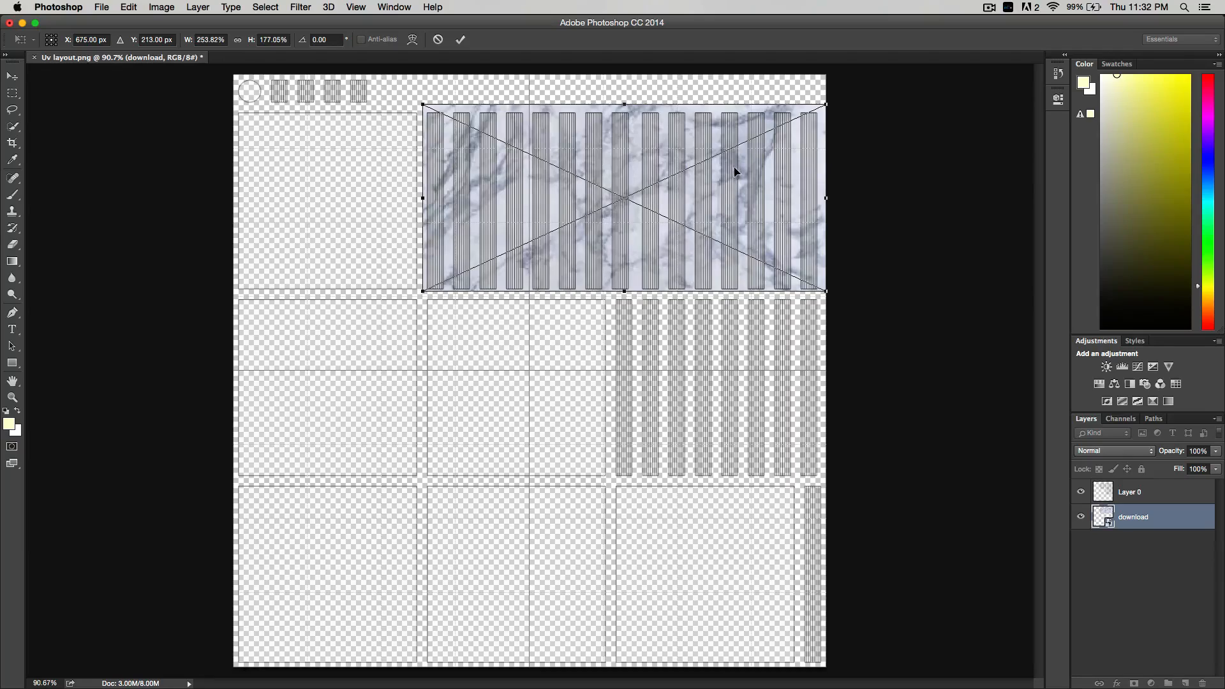
mouse_move(498, 144)
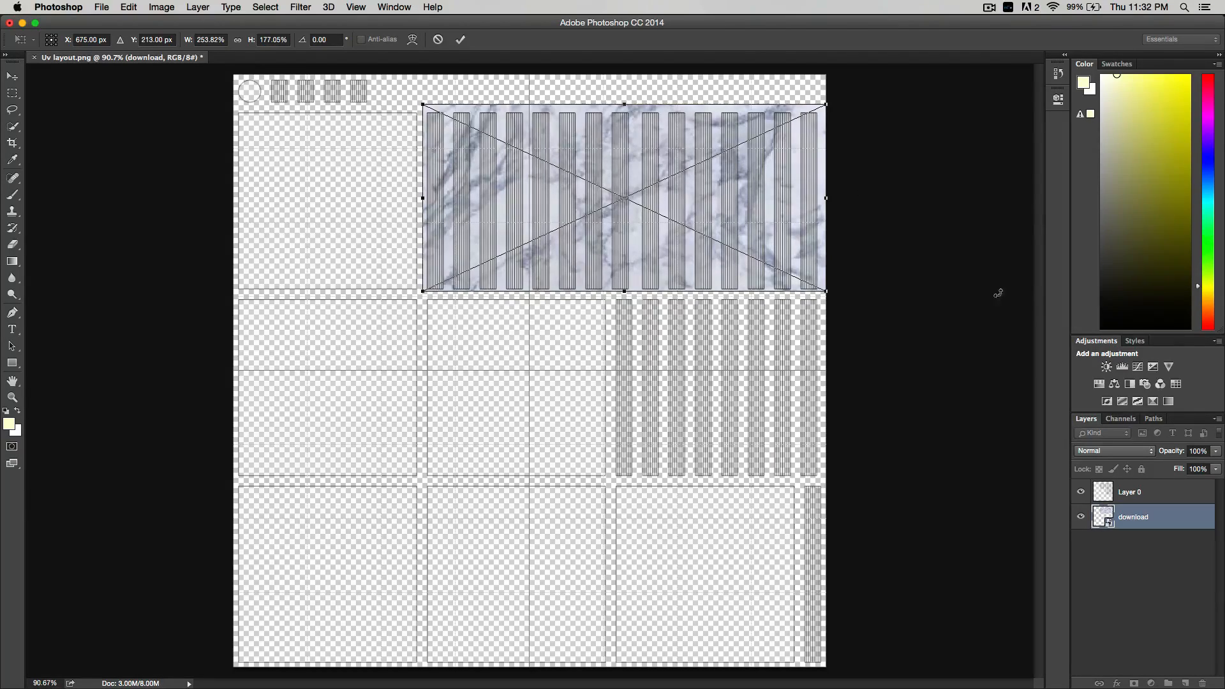
mouse_move(474, 184)
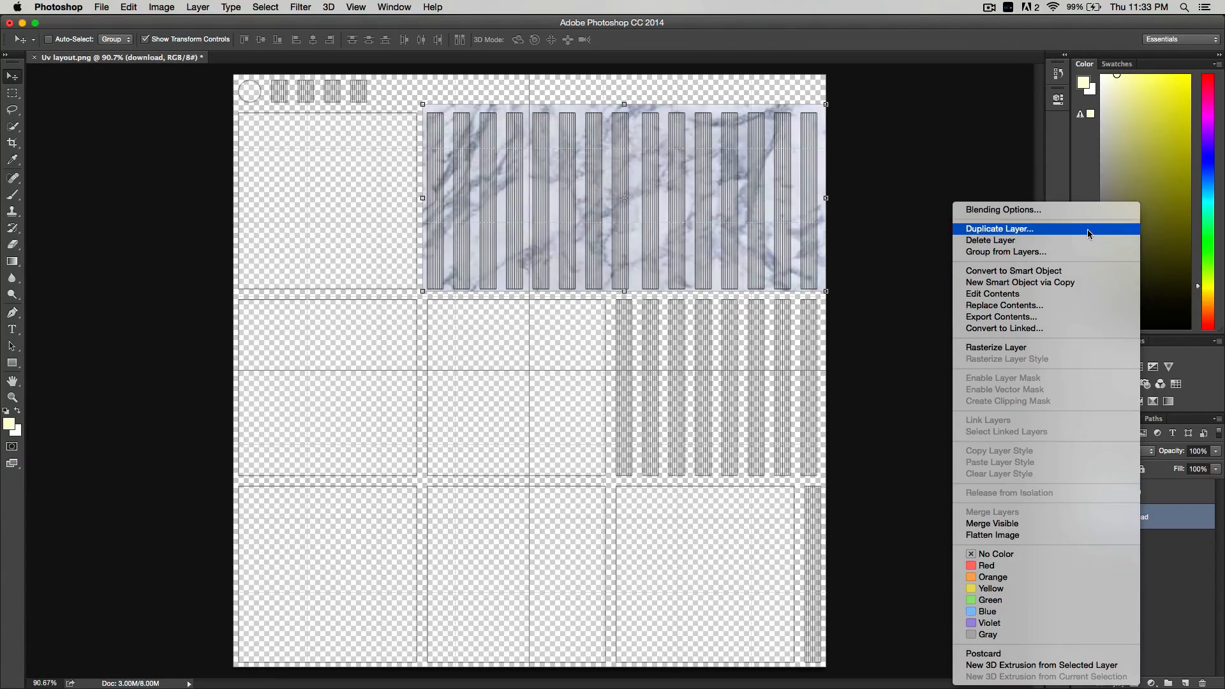
Duplicate the marble layer and fit the copy over the middle-row stripes
click(999, 228)
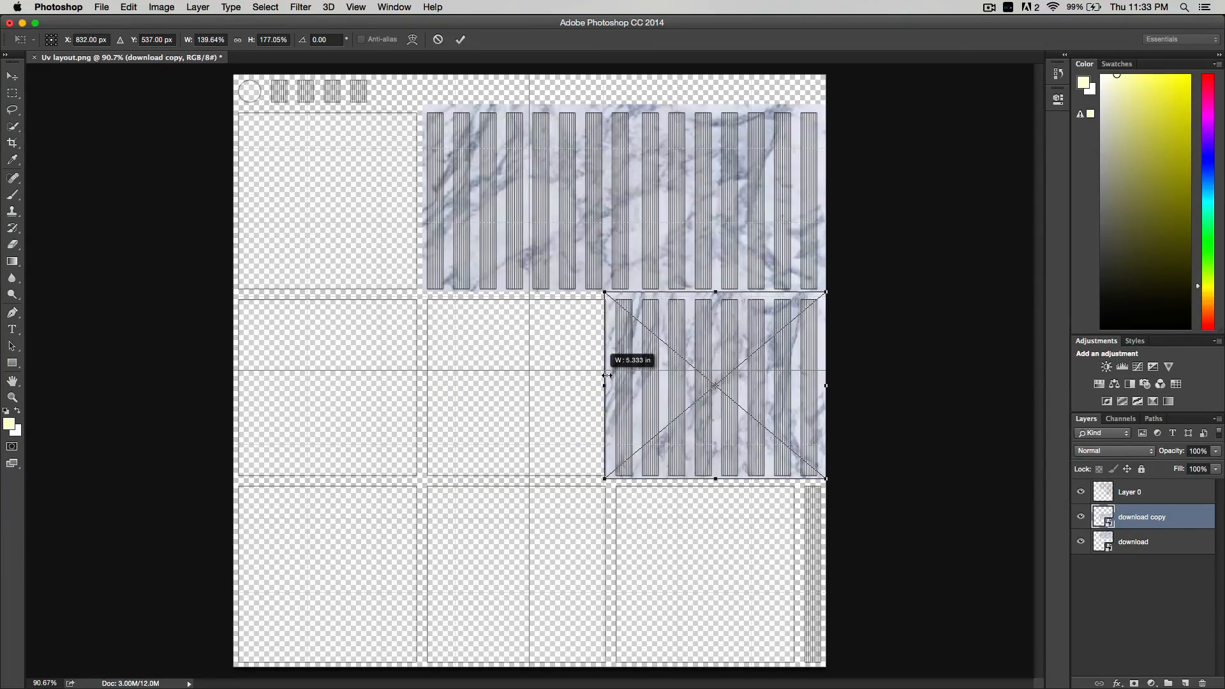
drag(604, 386, 612, 386)
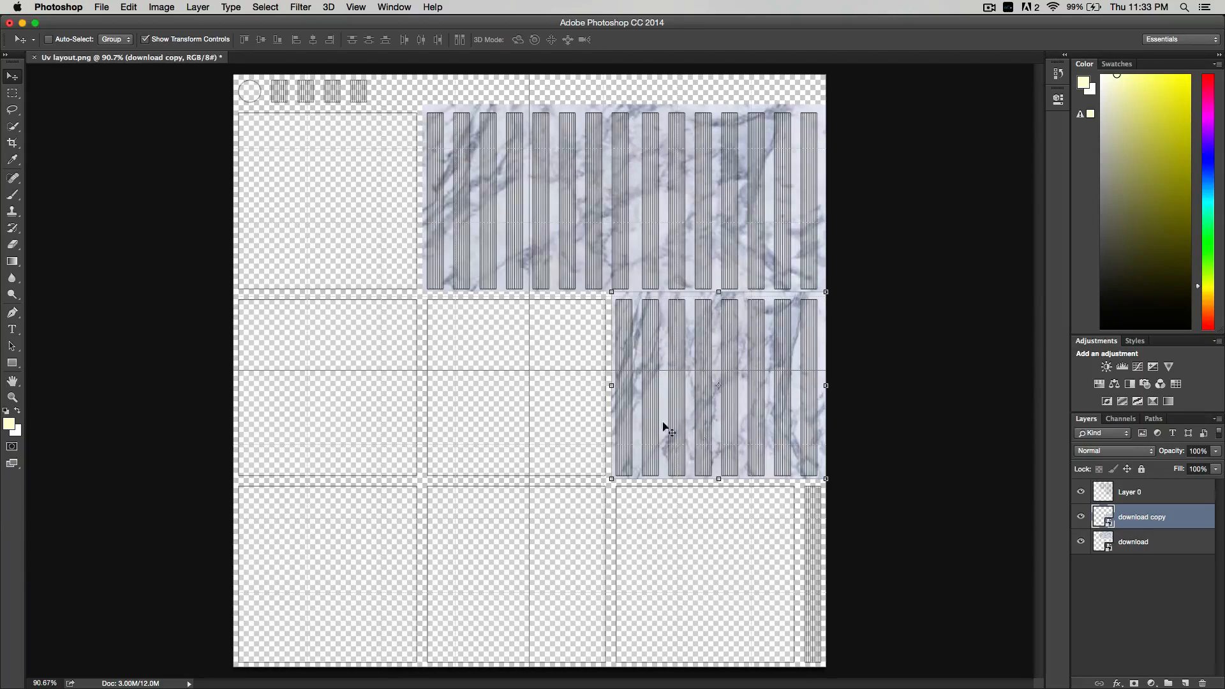
mouse_move(585, 224)
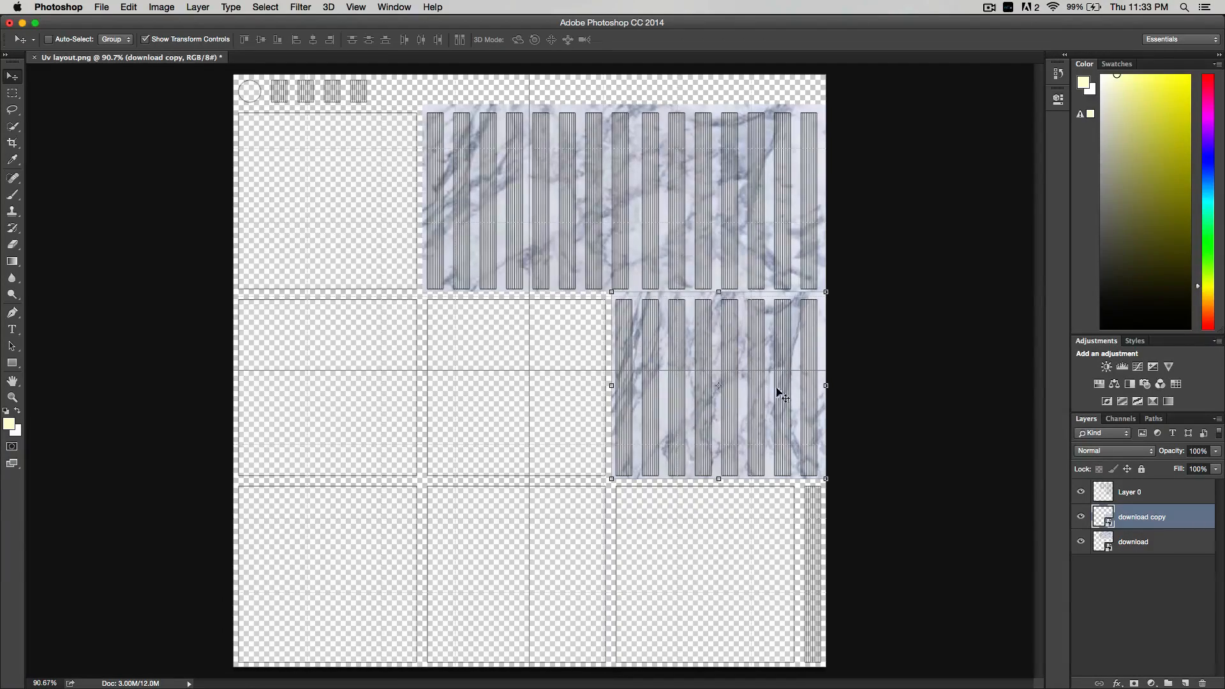
drag(826, 386, 735, 385)
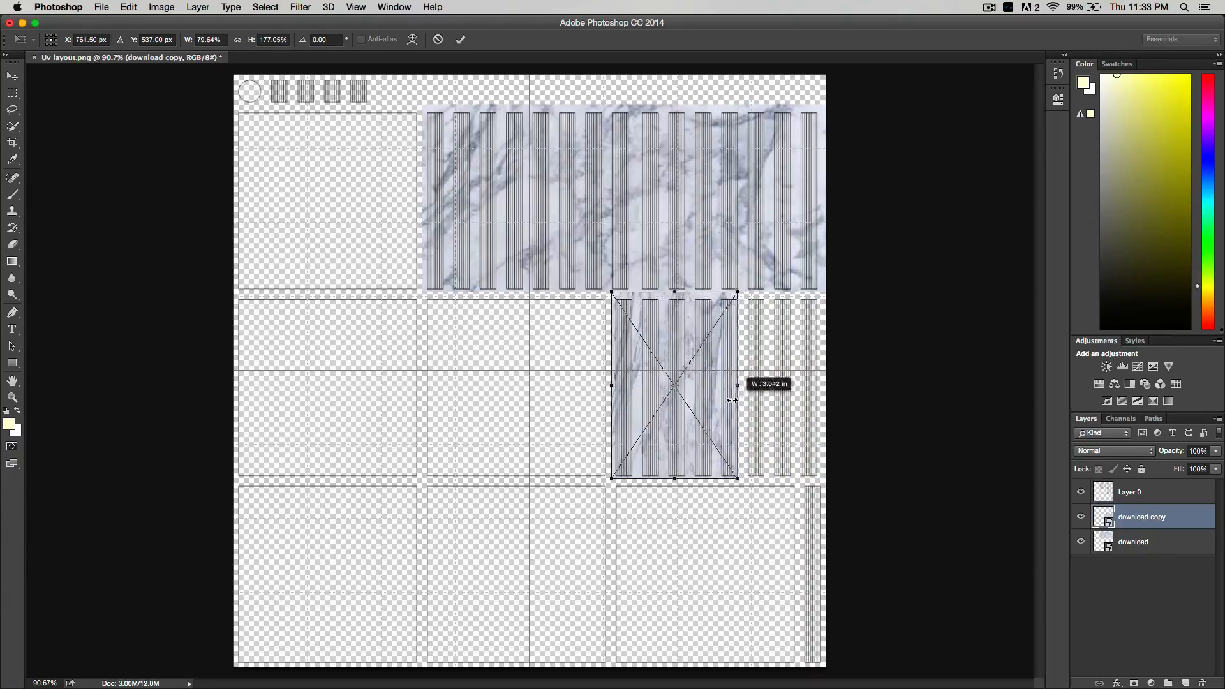
Make a second, horizontally mirrored marble copy reaching the right edge and confirm it
drag(734, 387, 717, 387)
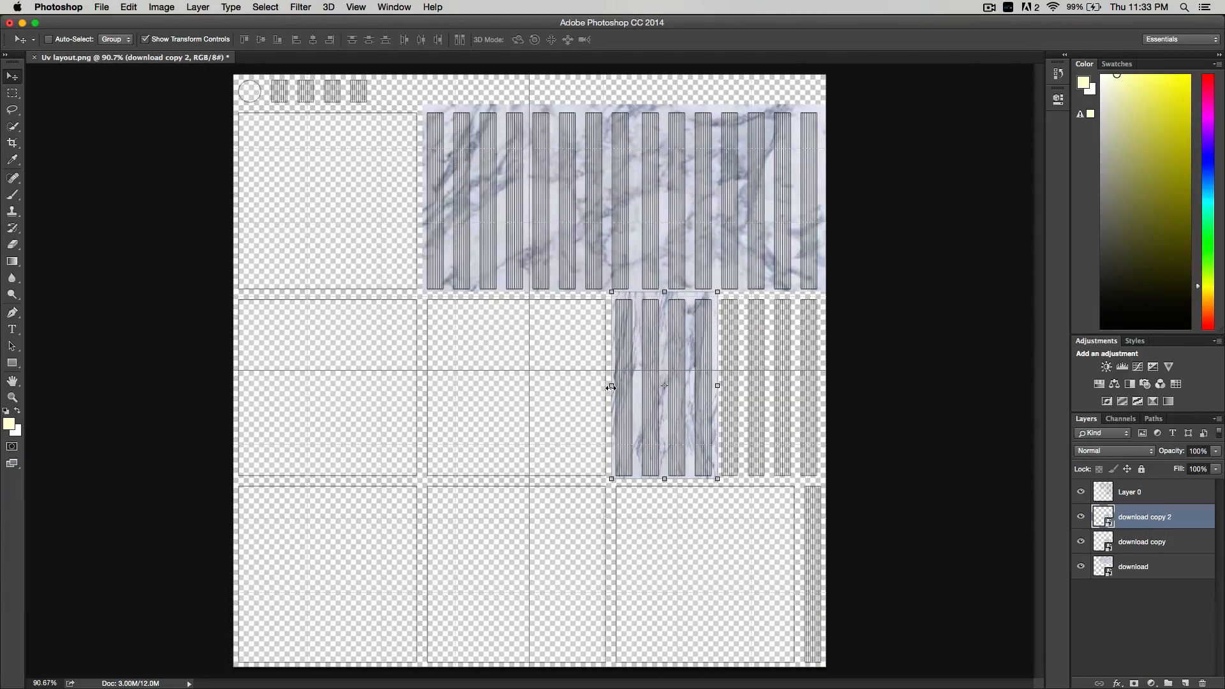
drag(716, 384, 789, 382)
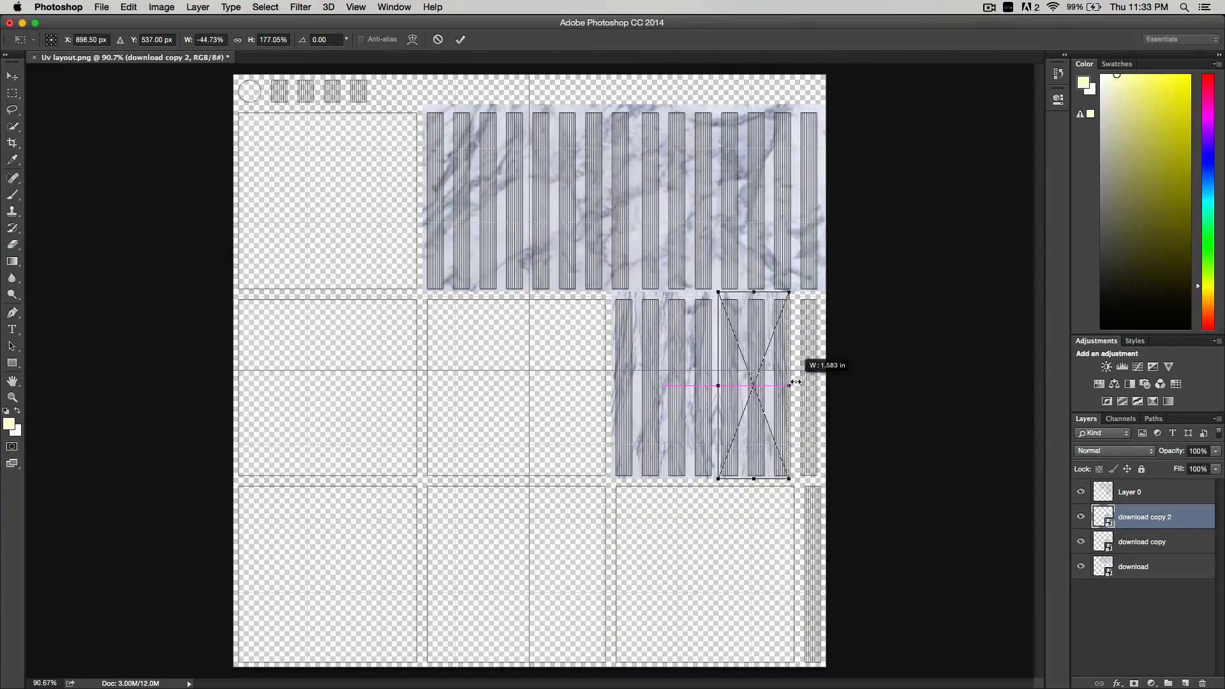
drag(789, 382, 824, 382)
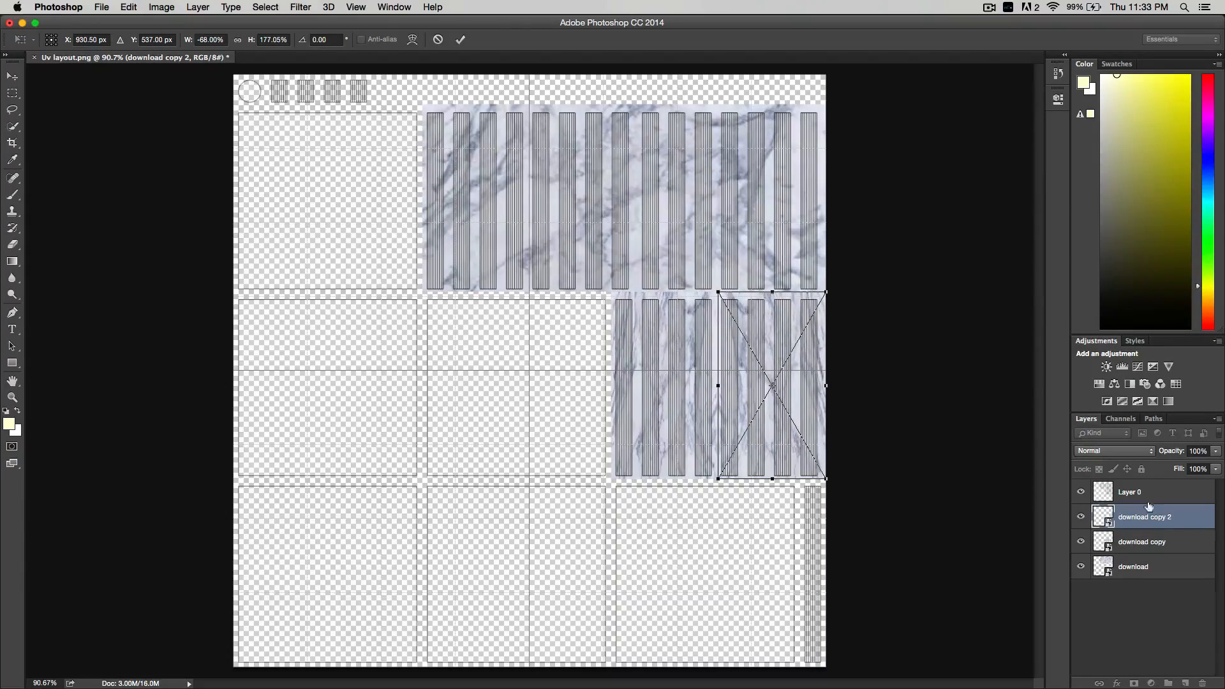
click(1081, 492)
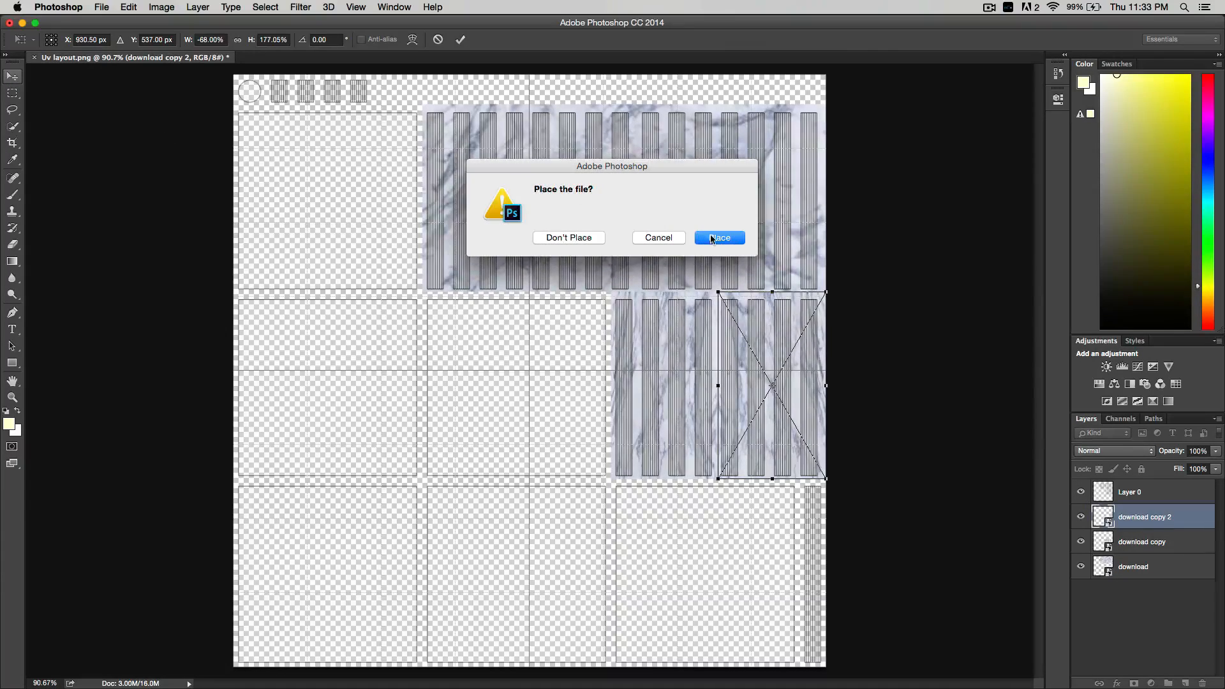
click(718, 238)
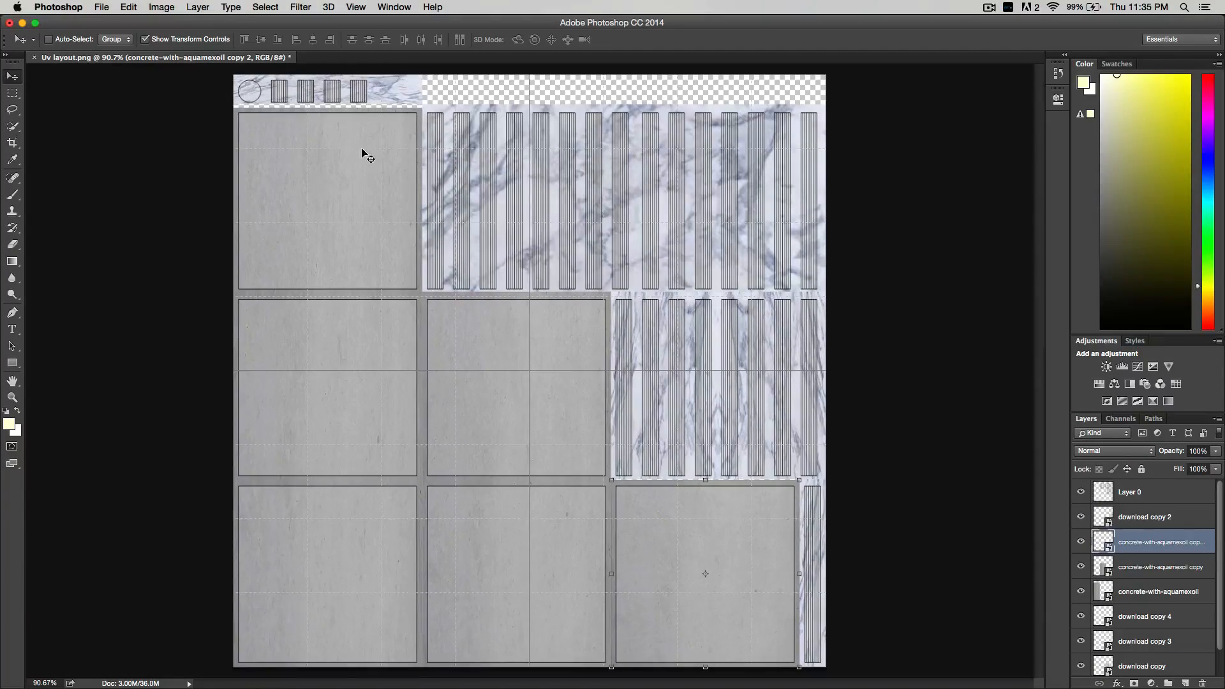
mouse_move(528, 532)
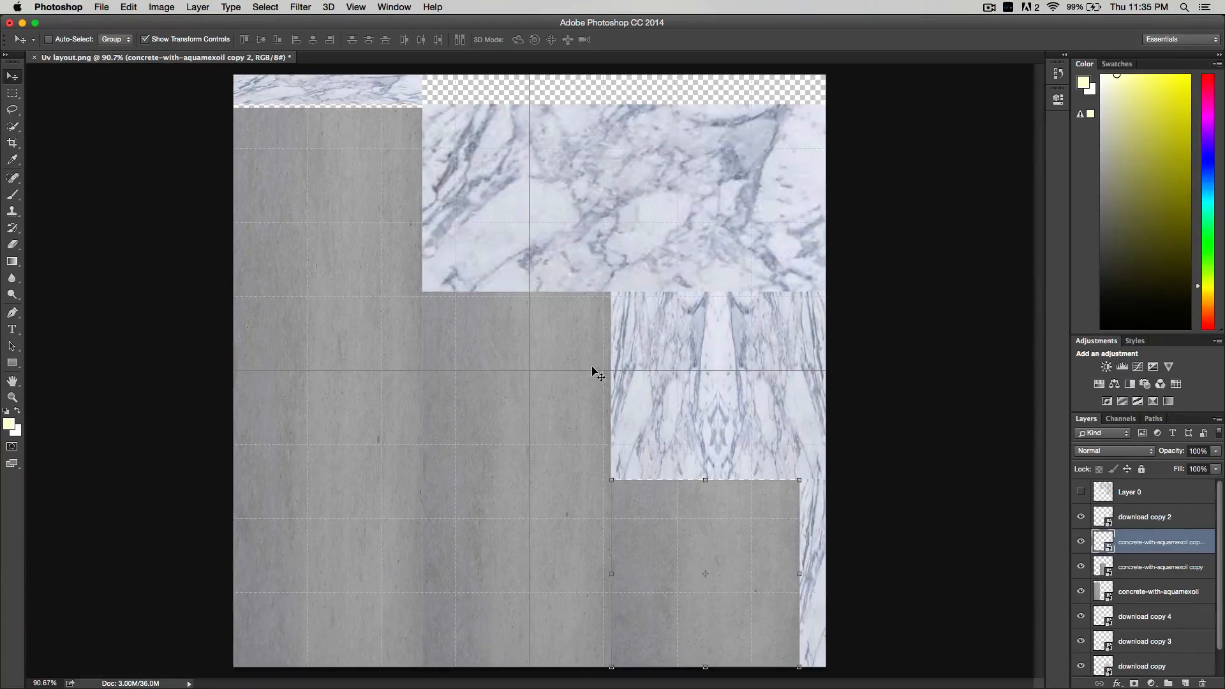
mouse_move(520, 381)
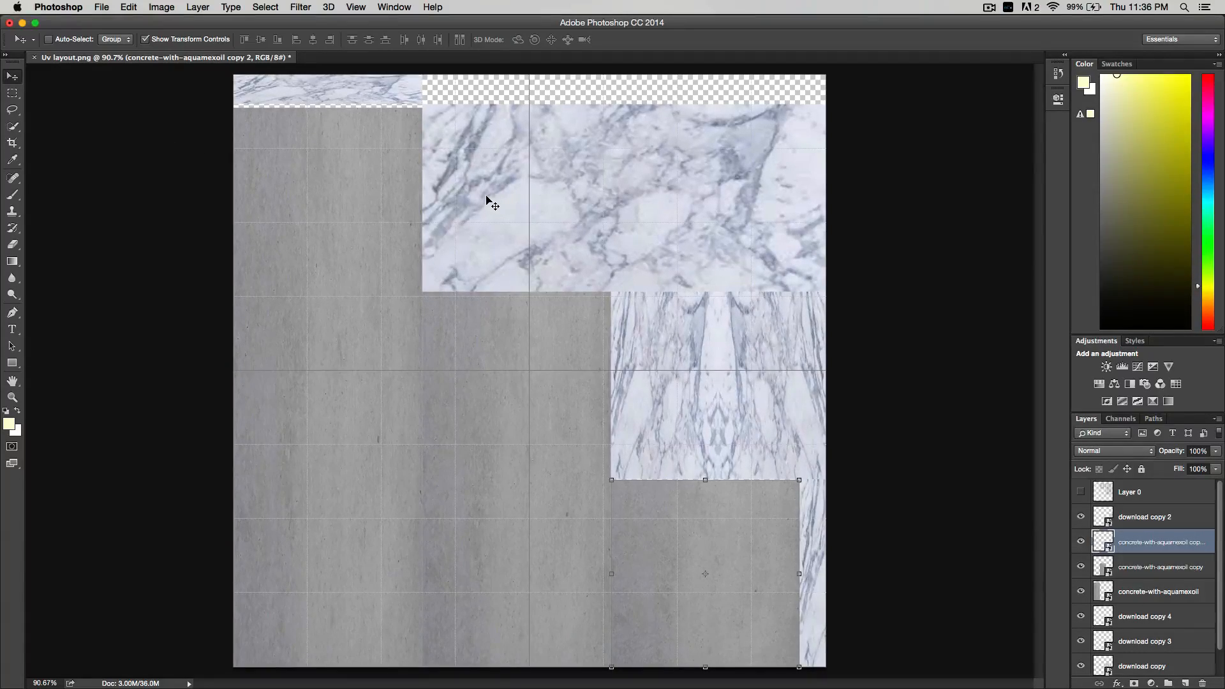
mouse_move(456, 271)
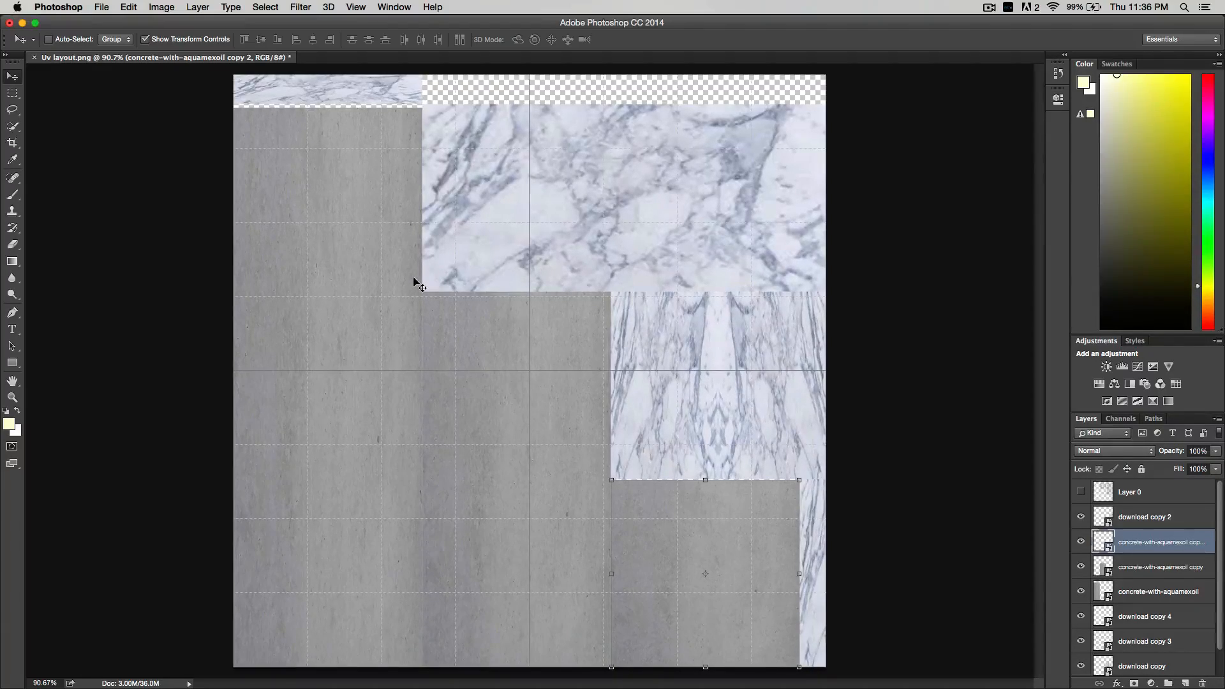
mouse_move(378, 282)
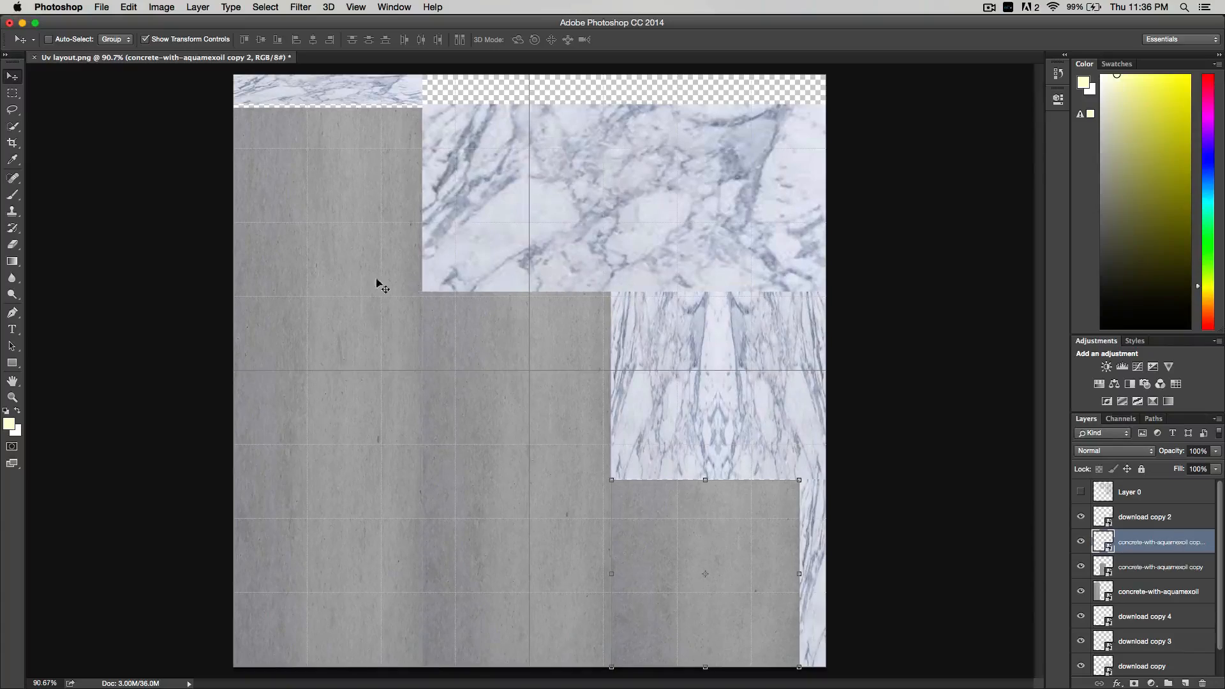
Save the painted layout as a renamed quality-12 JPEG copy in Game Texturing
click(101, 7)
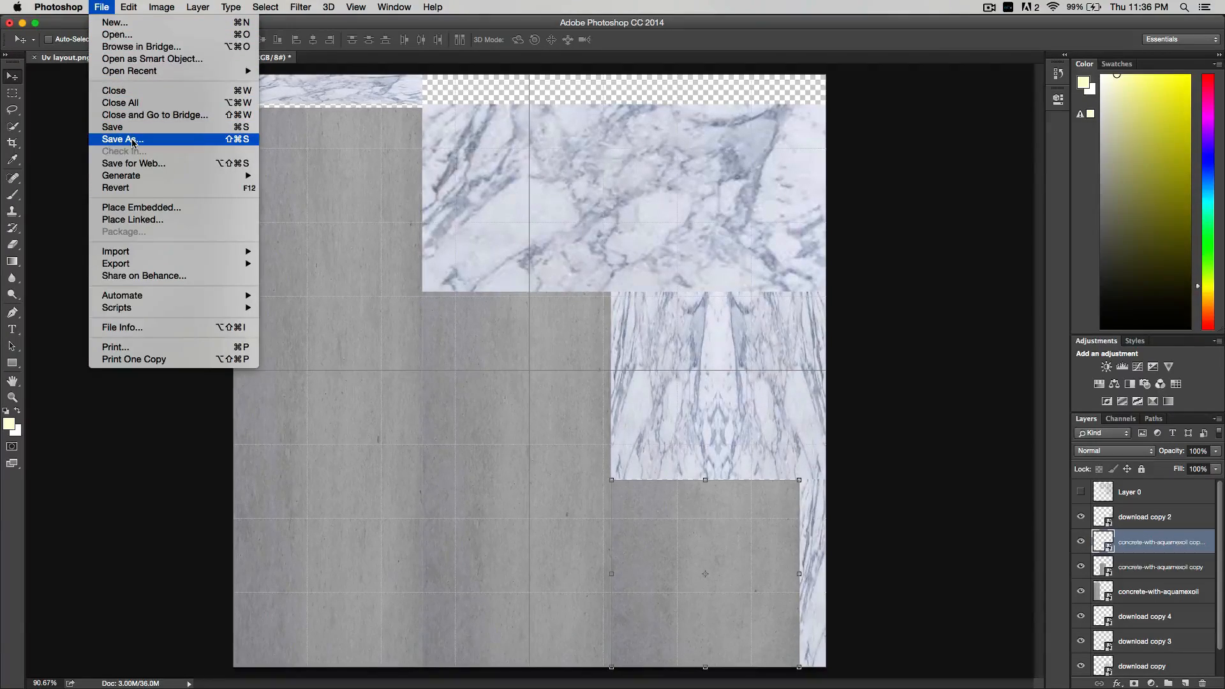
click(122, 139)
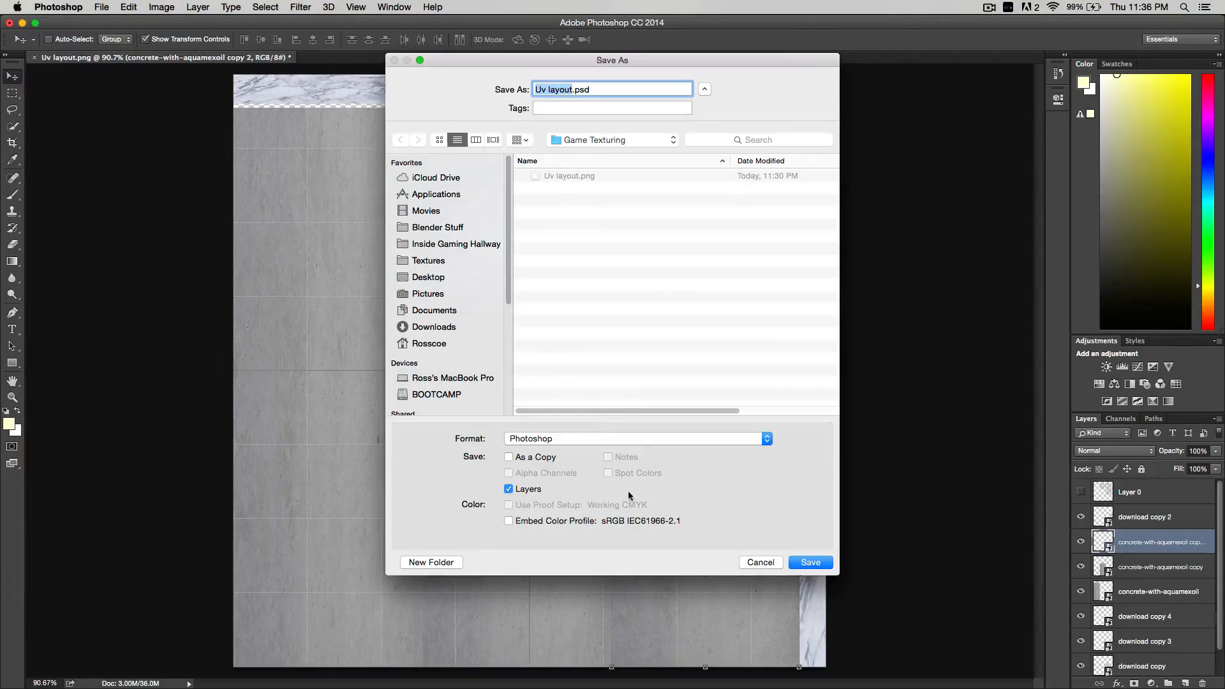
click(637, 438)
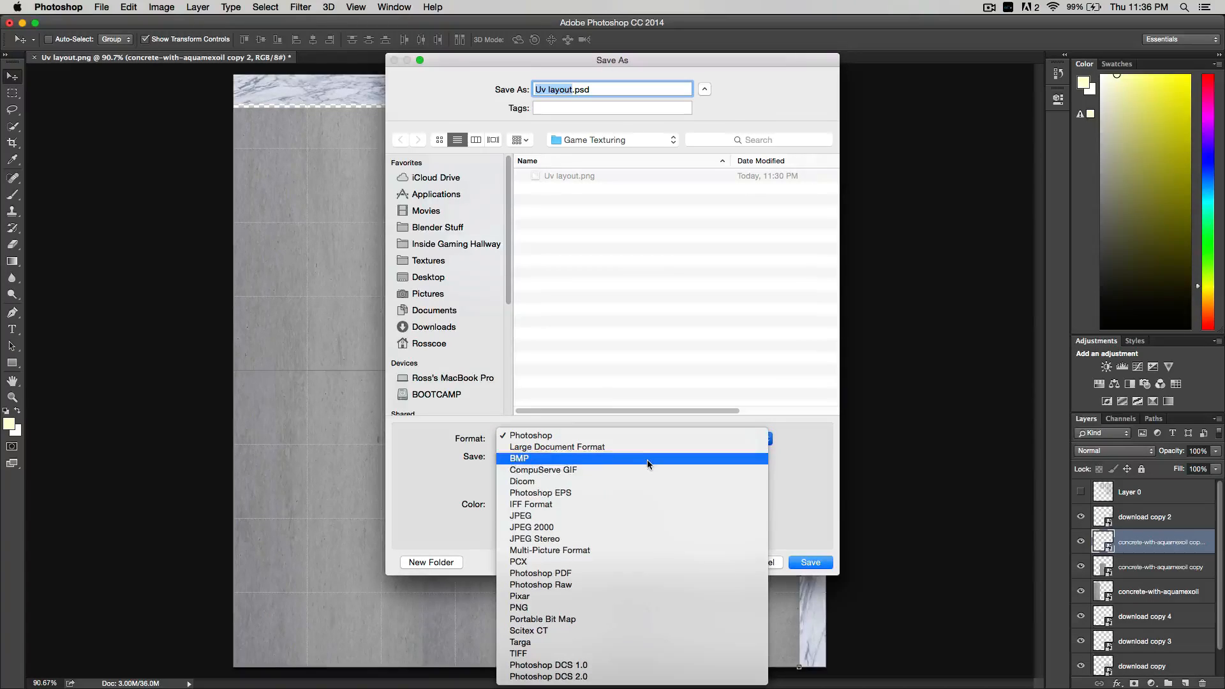
click(530, 435)
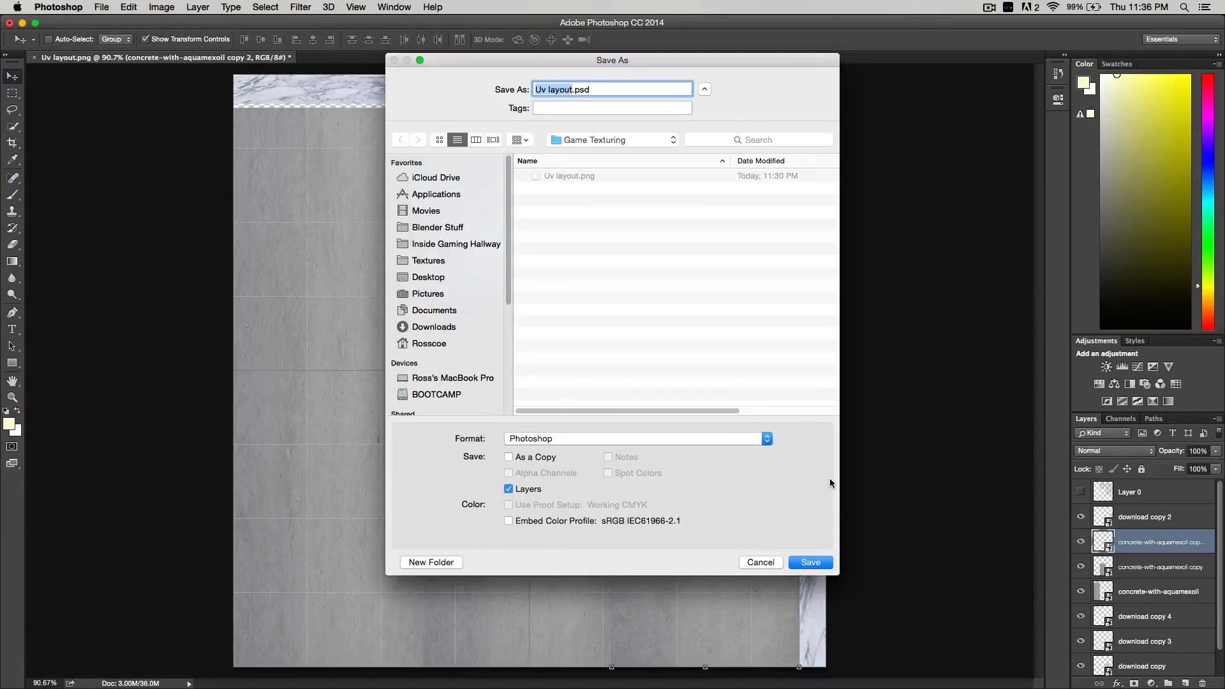
click(636, 438)
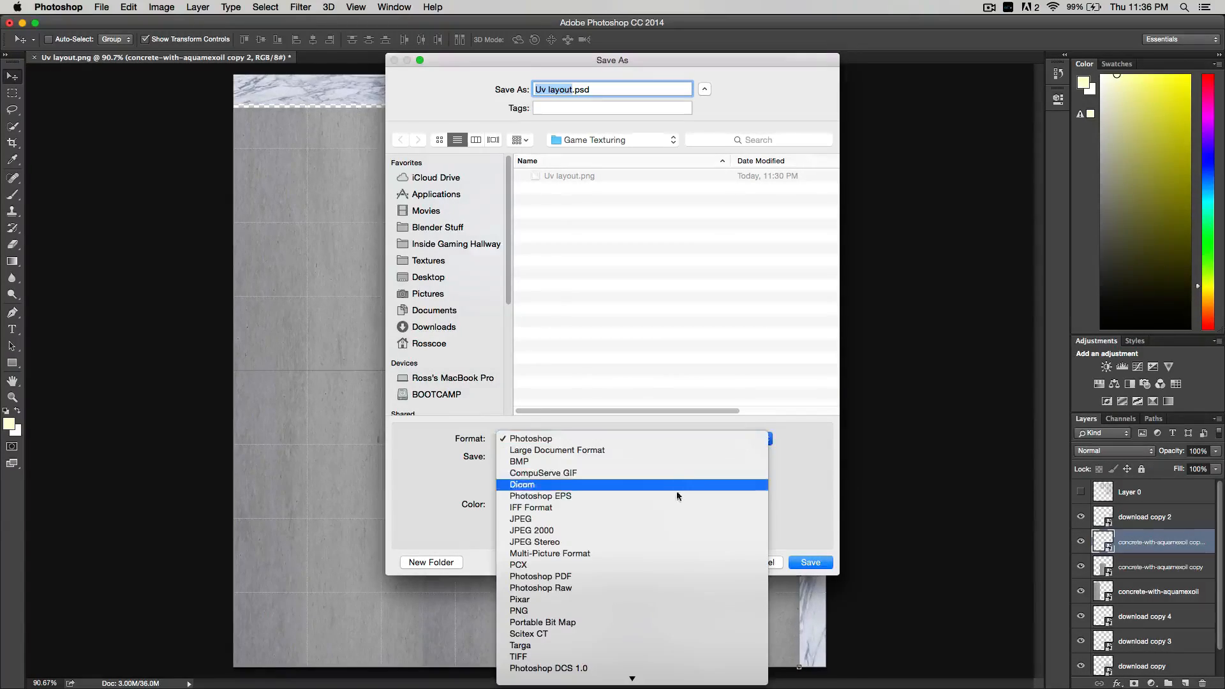
click(521, 518)
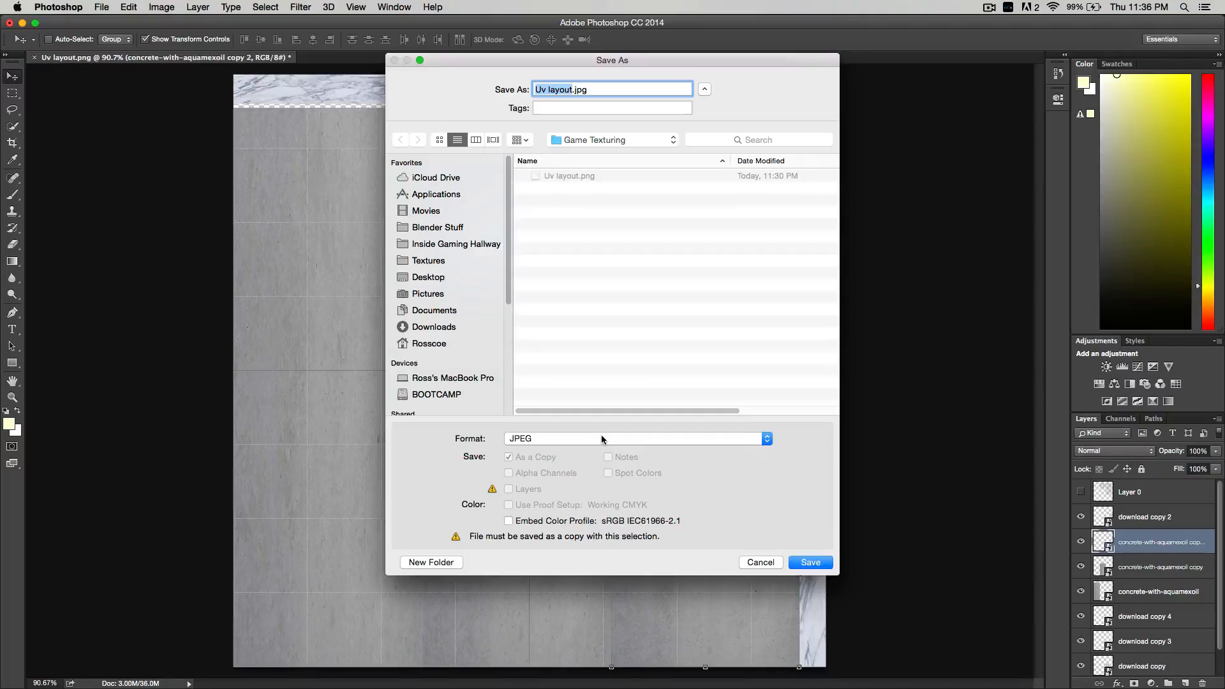
mouse_move(601, 439)
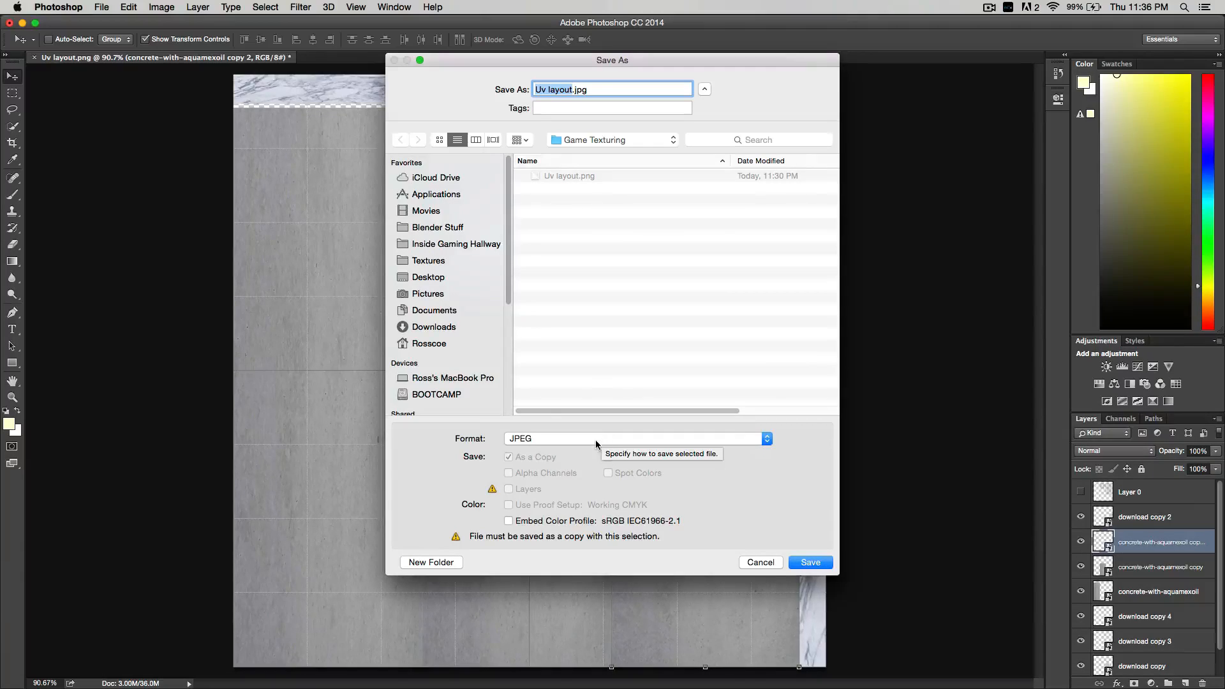
click(635, 438)
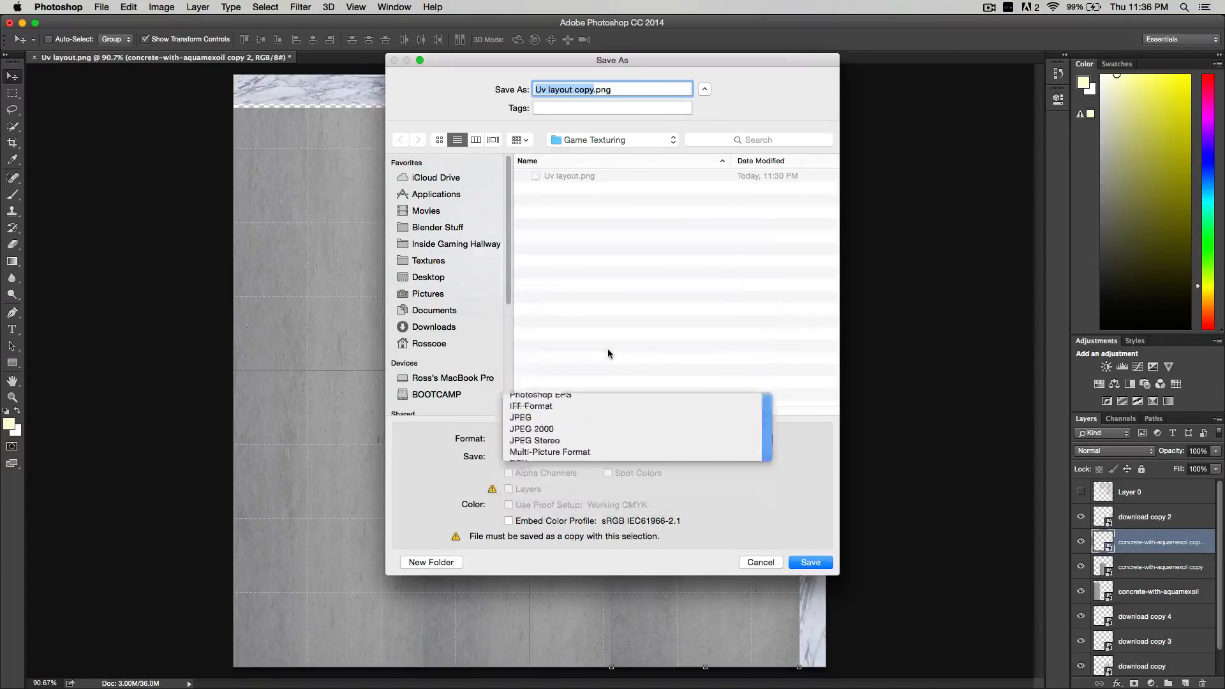
click(520, 417)
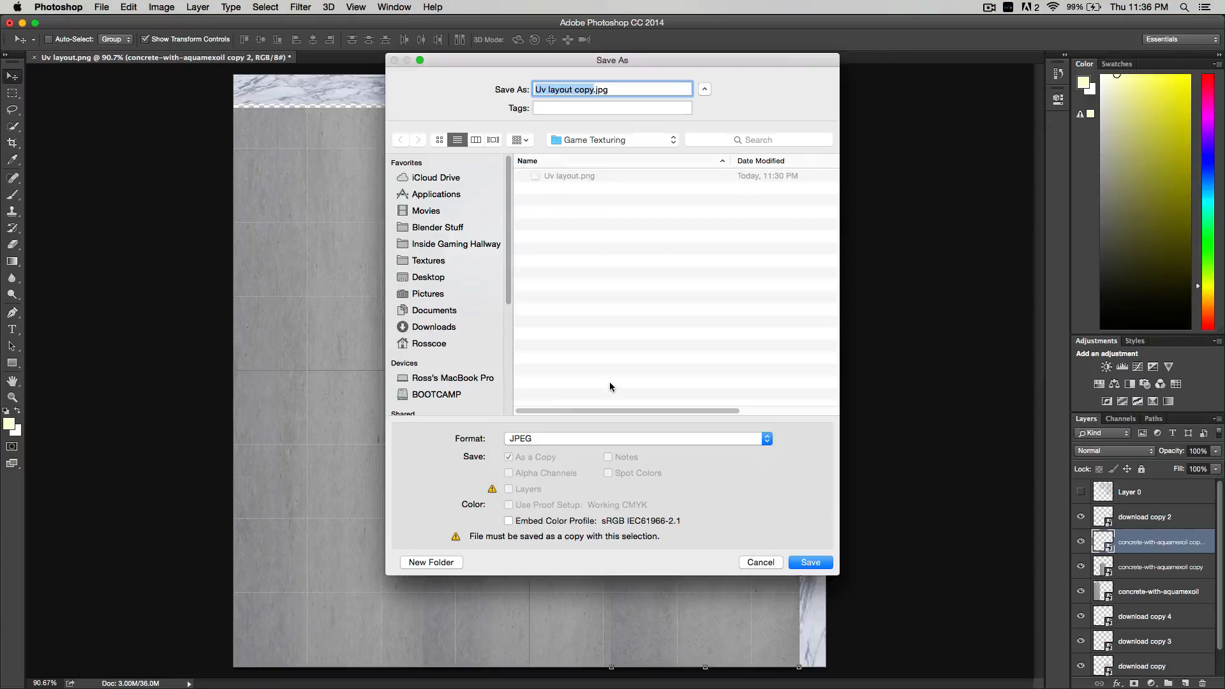
click(581, 89)
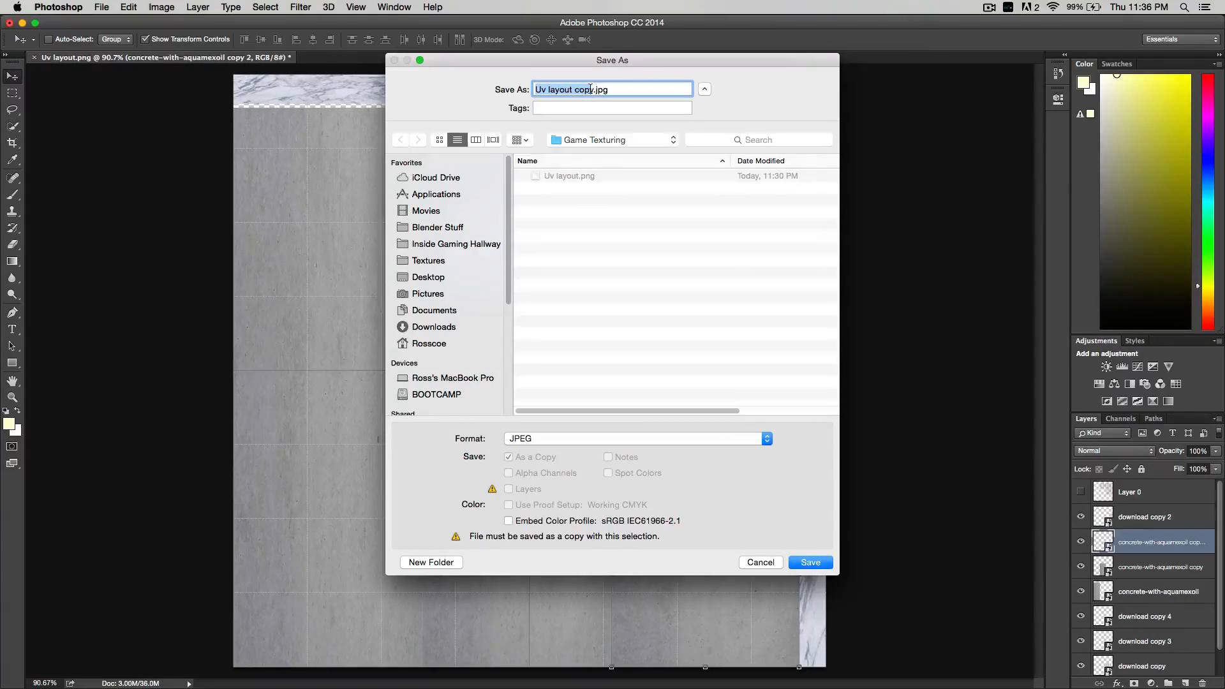
text(L)
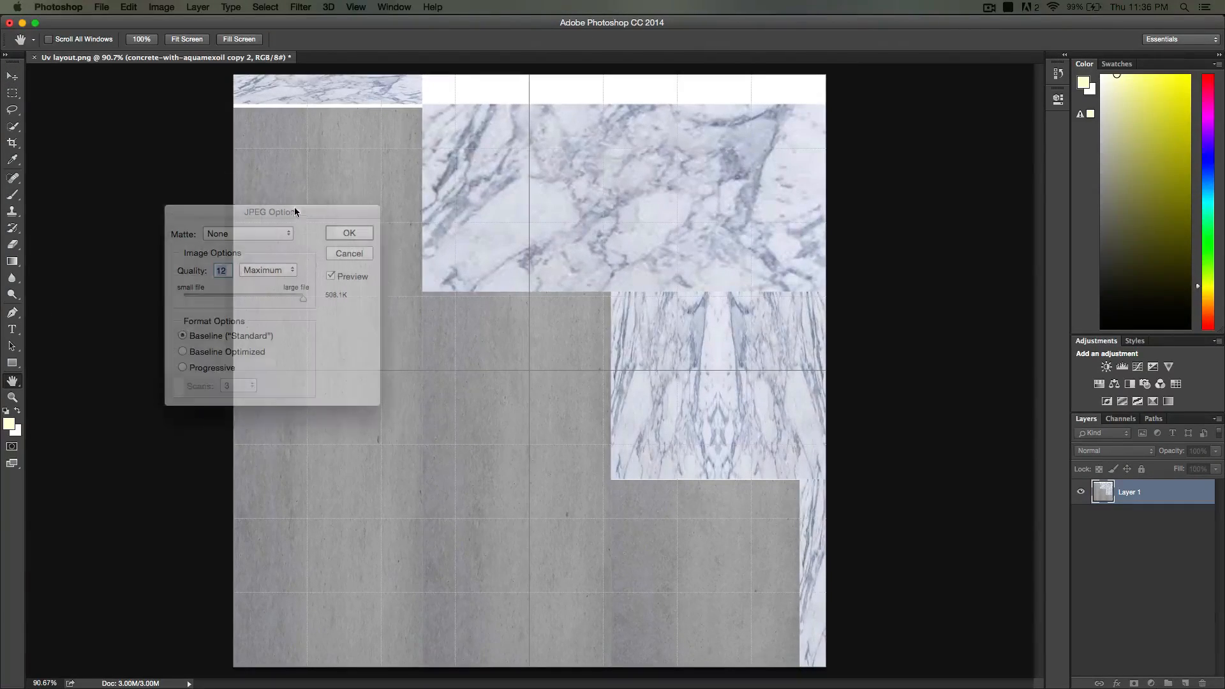
click(349, 253)
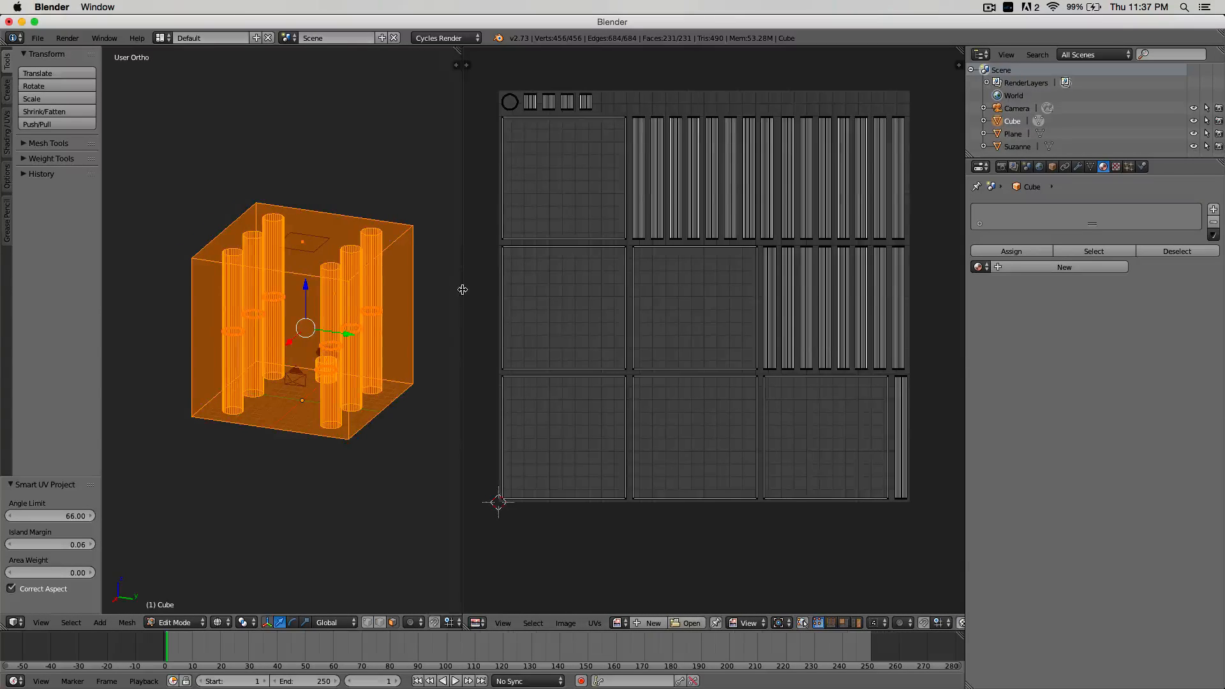
Load Level Texture.jpg from the Game Texturing folder beneath the cube's UV islands
click(685, 622)
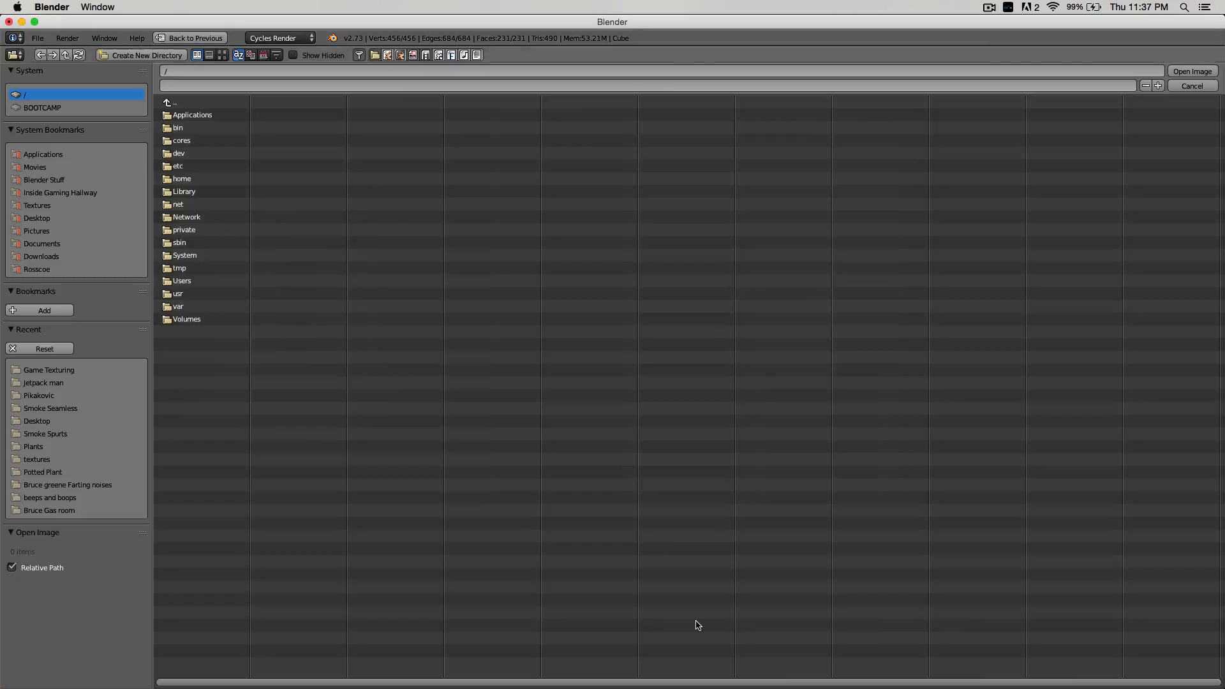
double_click(48, 369)
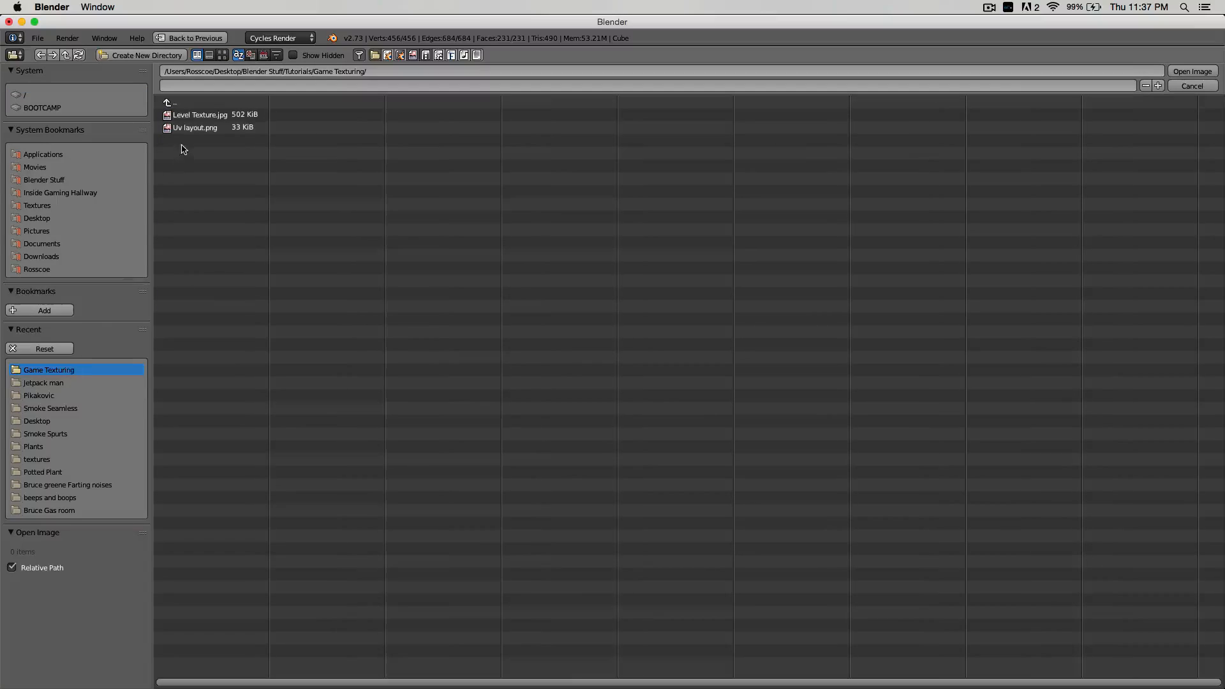
click(199, 115)
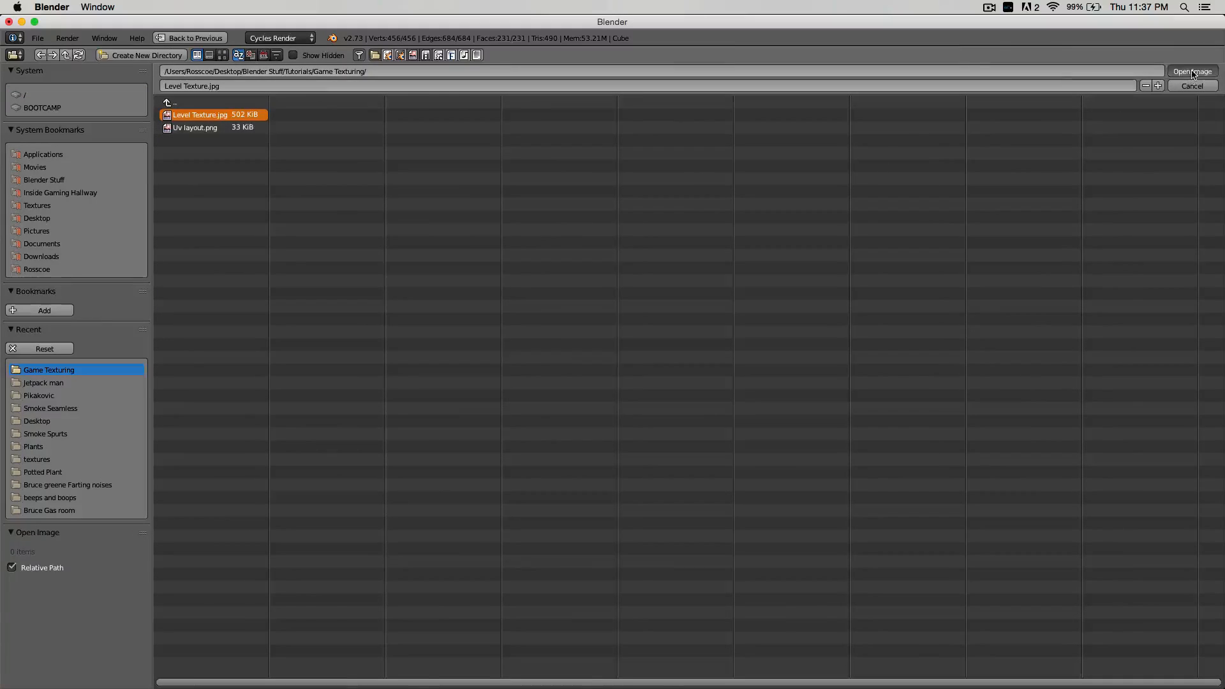
click(1191, 72)
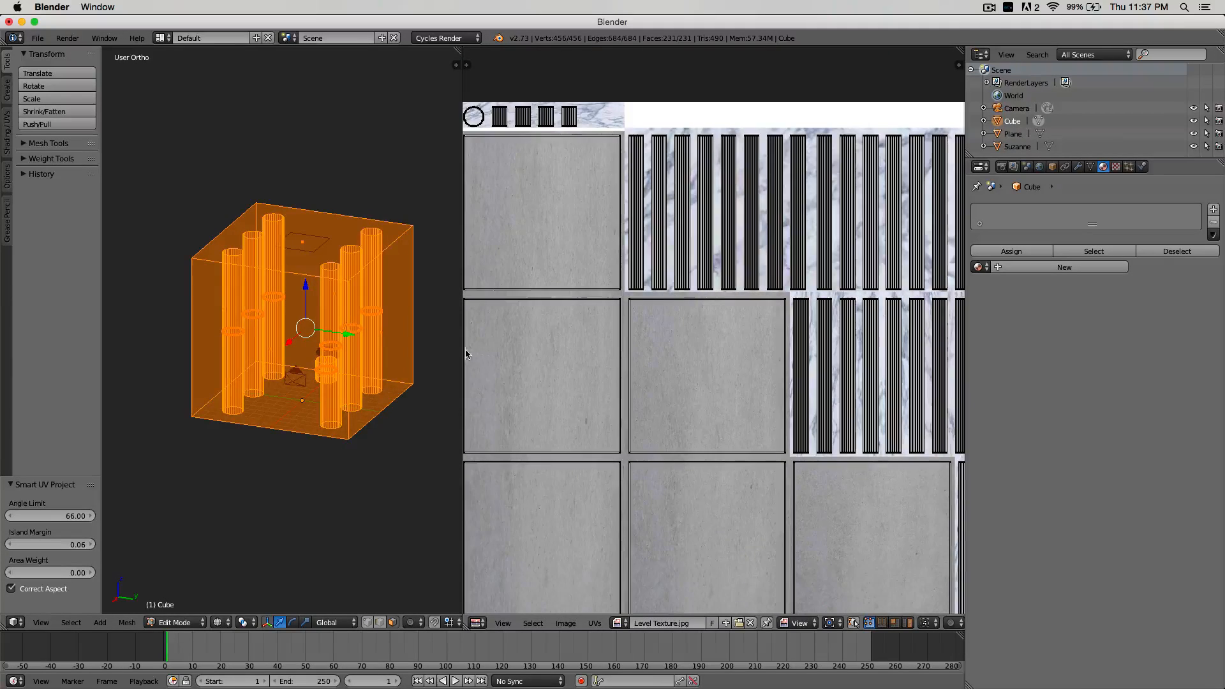
Show the cube solid, add a new material, and use Level Texture.jpg as its colour
click(279, 622)
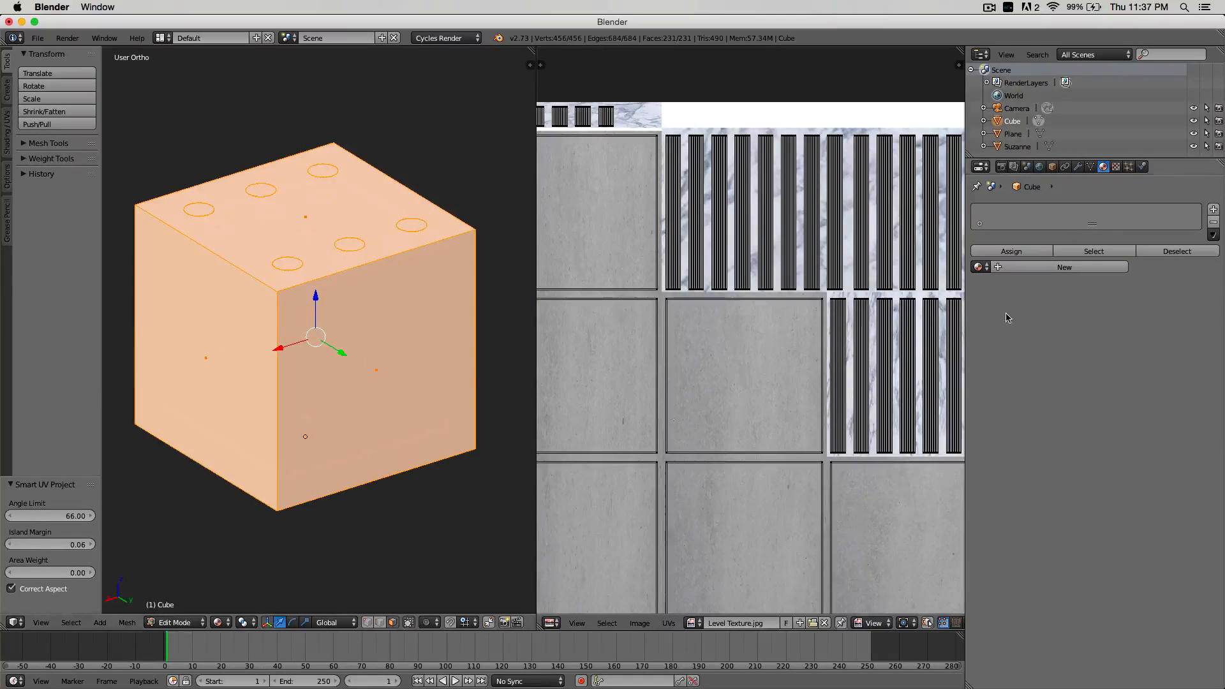
click(1064, 267)
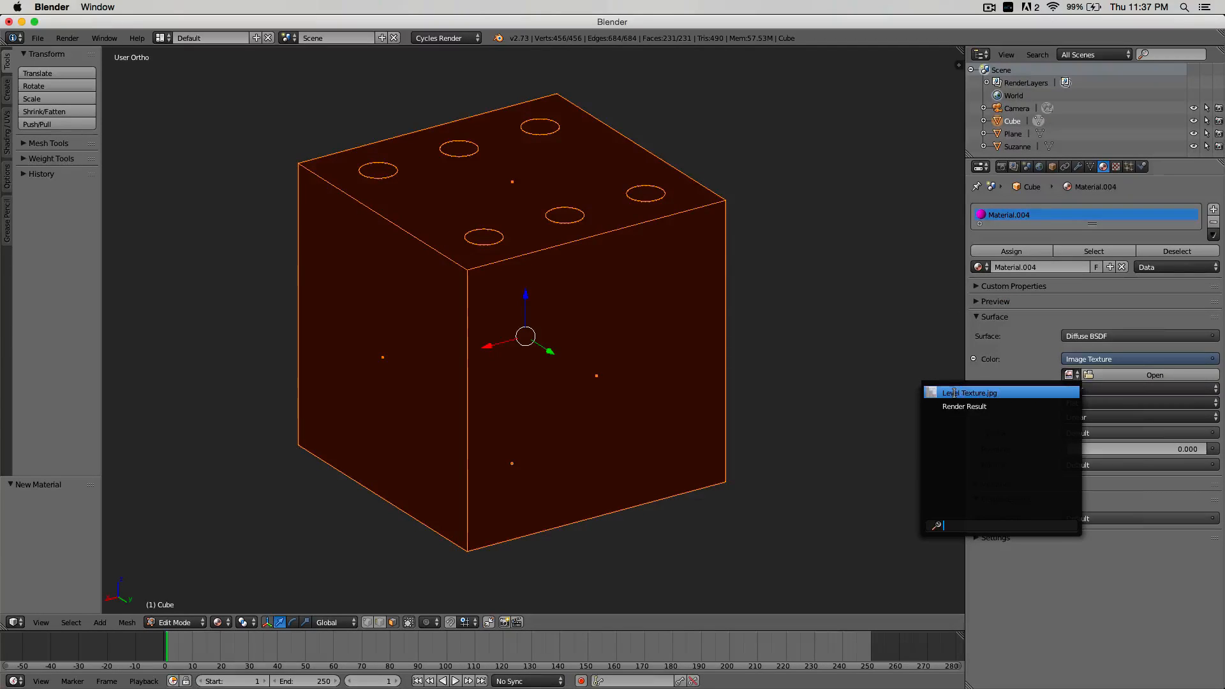
click(970, 392)
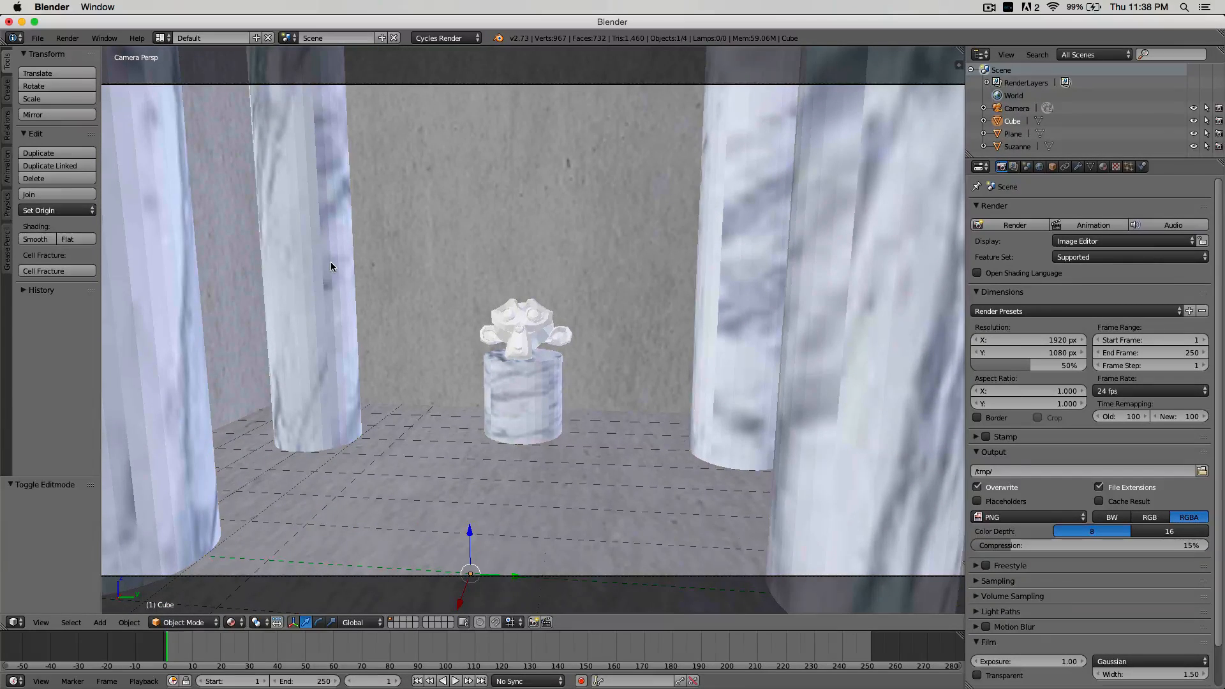
mouse_move(322, 264)
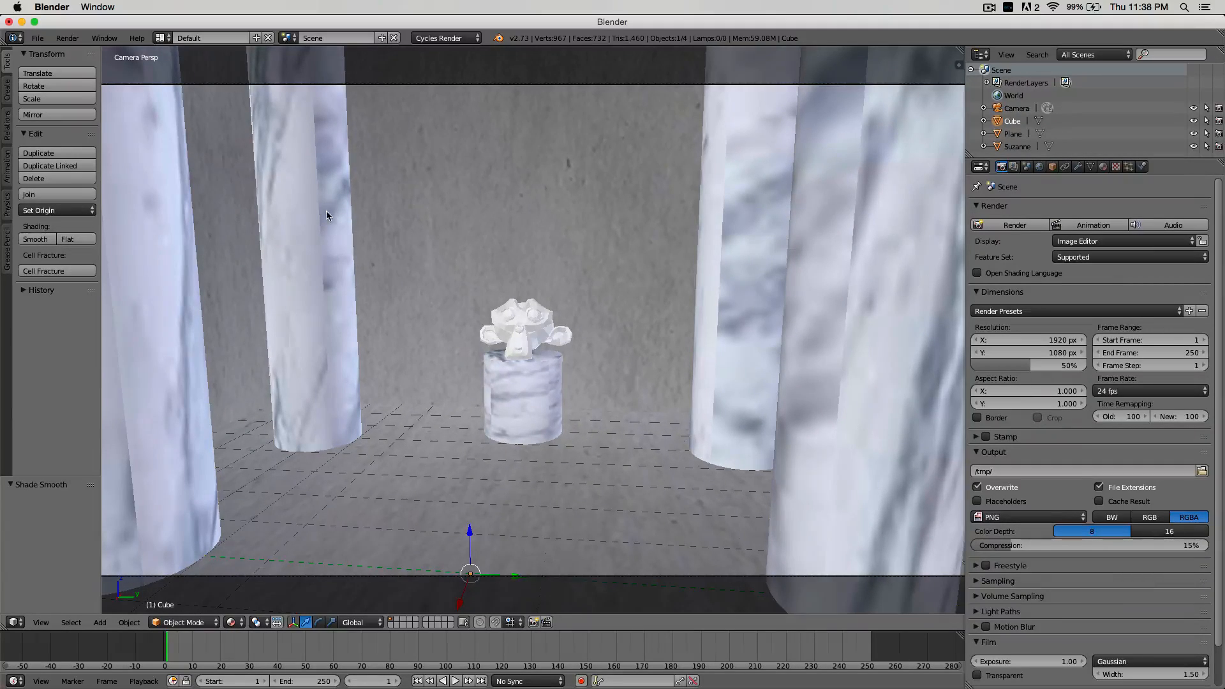
Try Flat shading, then apply Smooth shading to the selected scene objects
click(67, 239)
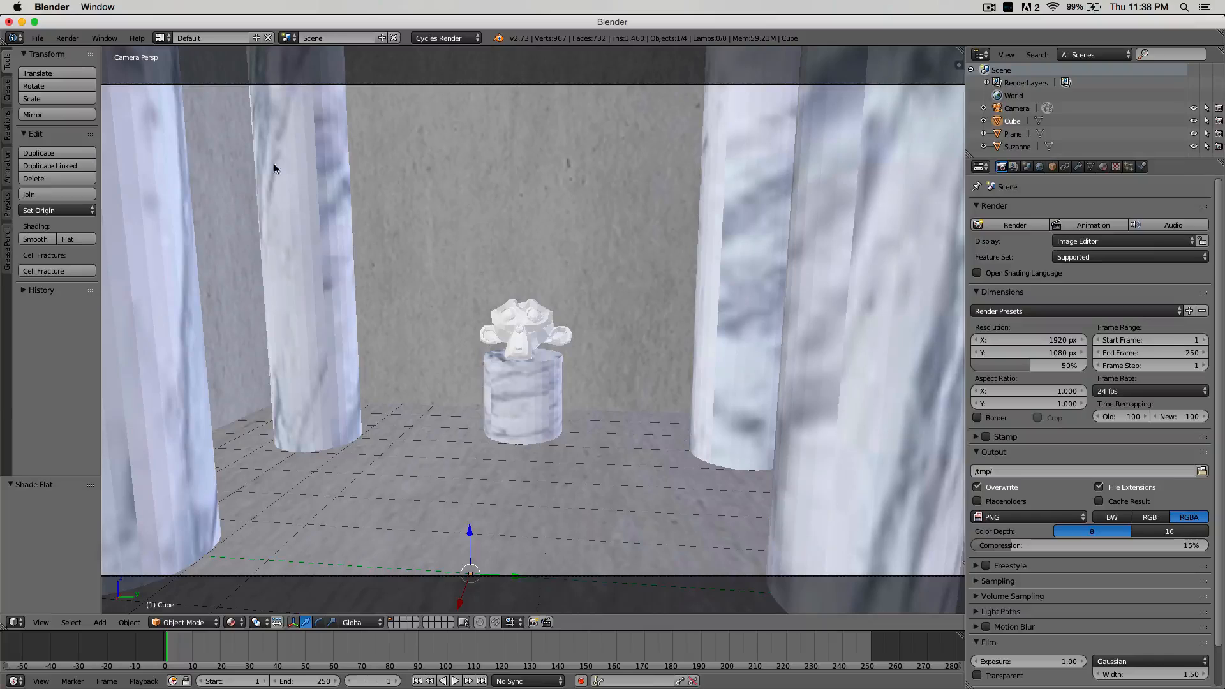
click(35, 238)
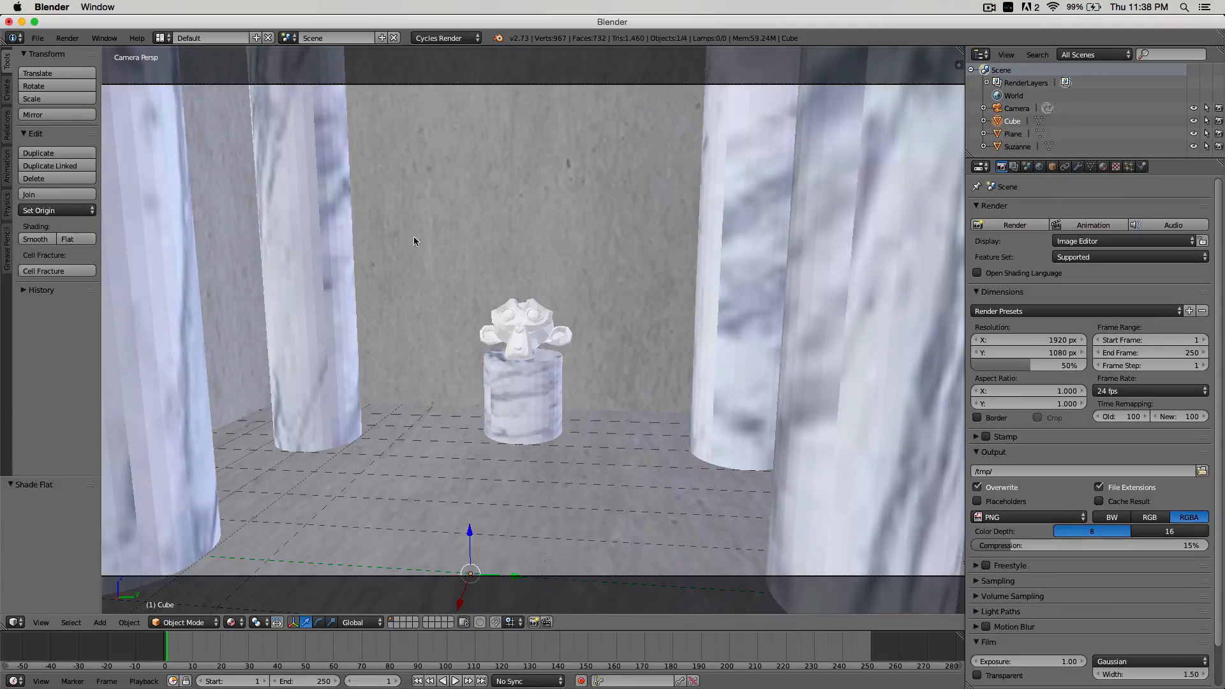
click(35, 239)
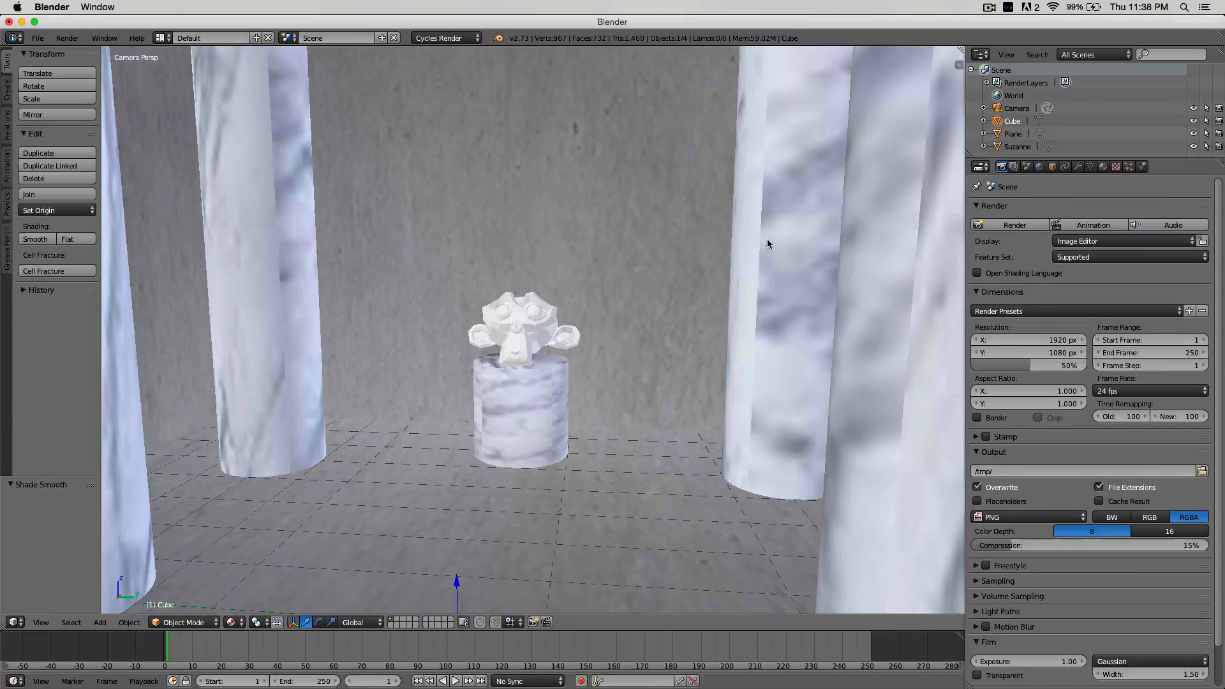
mouse_move(751, 239)
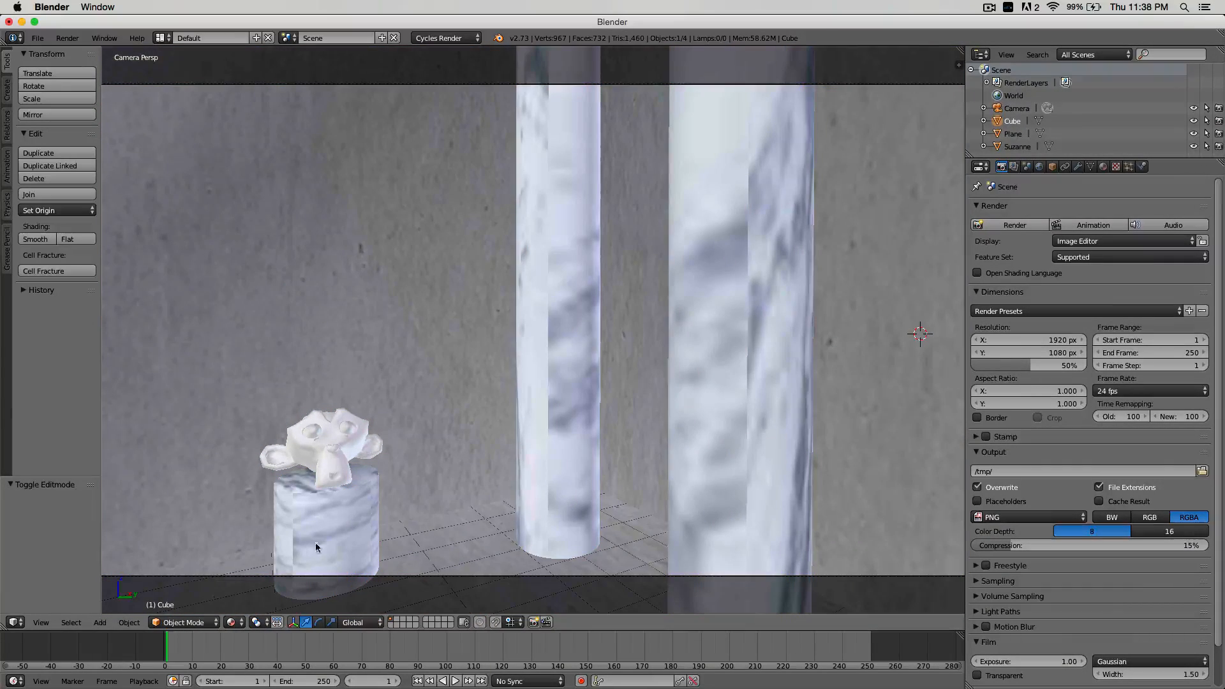
Smear-paint the texture in Texture Paint mode, then return to Object Mode
click(185, 622)
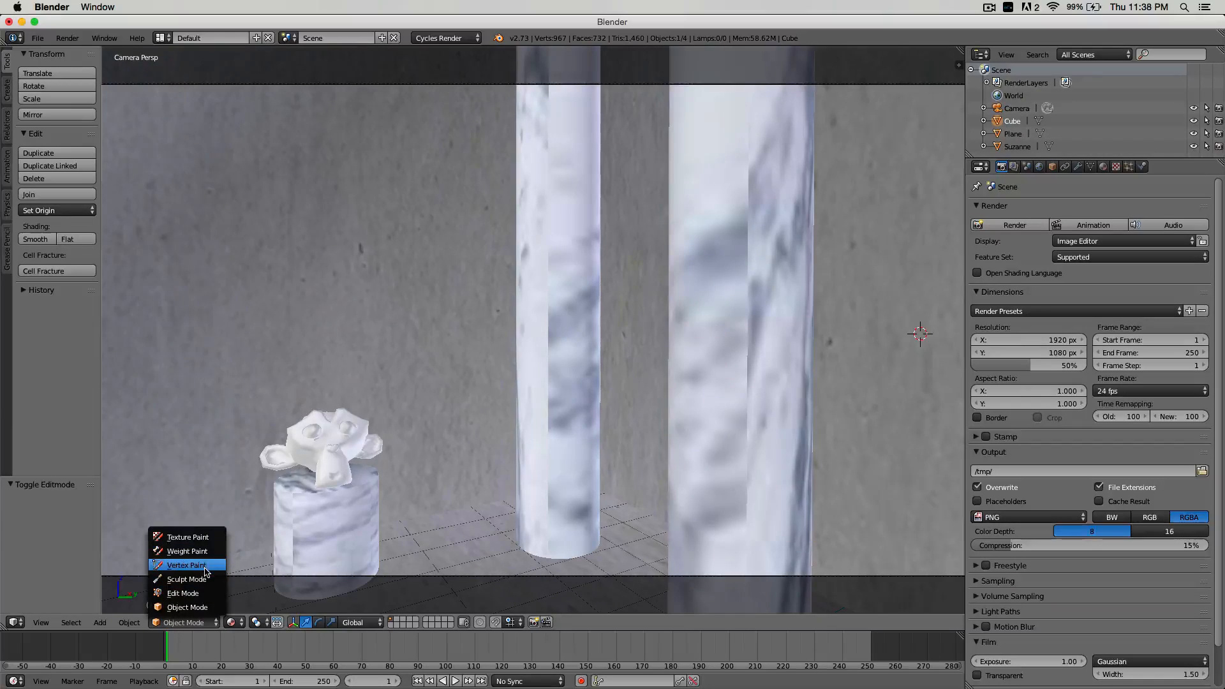
click(188, 537)
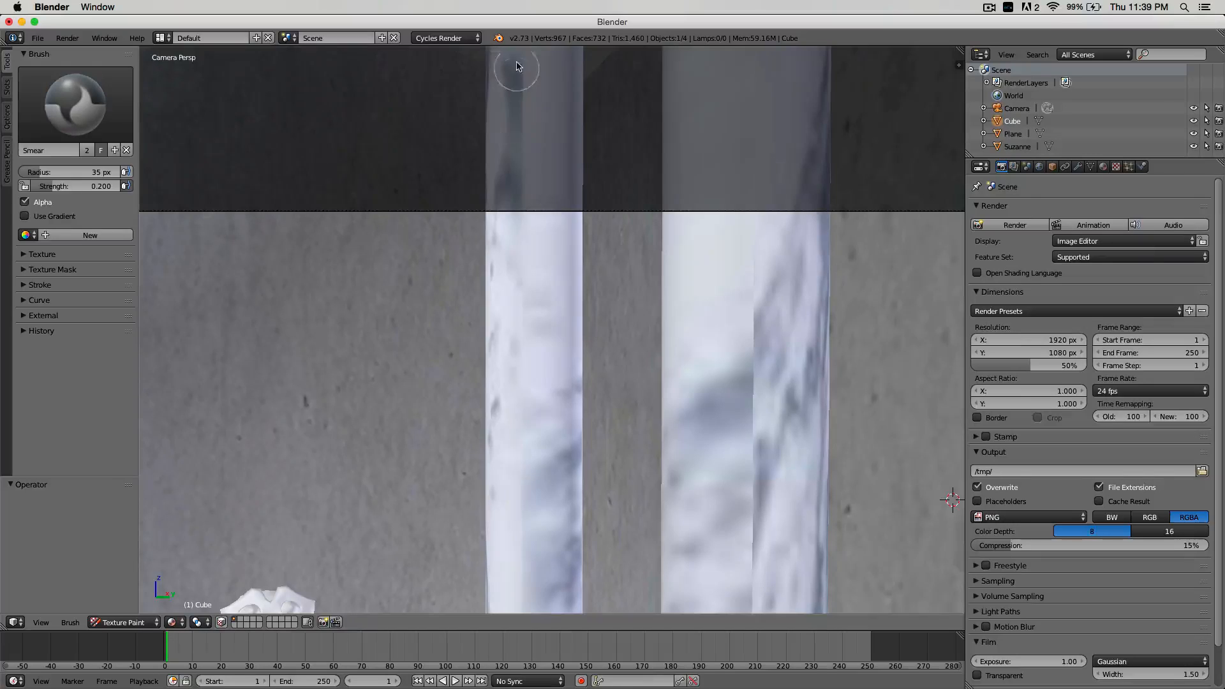
click(121, 622)
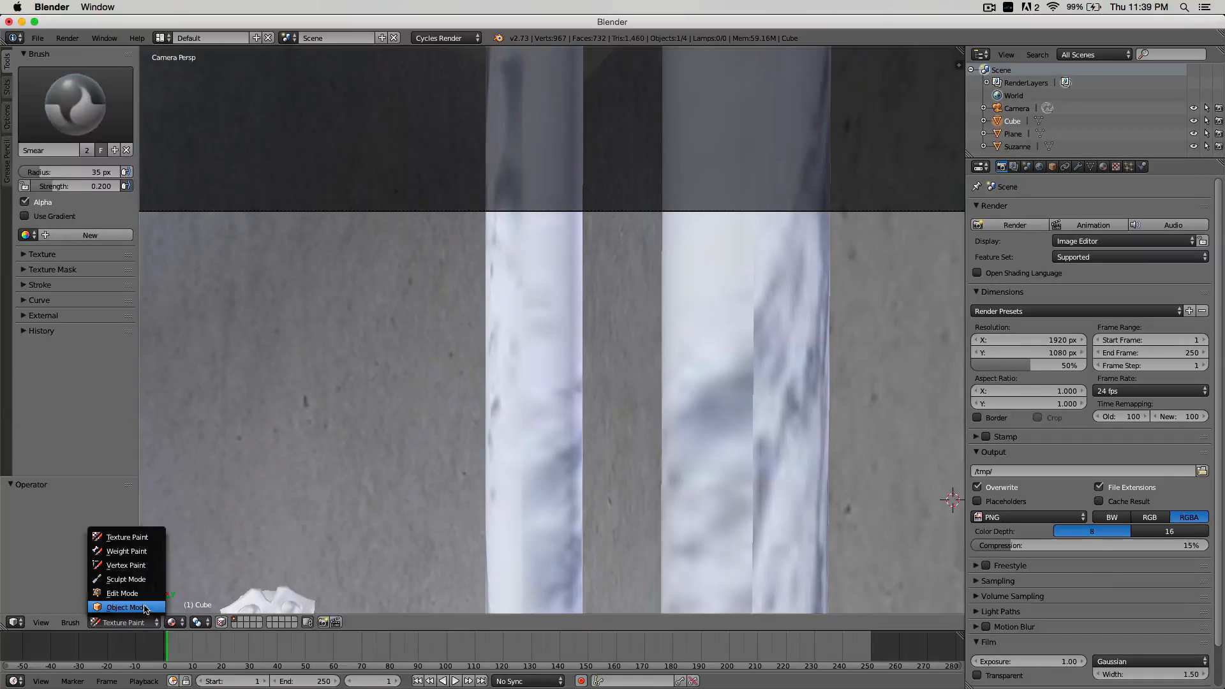
click(124, 607)
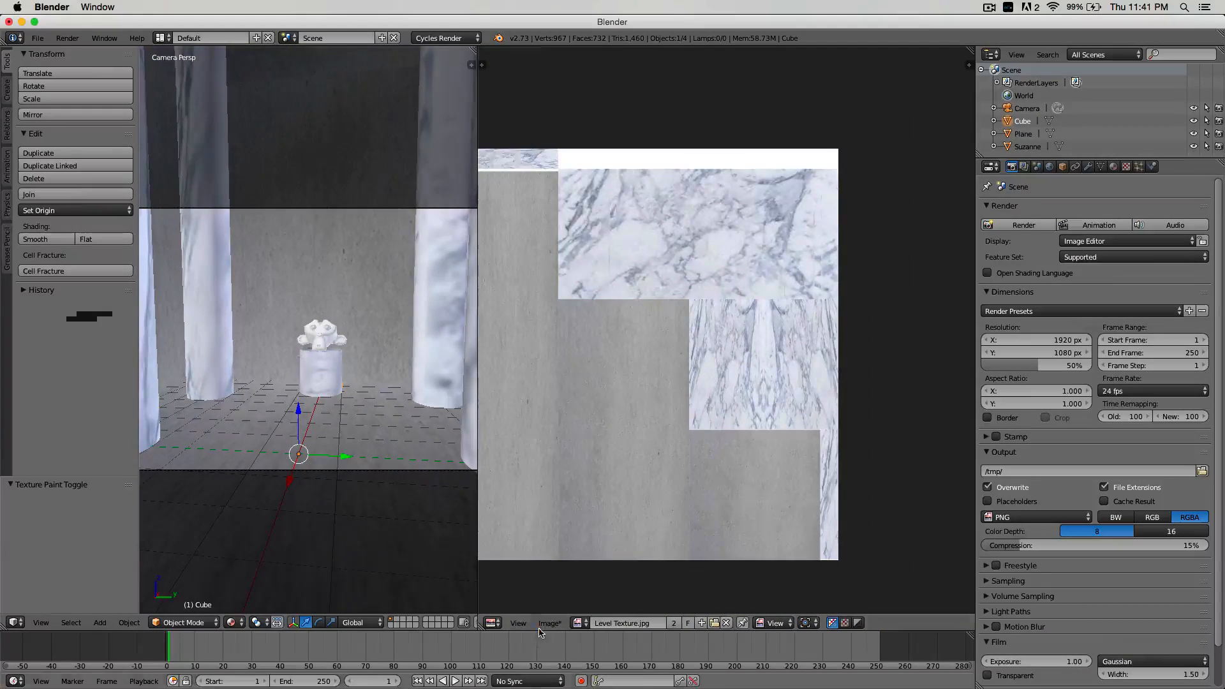
Save the painted texture as Level texture Clean.jpg
click(550, 622)
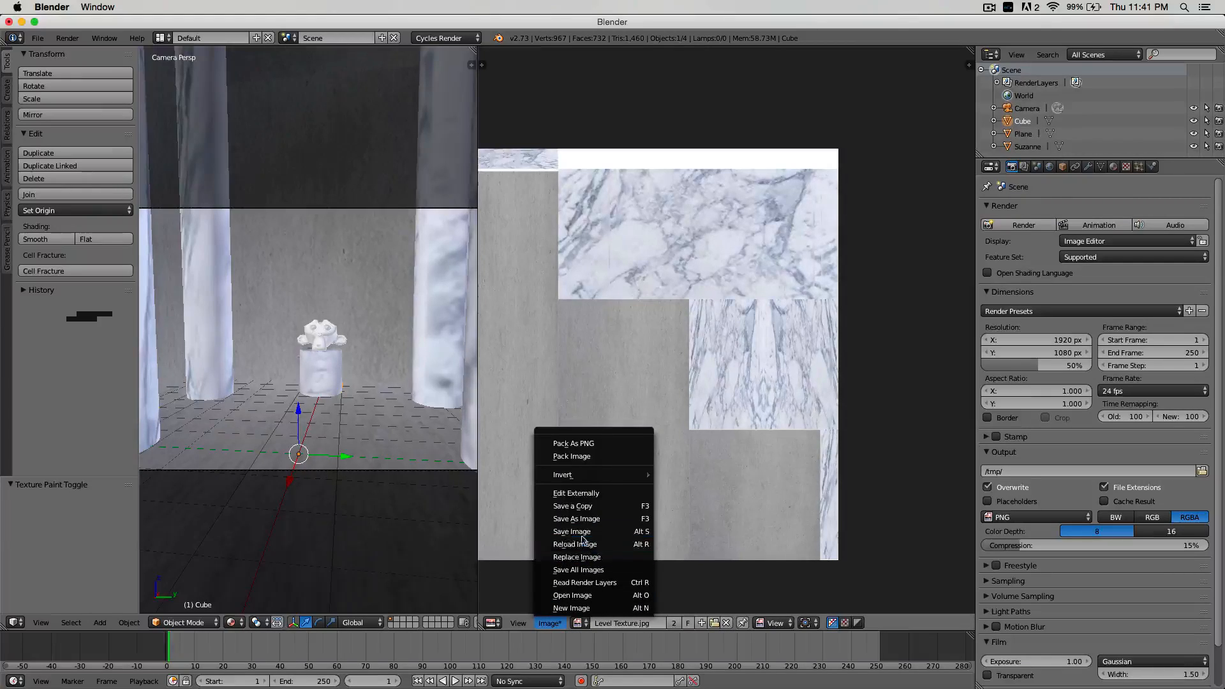
mouse_move(575, 518)
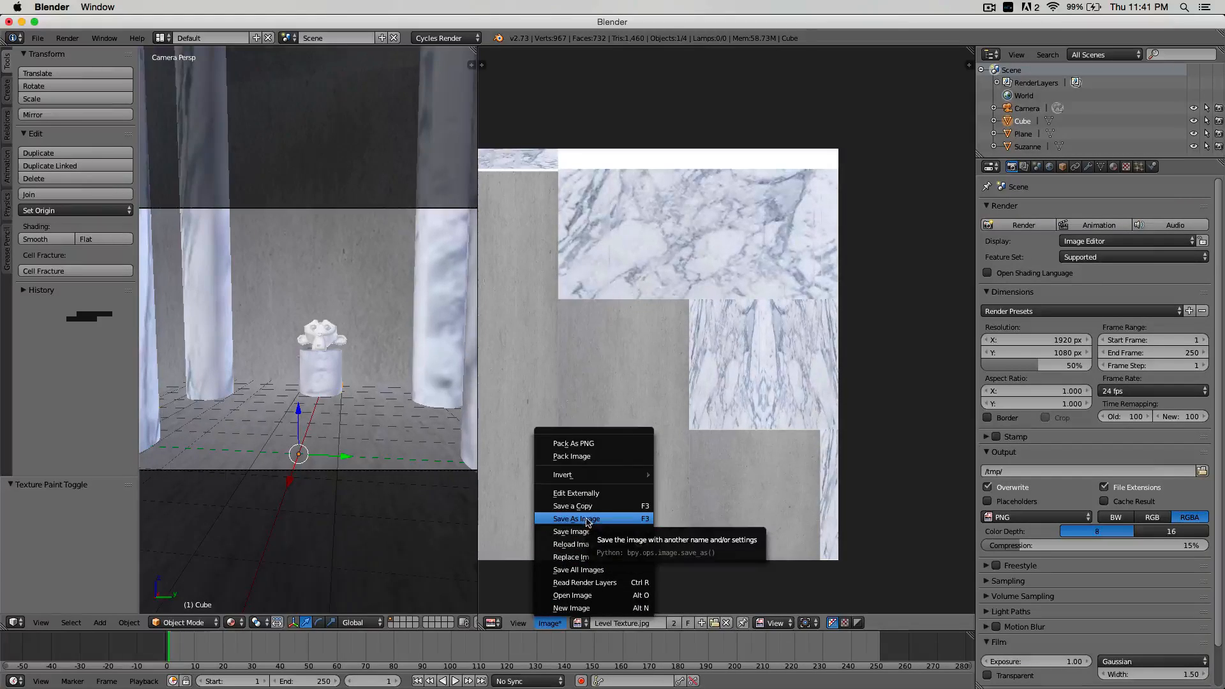
click(575, 518)
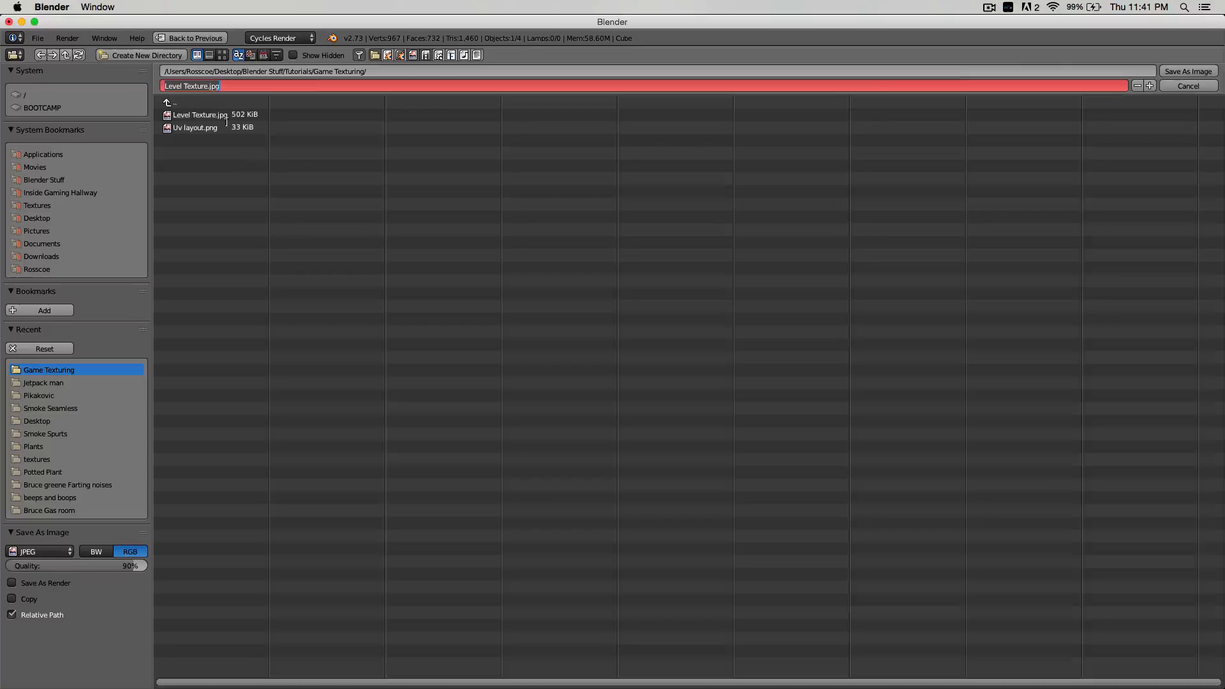
key(backspace)
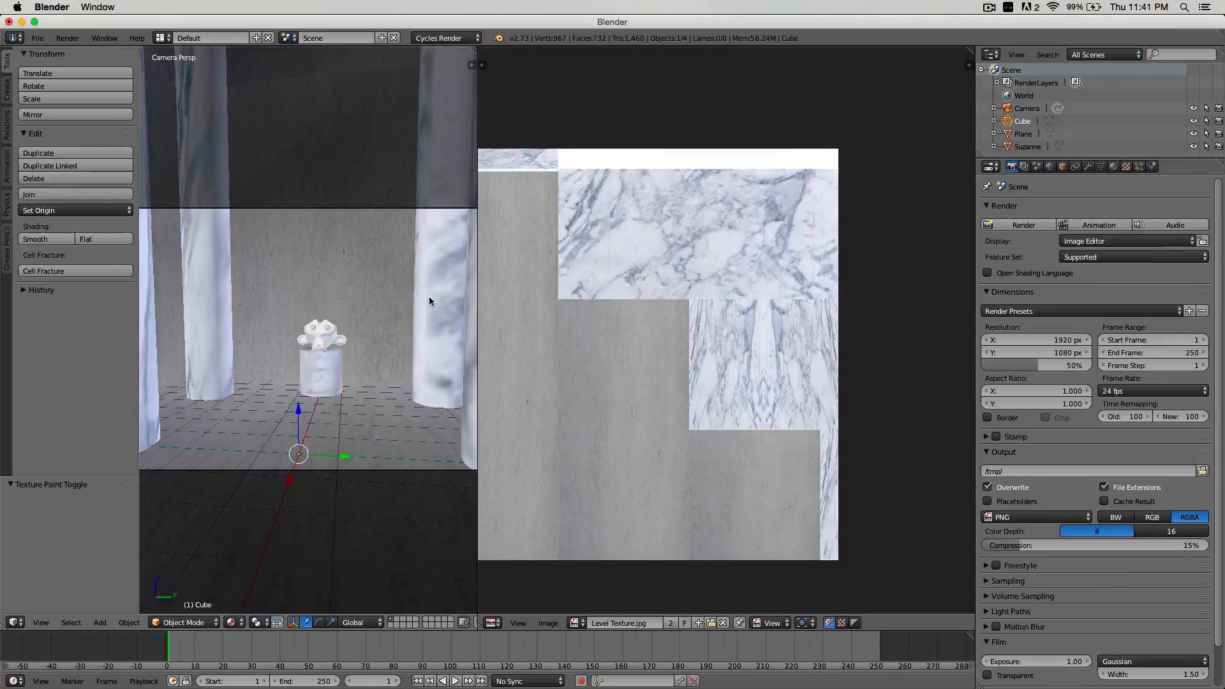
Open Level texture Clean.jpg back into the image editor
click(1114, 167)
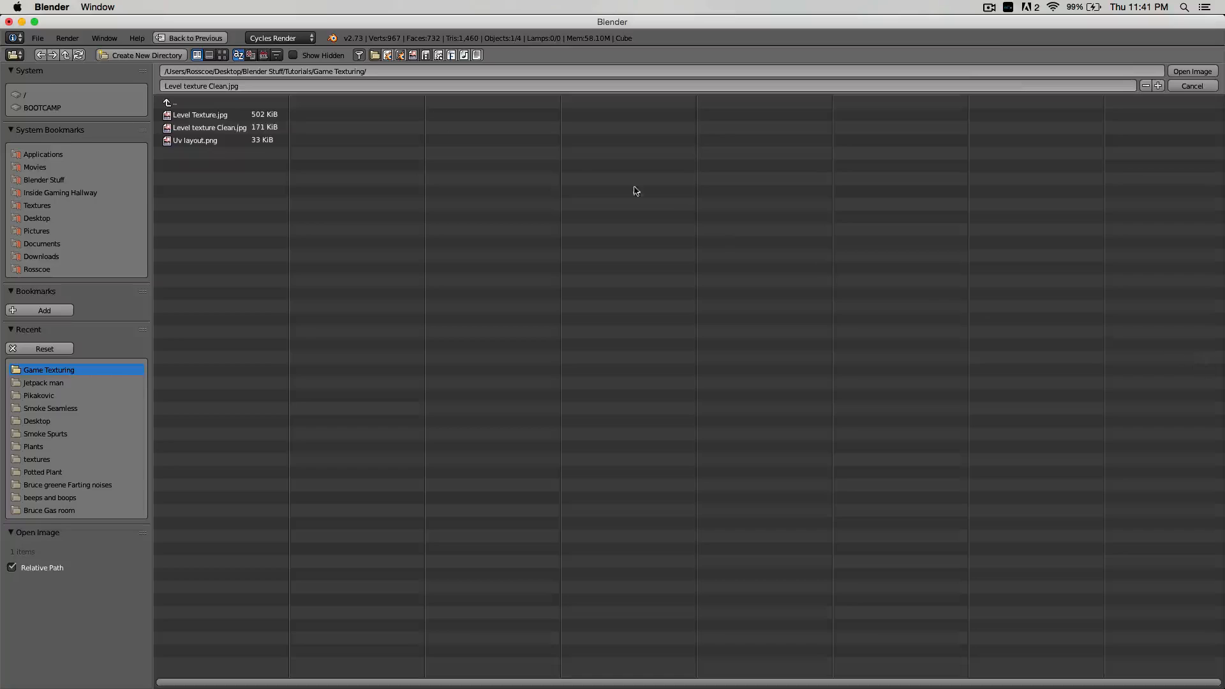
click(209, 127)
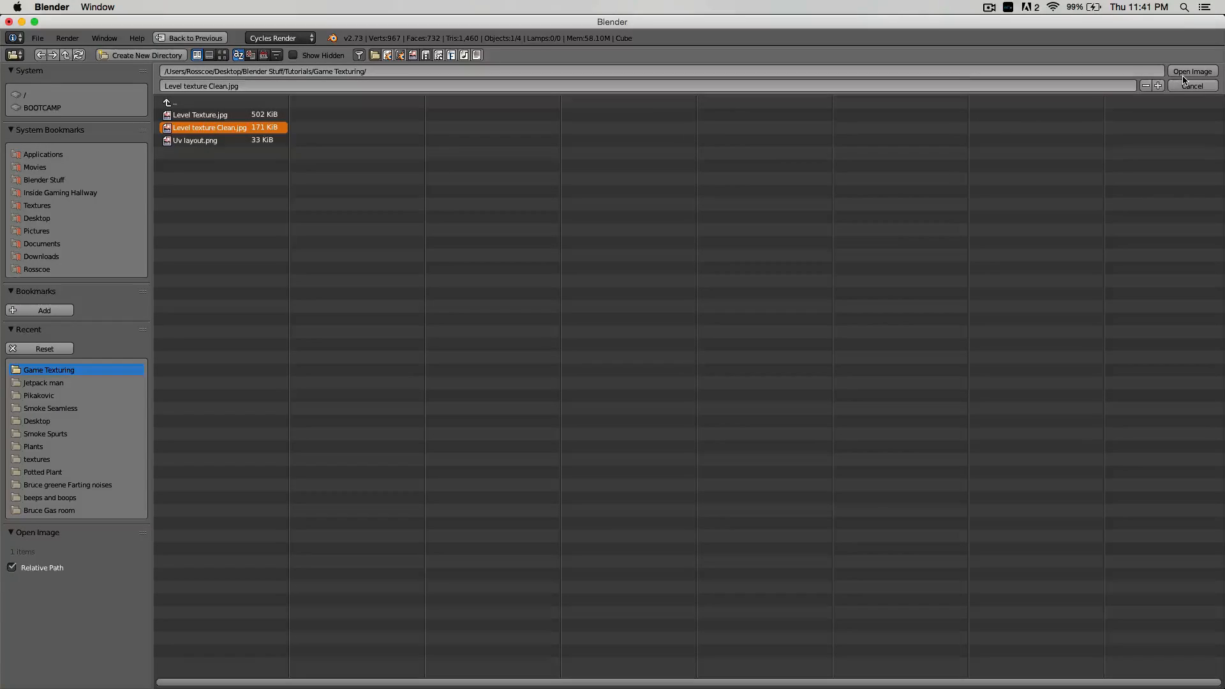
click(1191, 70)
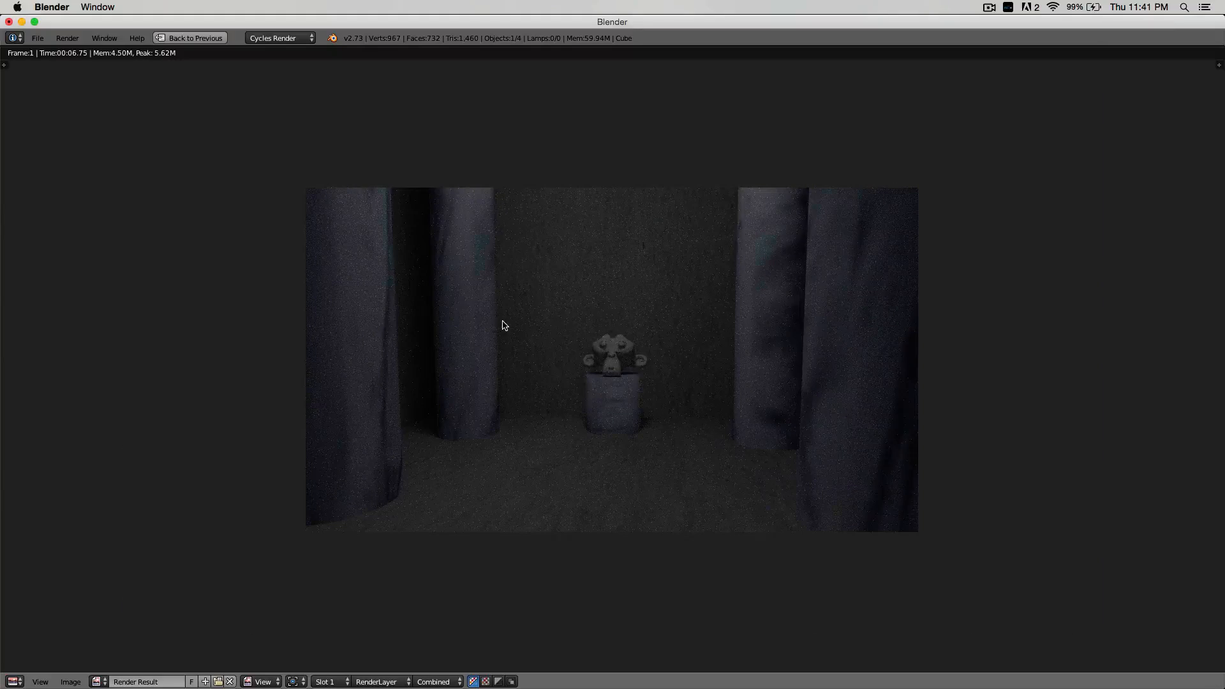
Leave the render result and return to the camera view beside the texture layout
click(189, 38)
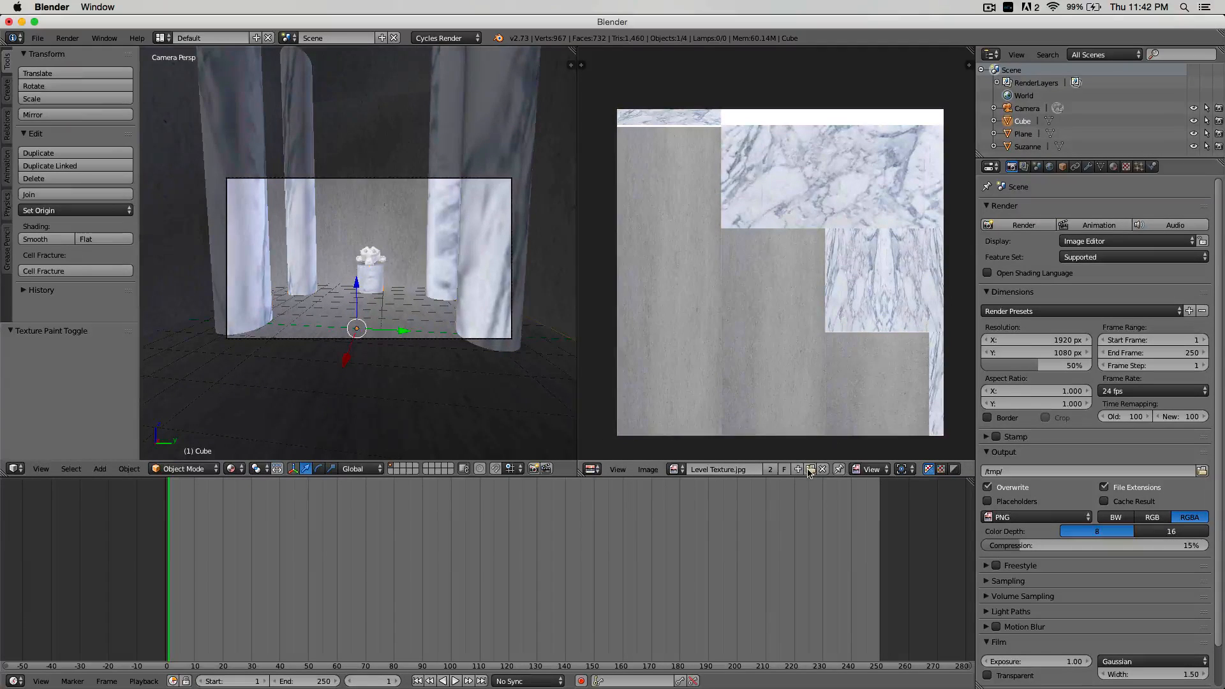
Create a new 1024×1024 image named Bake and assign it to the Image Texture node
click(798, 468)
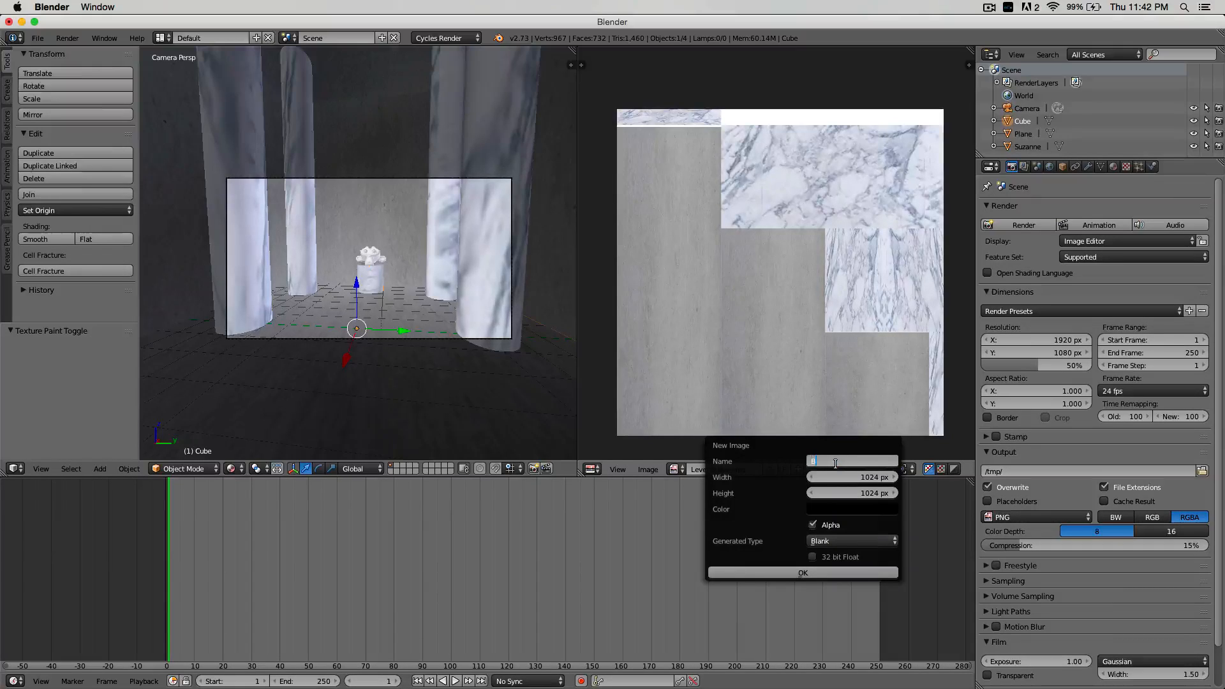
click(801, 572)
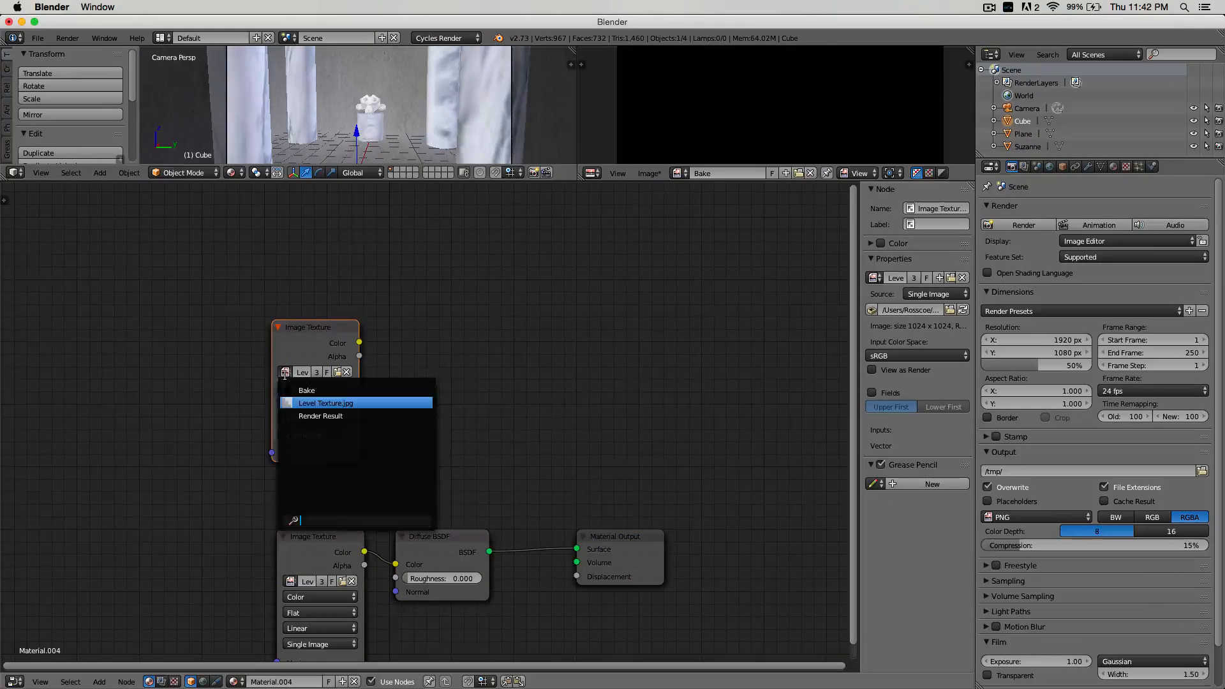
click(320, 415)
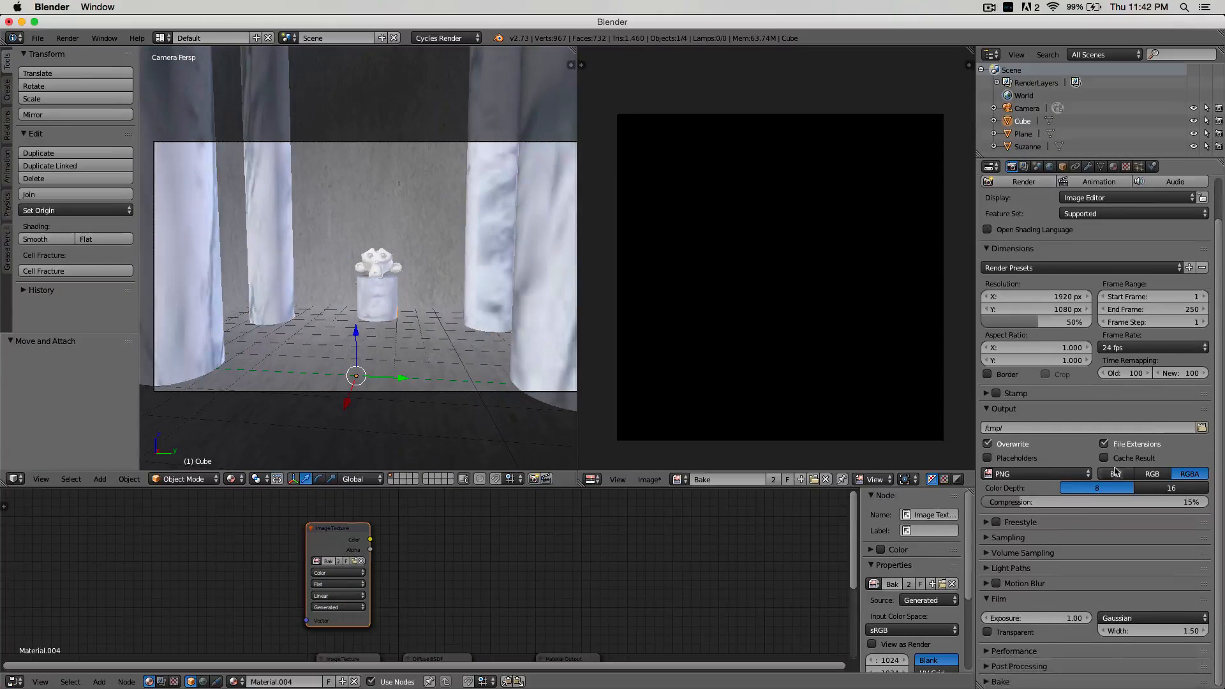
Expand the Sampling settings and set Render samples to 30
click(1008, 537)
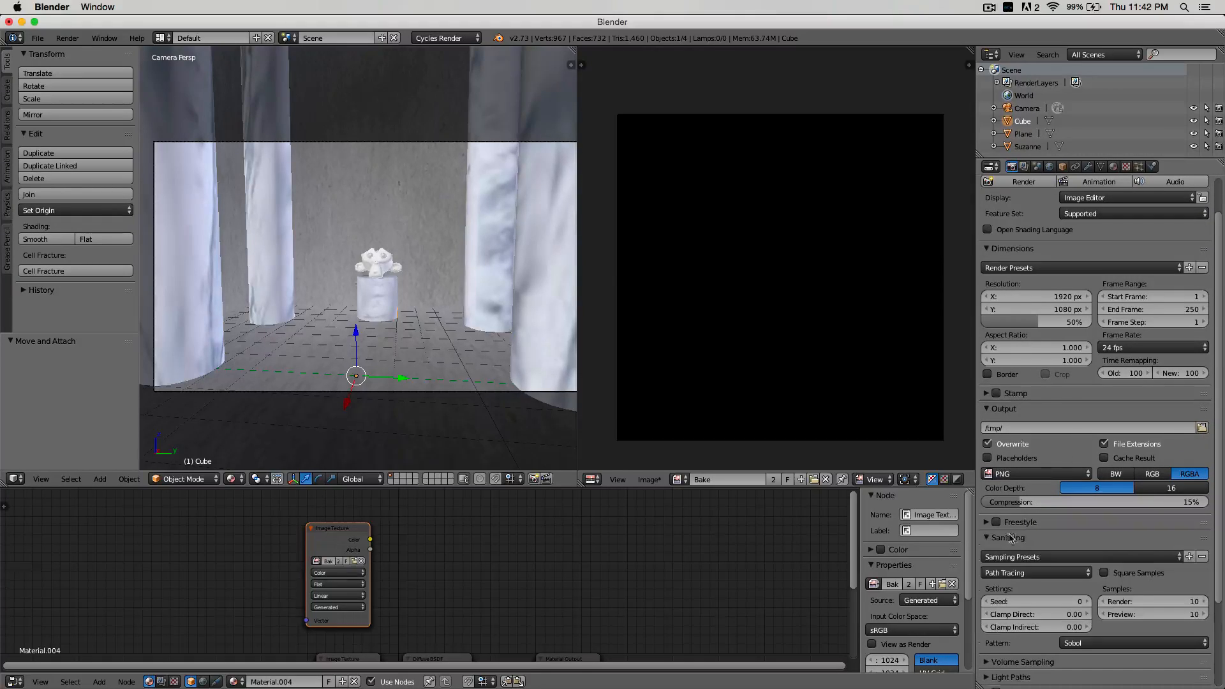
scroll(down, 3)
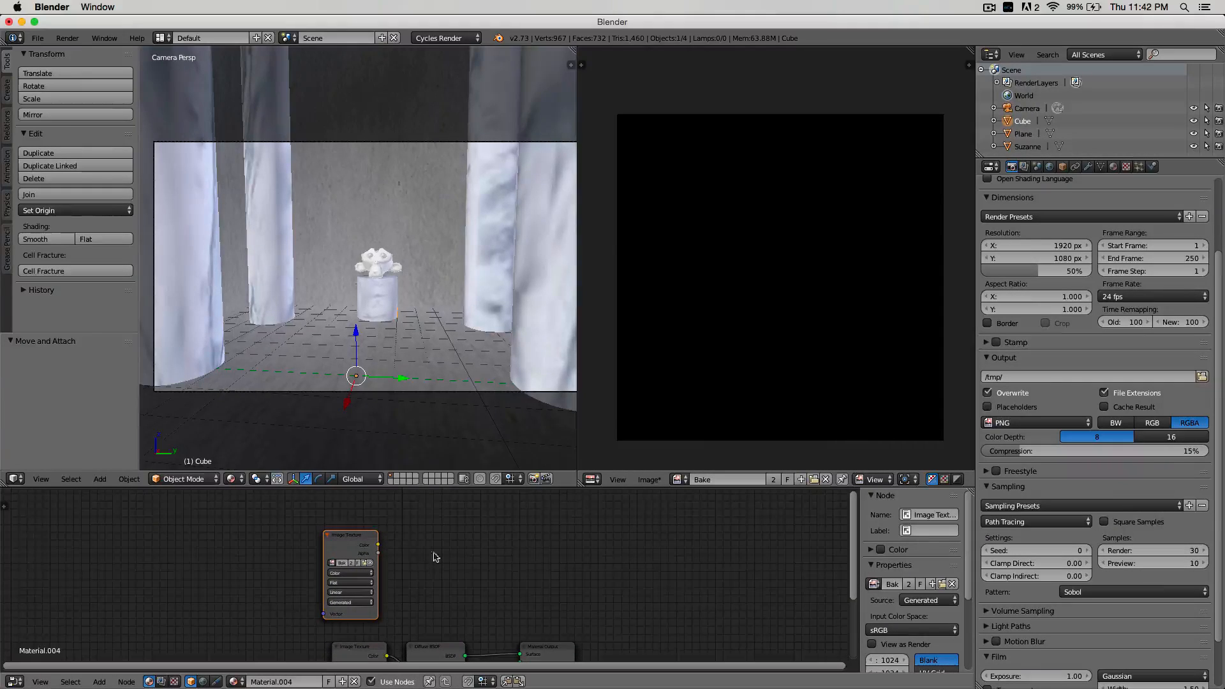
scroll(down, 3)
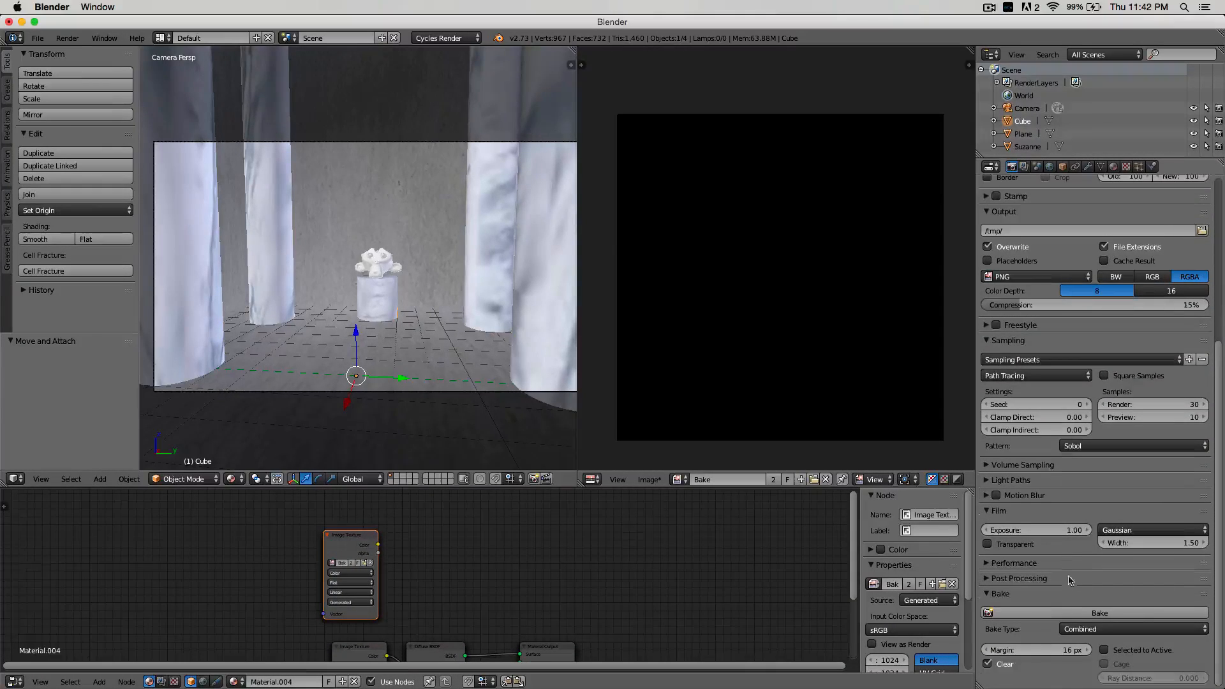
Bake into the Bake image, flip the cube's normals via 'flip no', and bake again
click(1099, 612)
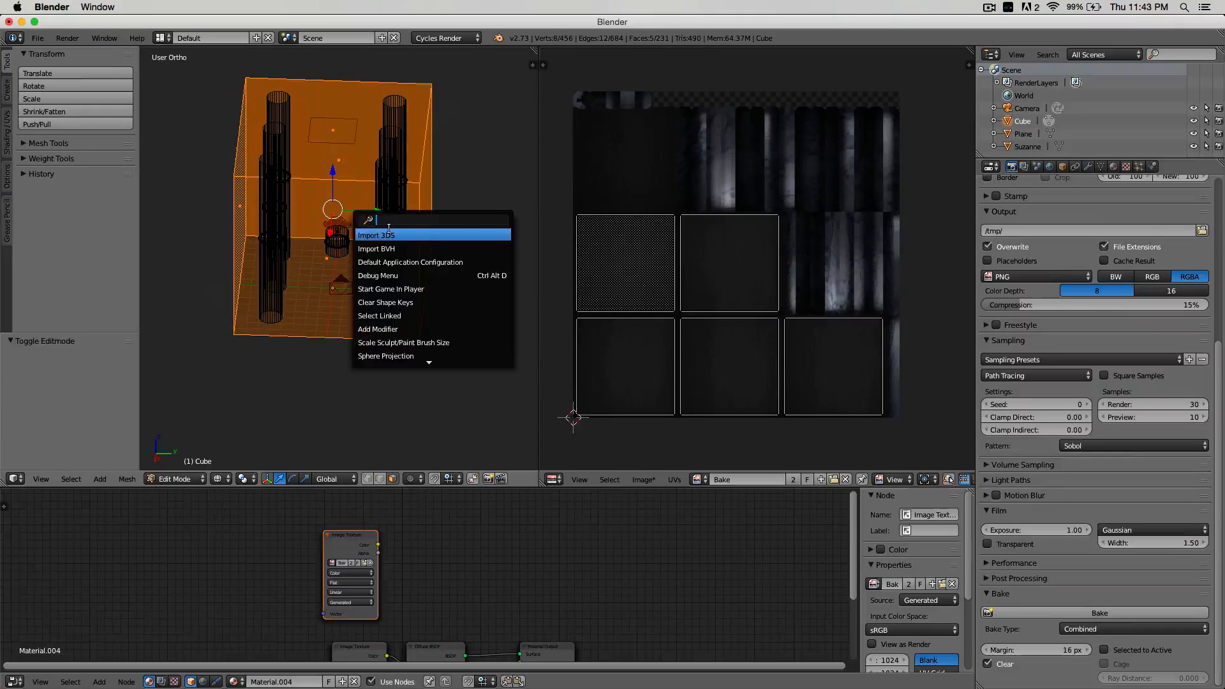
text(flip no)
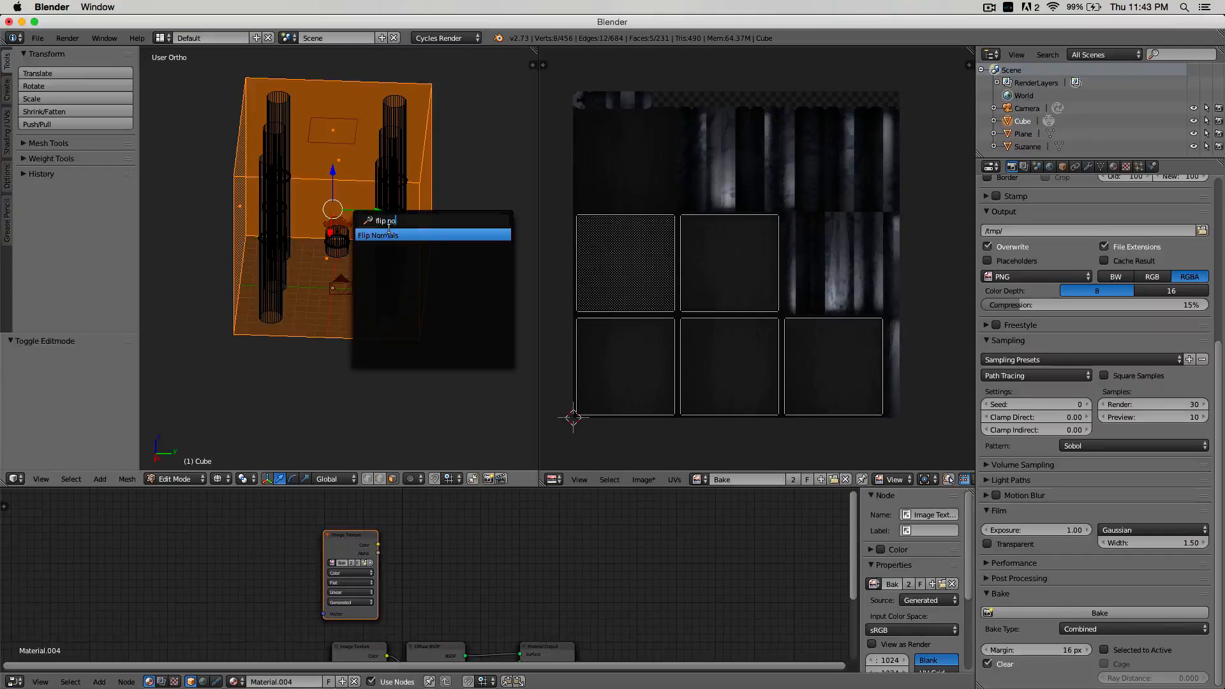
click(378, 234)
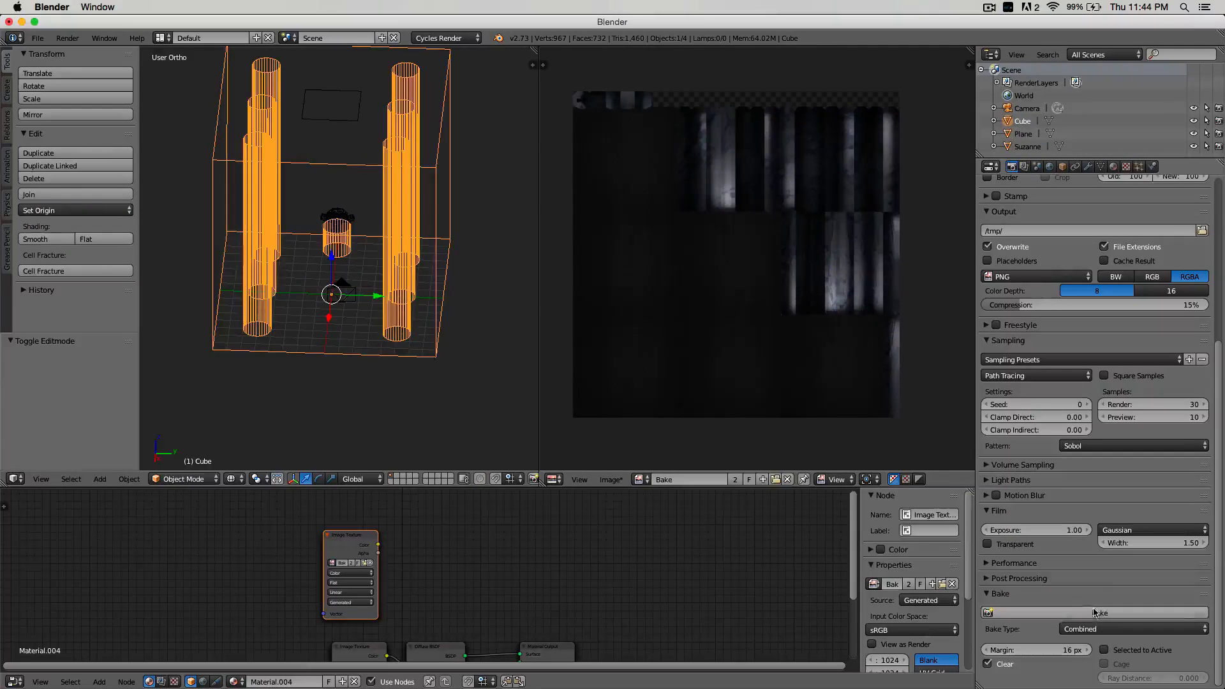
click(1099, 612)
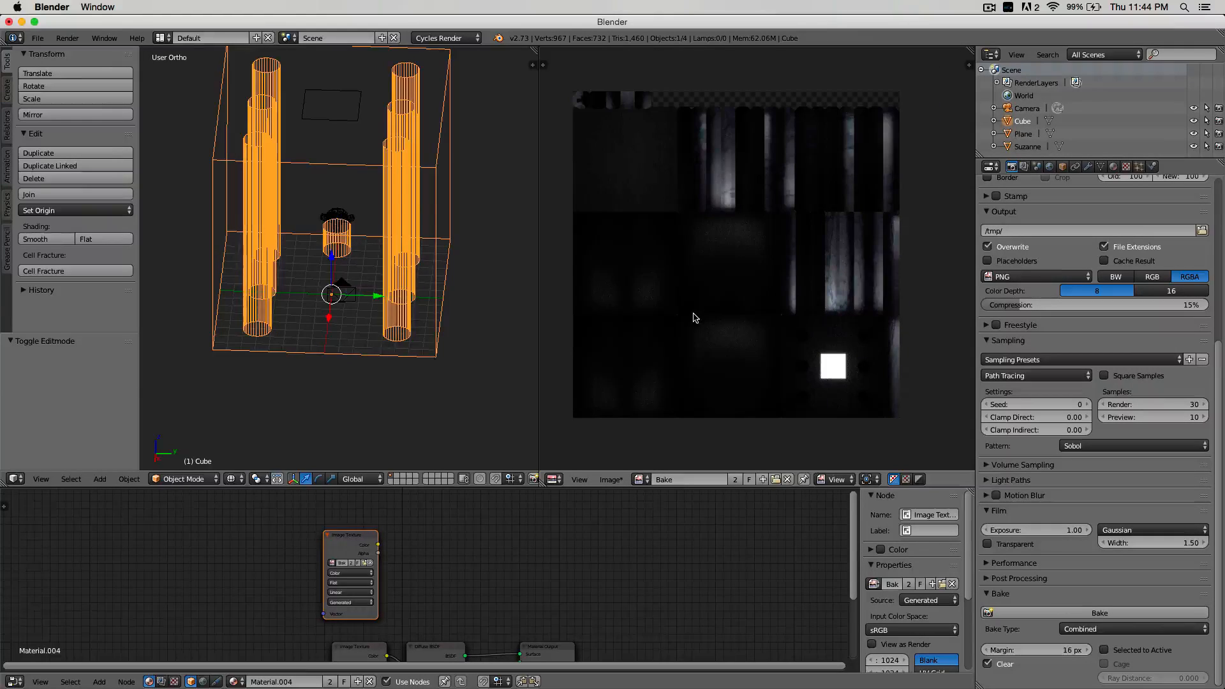
Save the finished bake image to disk with Save As Image
click(611, 479)
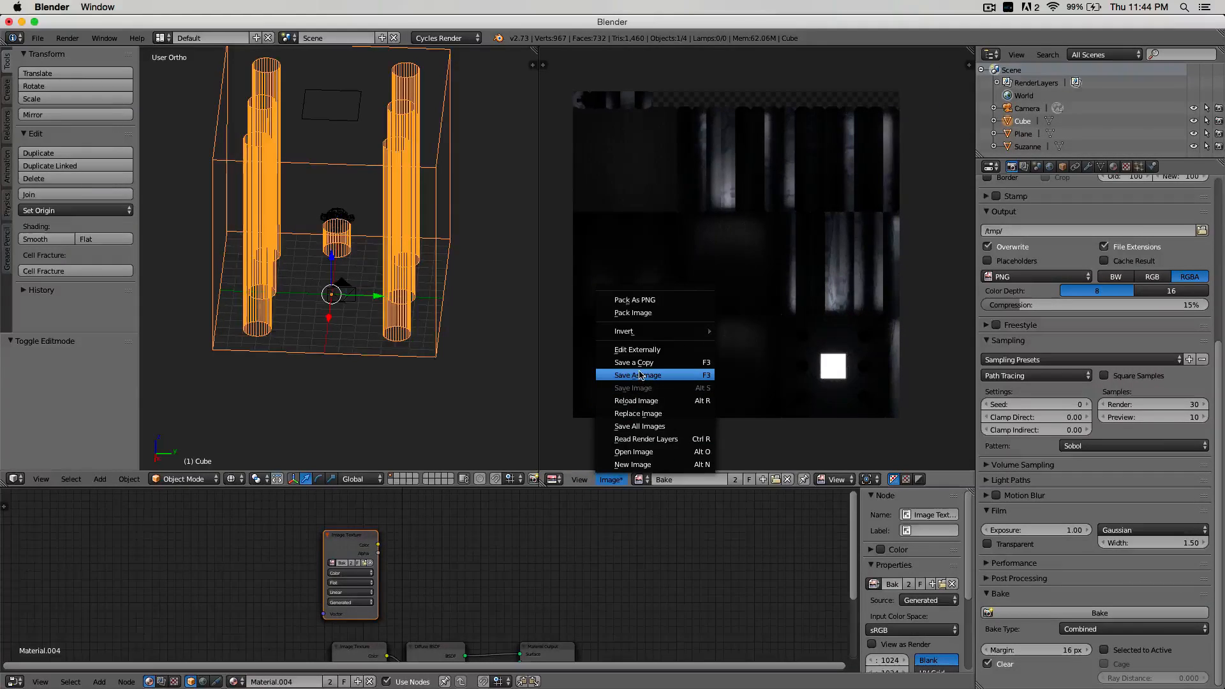
click(636, 375)
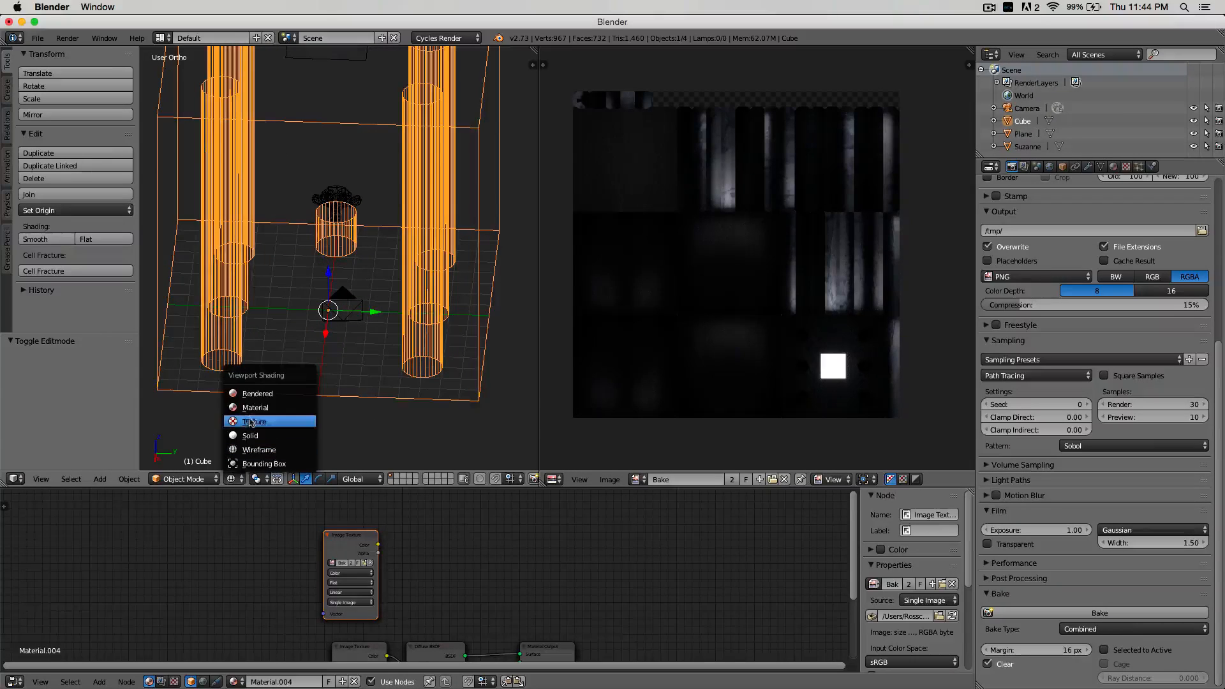
Switch viewport shading to Texture to see Suzanne on her marble pedestal
click(255, 421)
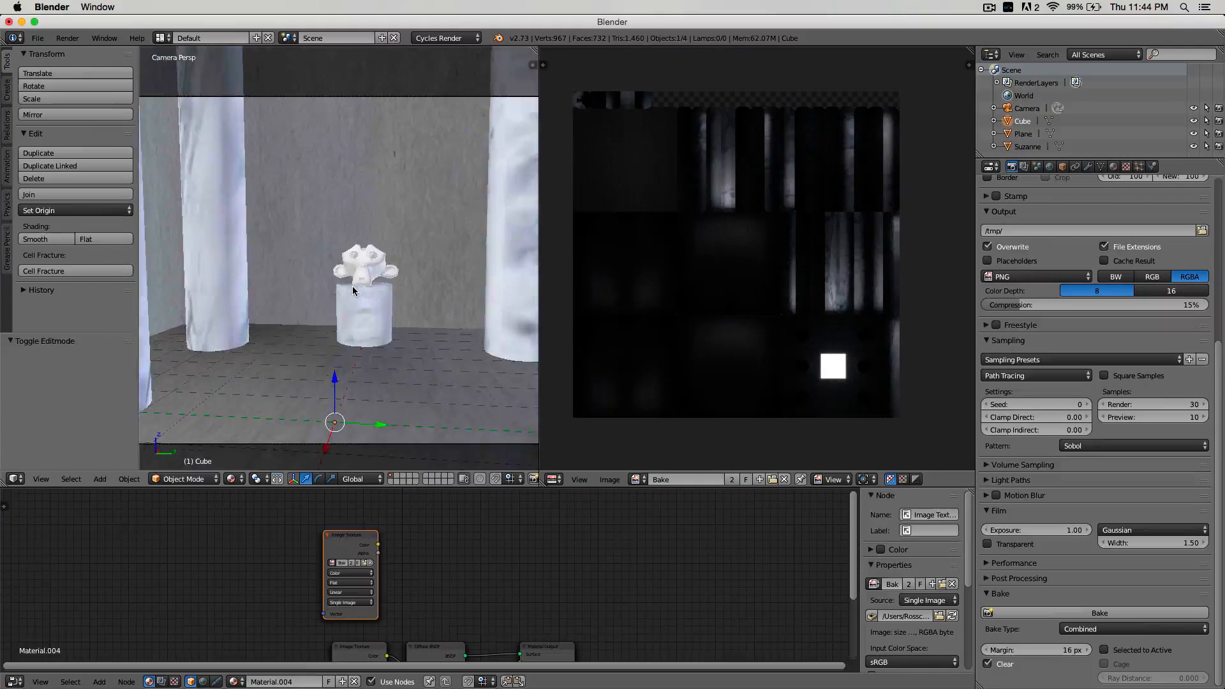